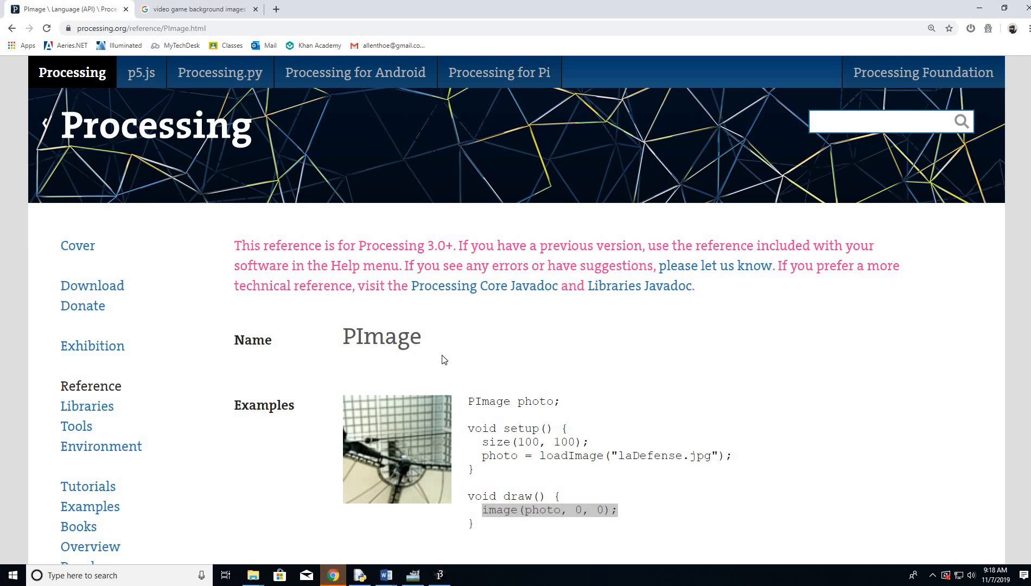
pyautogui.moveTo(160, 158)
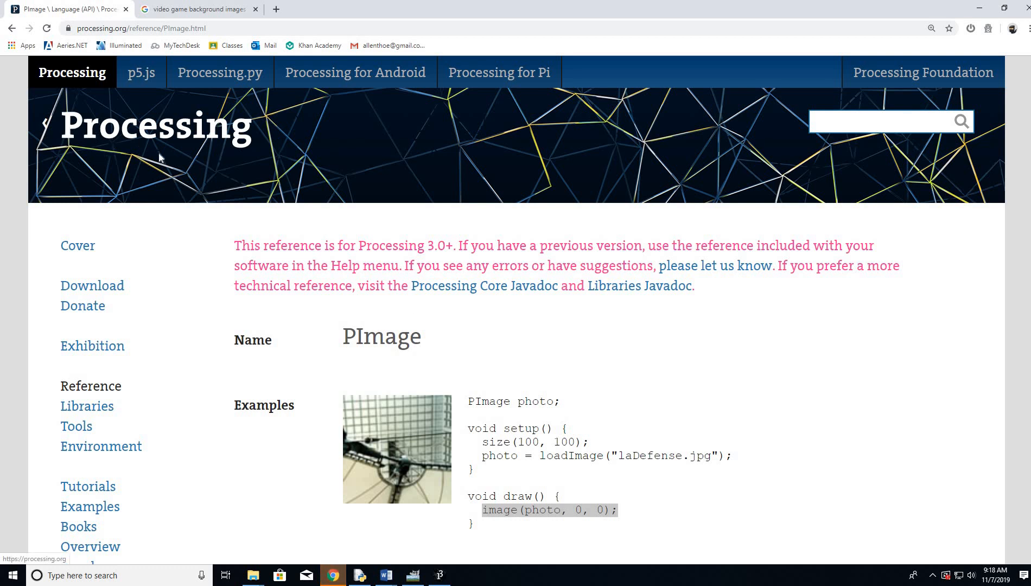
pyautogui.moveTo(172, 136)
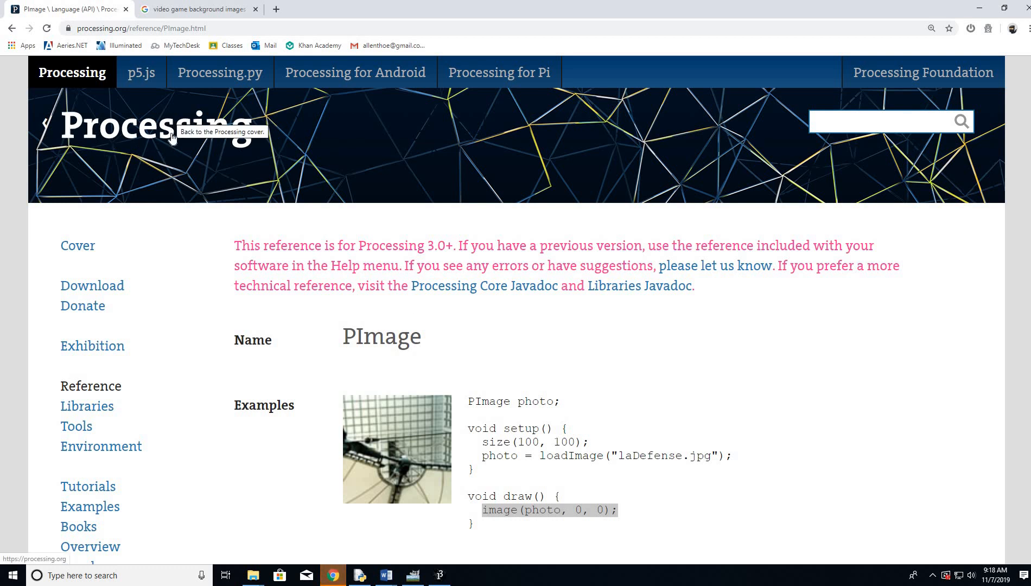
pyautogui.moveTo(486, 332)
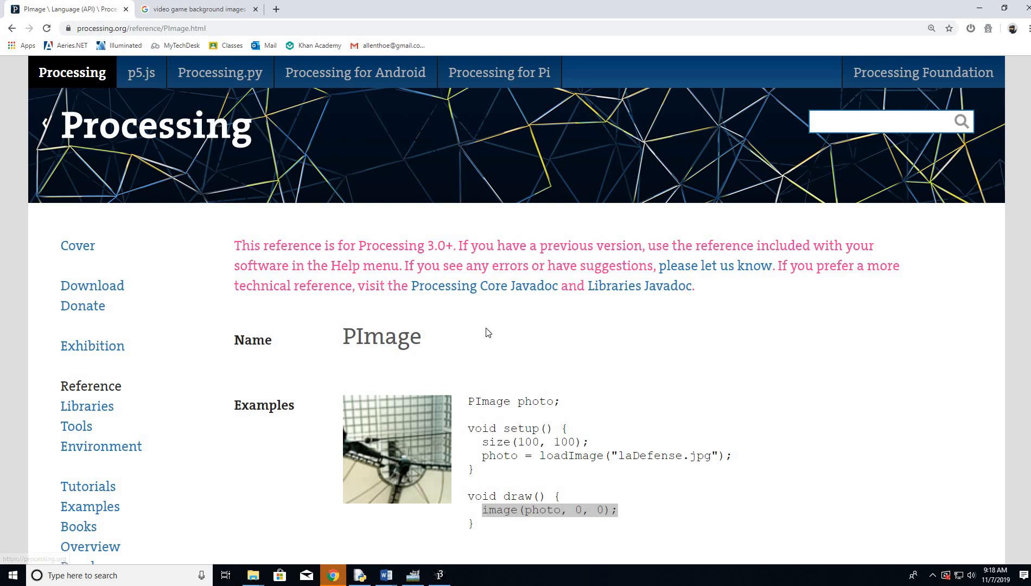
pyautogui.moveTo(514, 434)
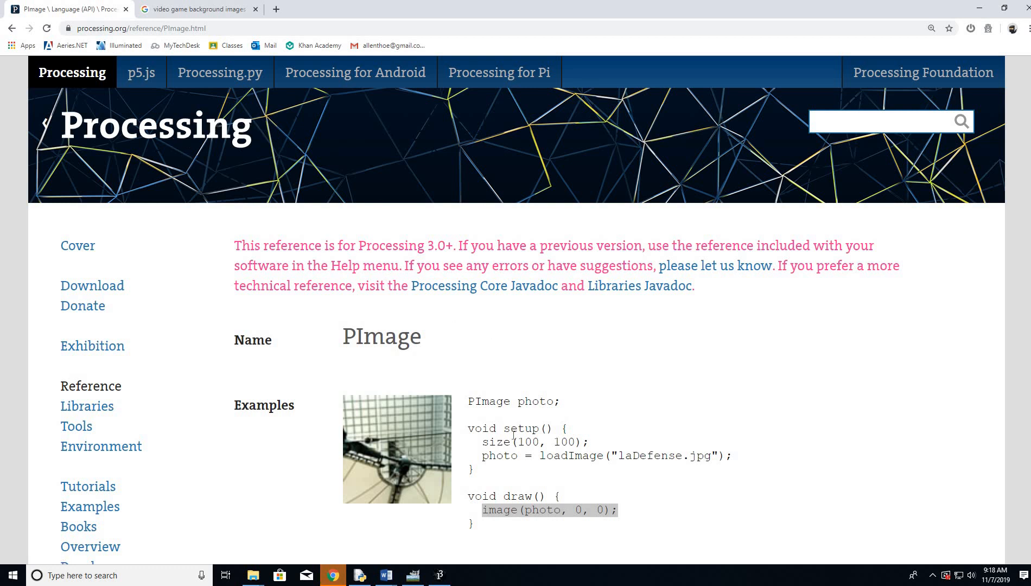
# Review the PImage reference example's class name, setup code and image() arguments, then switch to Processing
pyautogui.scroll(-3)
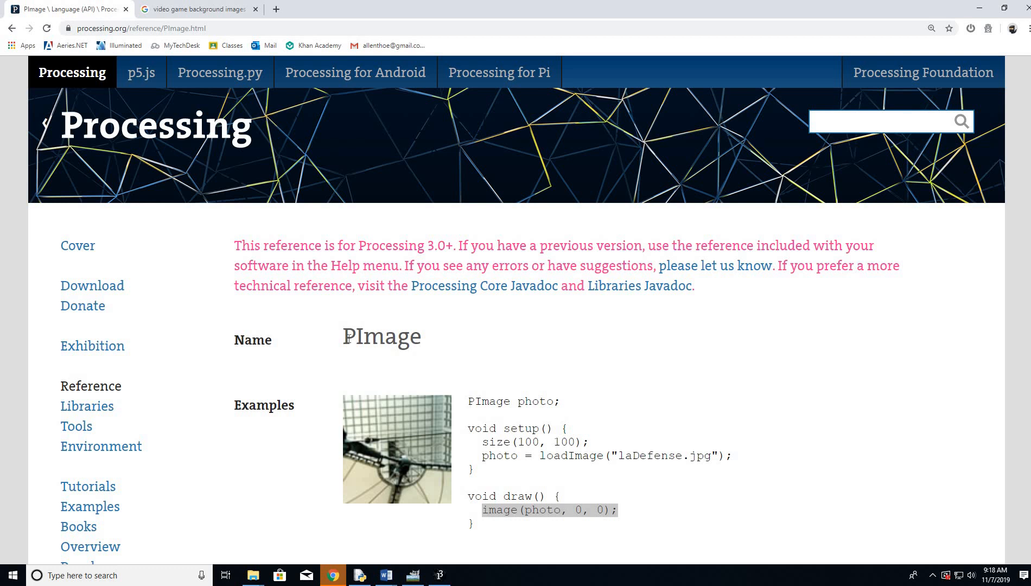
pyautogui.doubleClick(381, 336)
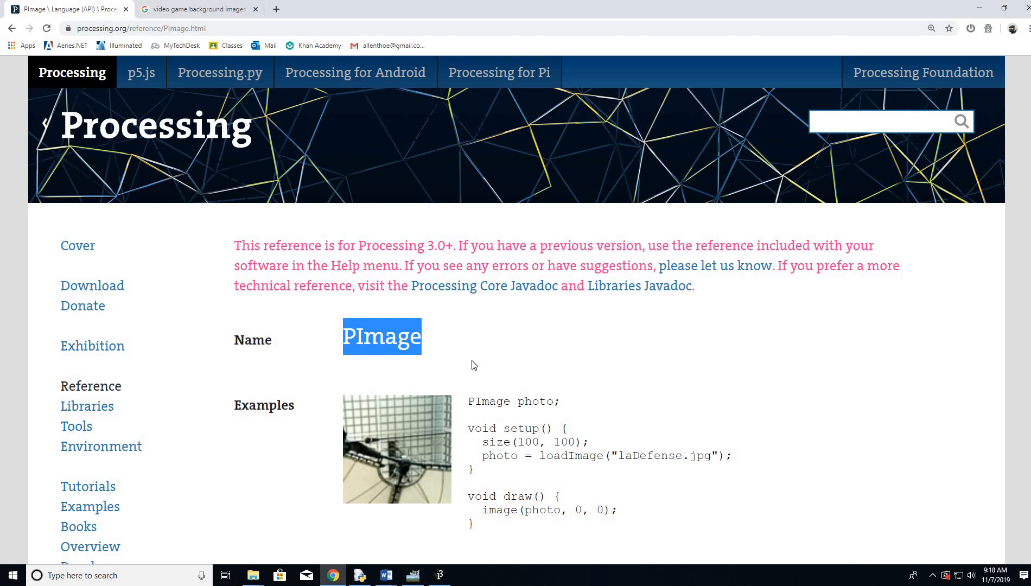
pyautogui.moveTo(495, 428)
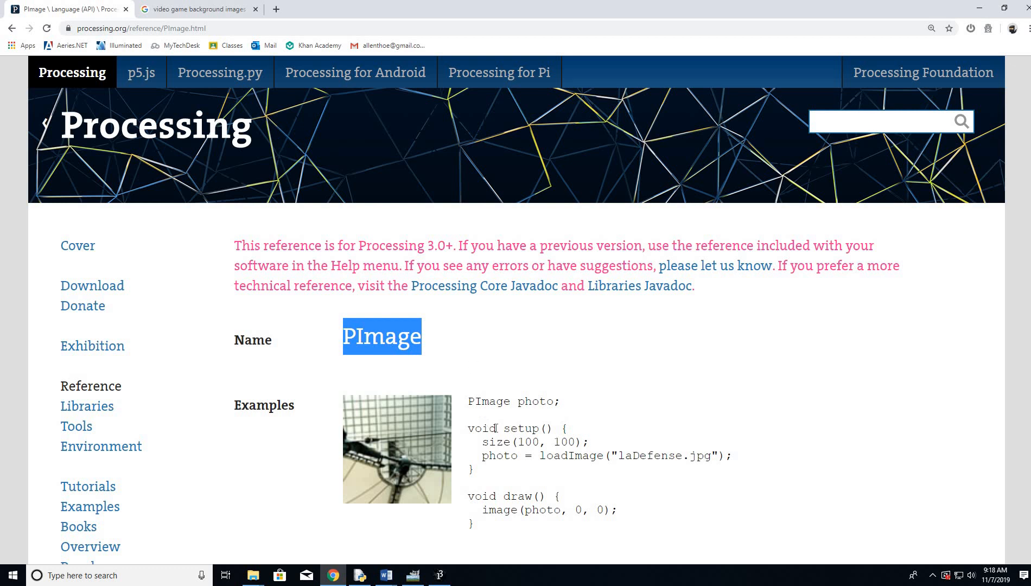
pyautogui.moveTo(481, 413)
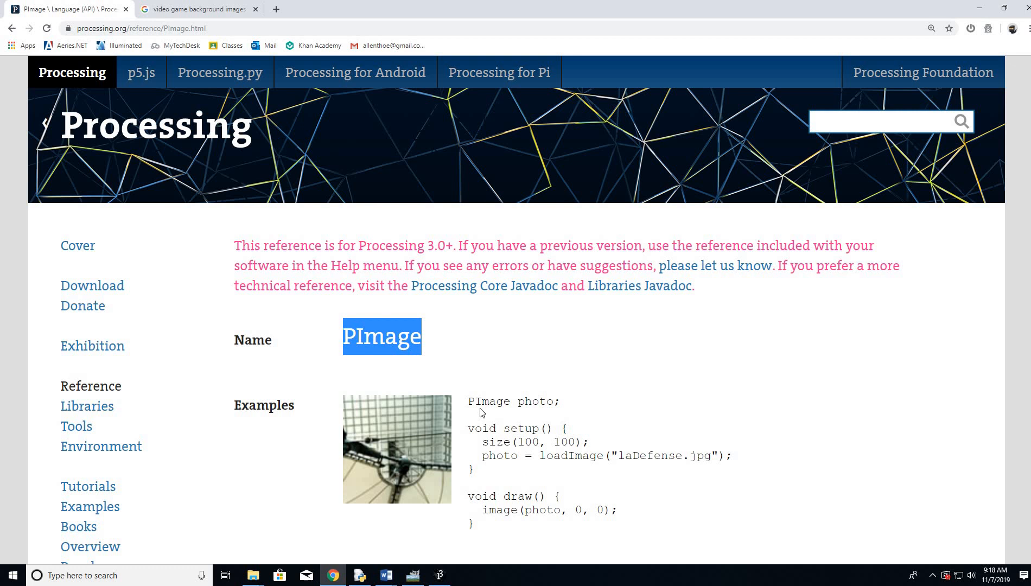
pyautogui.moveTo(467, 413)
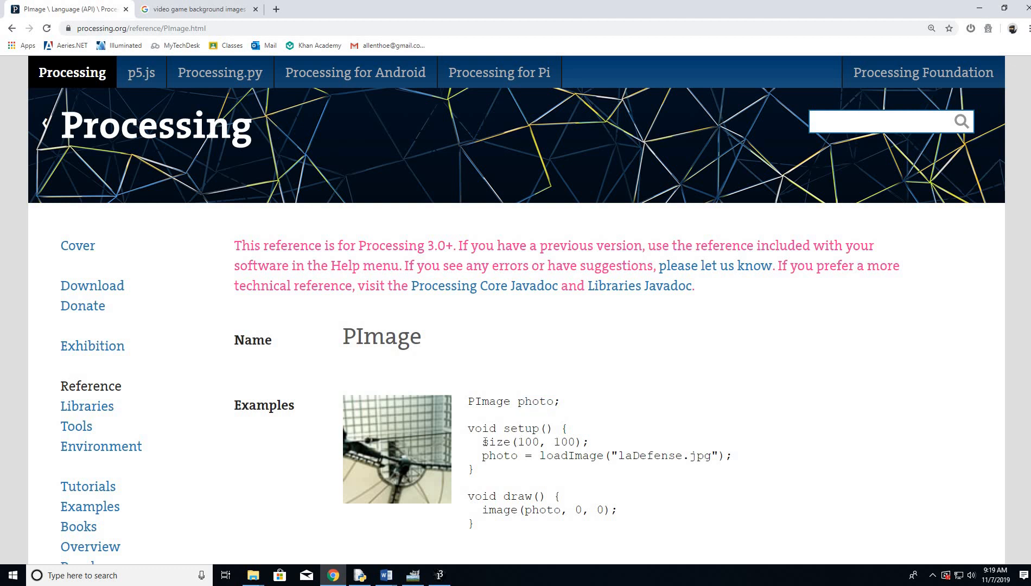
pyautogui.doubleClick(534, 441)
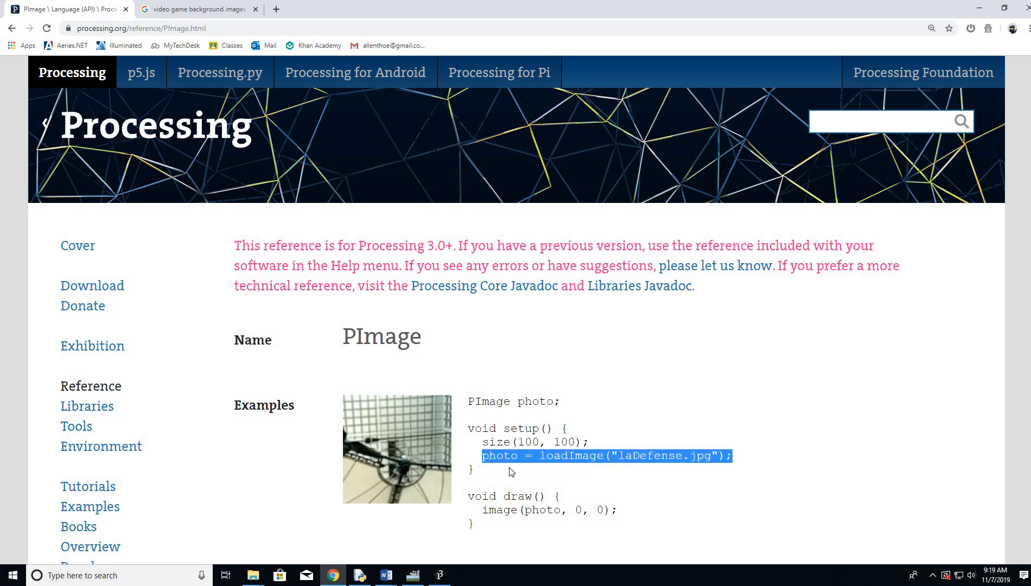
pyautogui.scroll(-3)
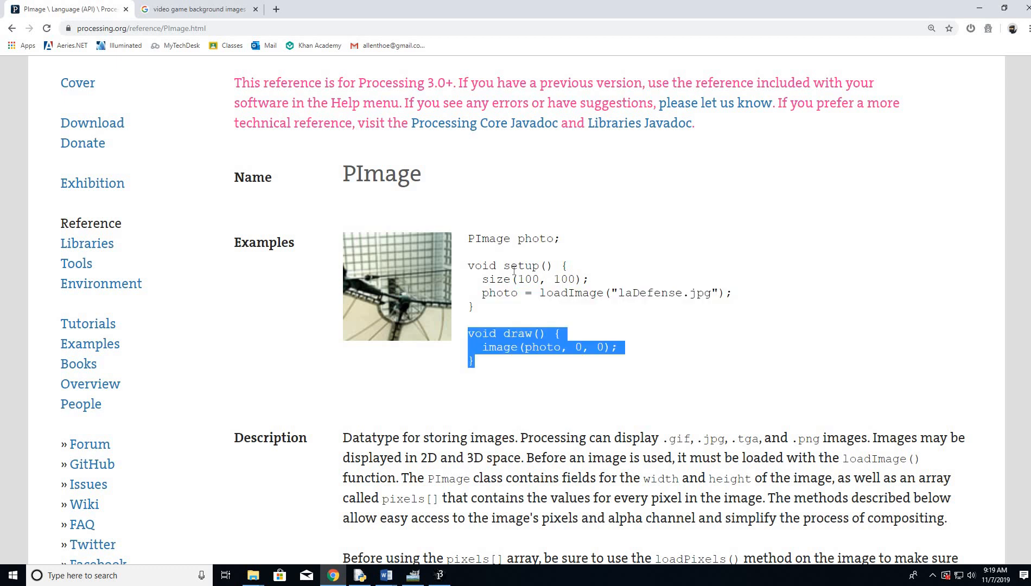
pyautogui.click(509, 347)
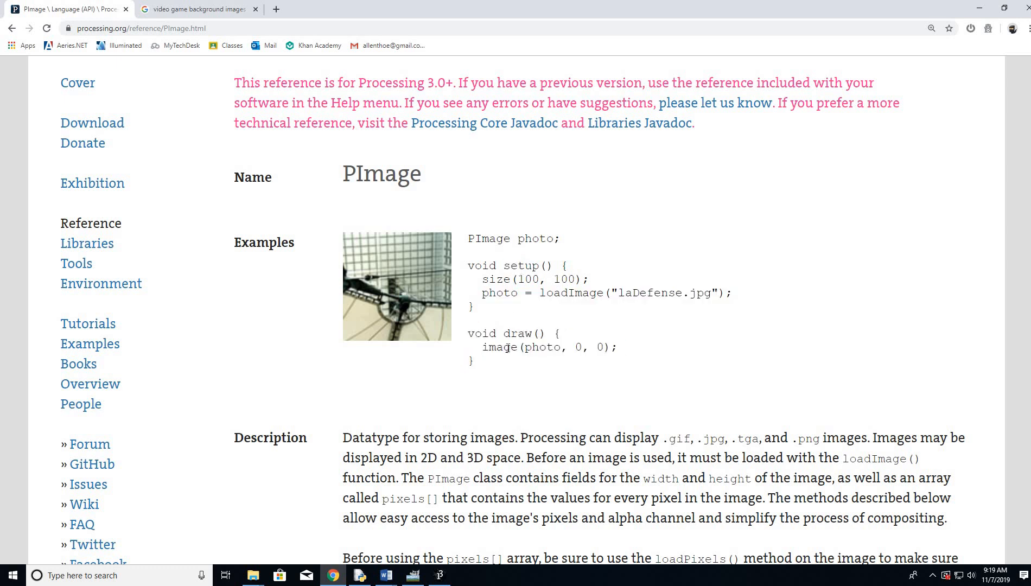
pyautogui.moveTo(522, 310)
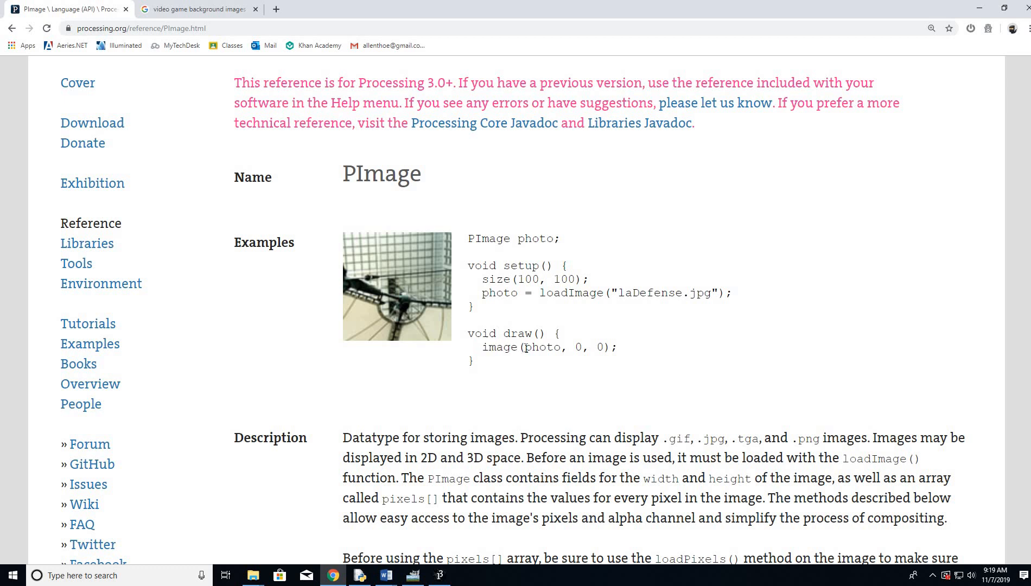
pyautogui.doubleClick(578, 347)
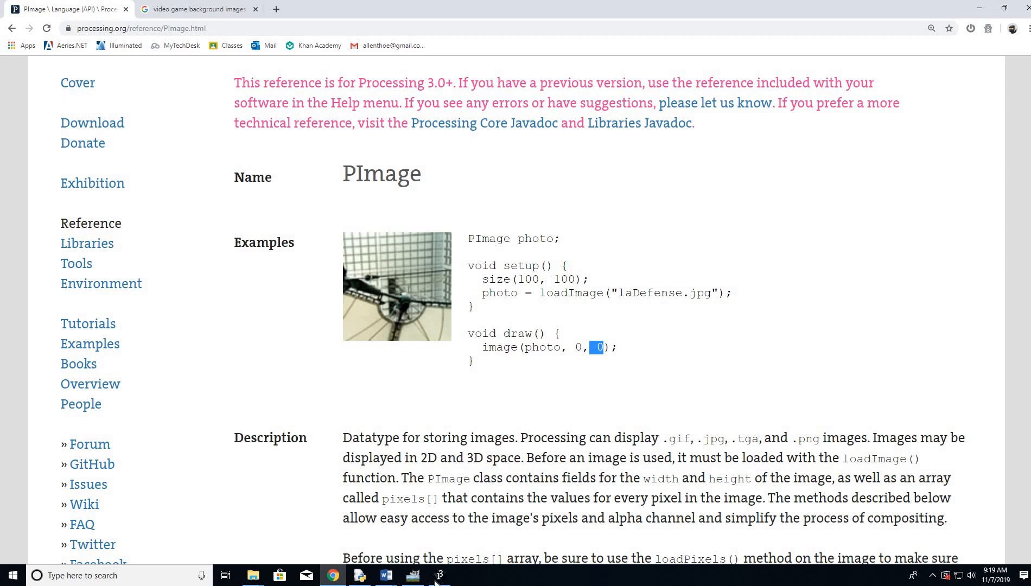
pyautogui.click(439, 576)
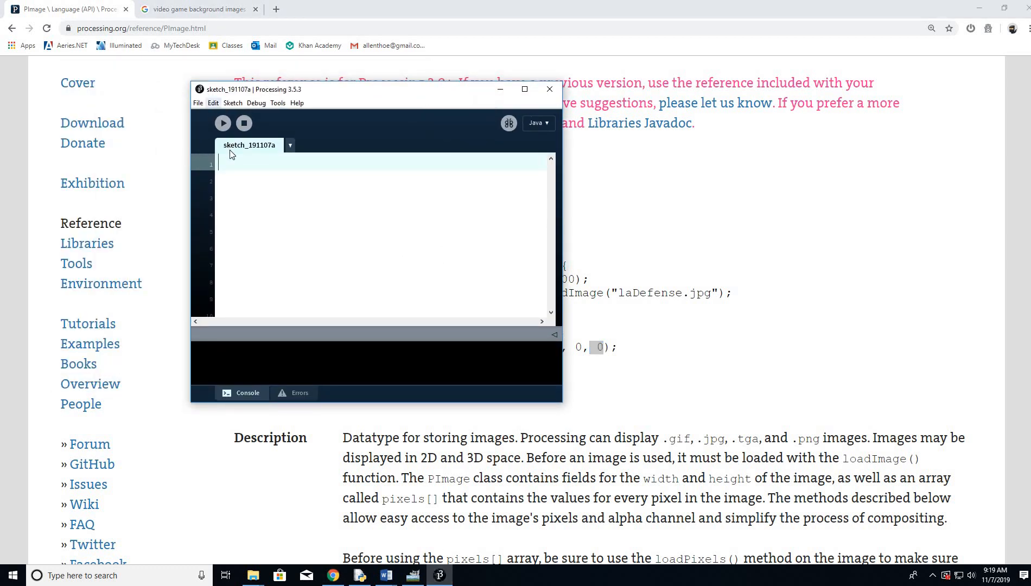
# Declare PImage bg and start setup() with size(600,600)
pyautogui.write('PImage')
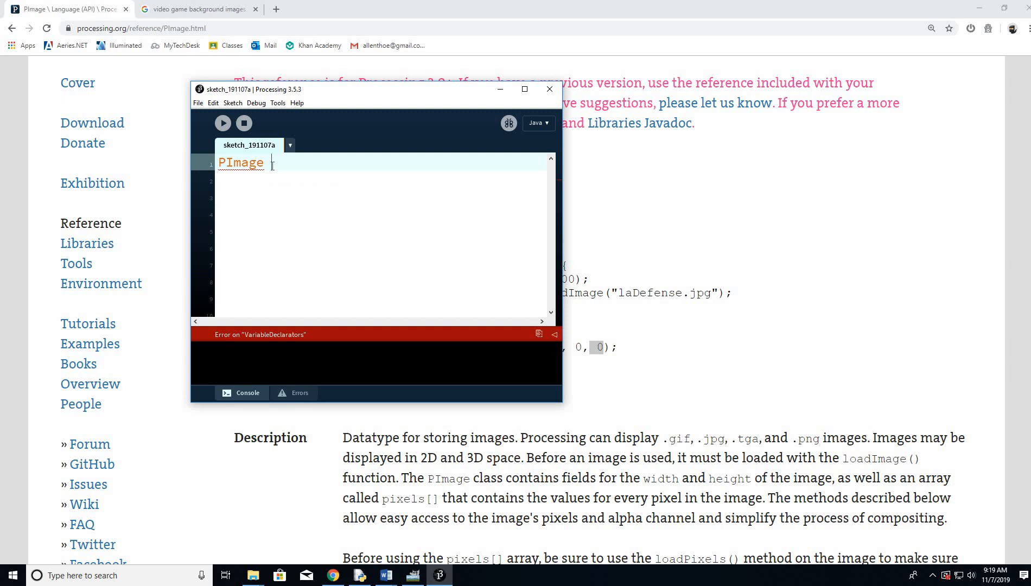
pyautogui.write('bg;')
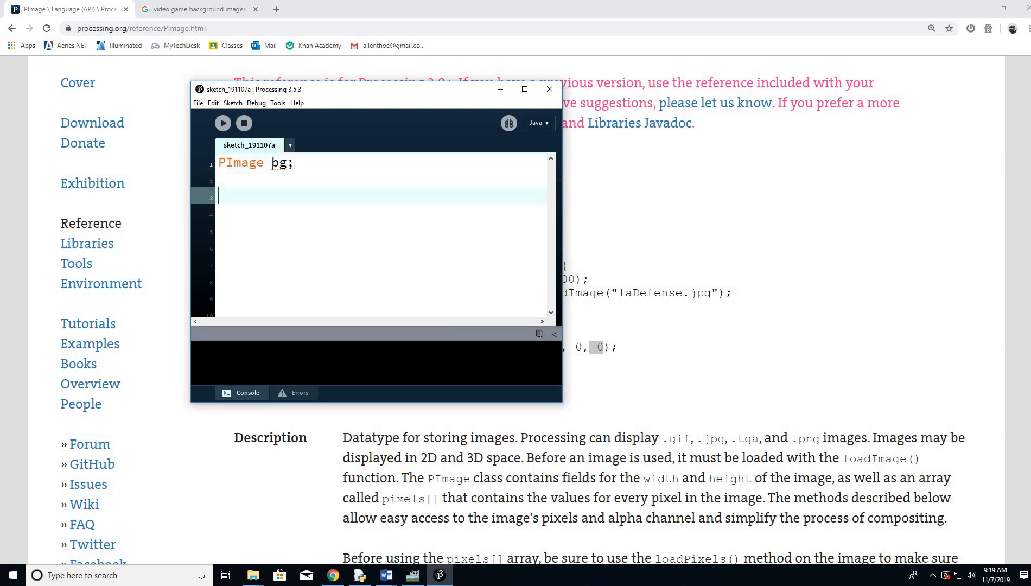
pyautogui.write('setup)')
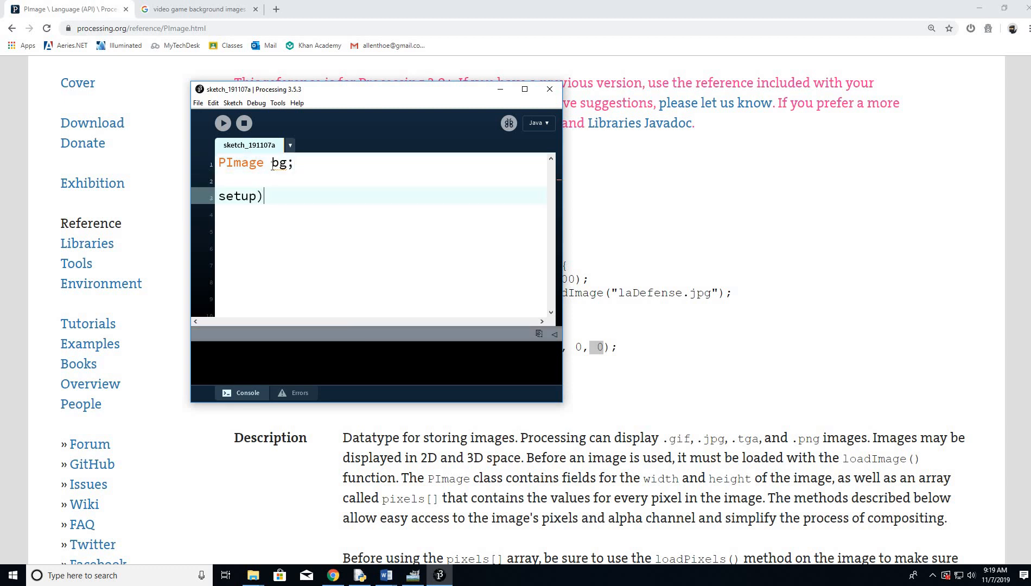
pyautogui.write('void s')
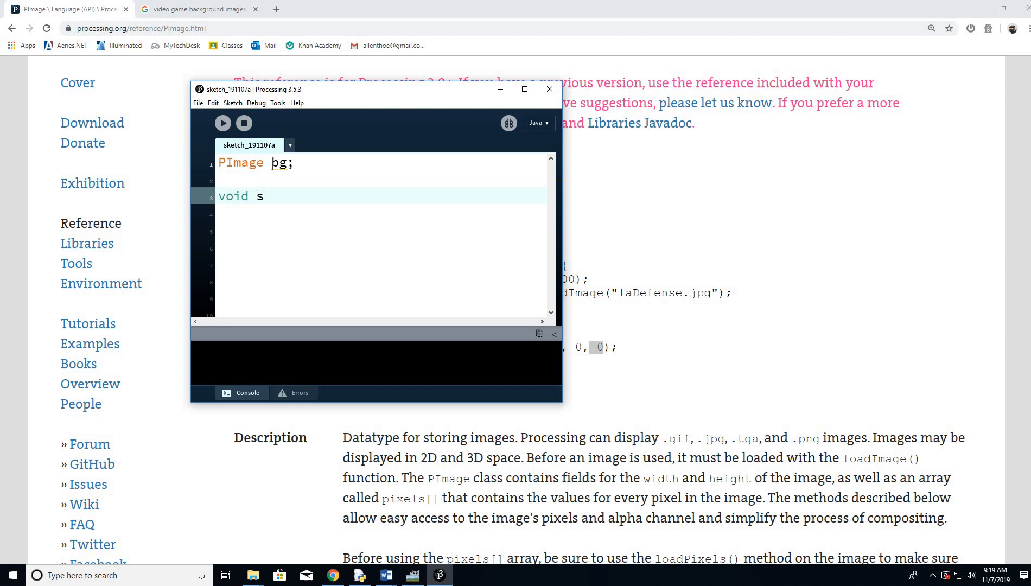
pyautogui.write('etup()')
pyautogui.write('}')
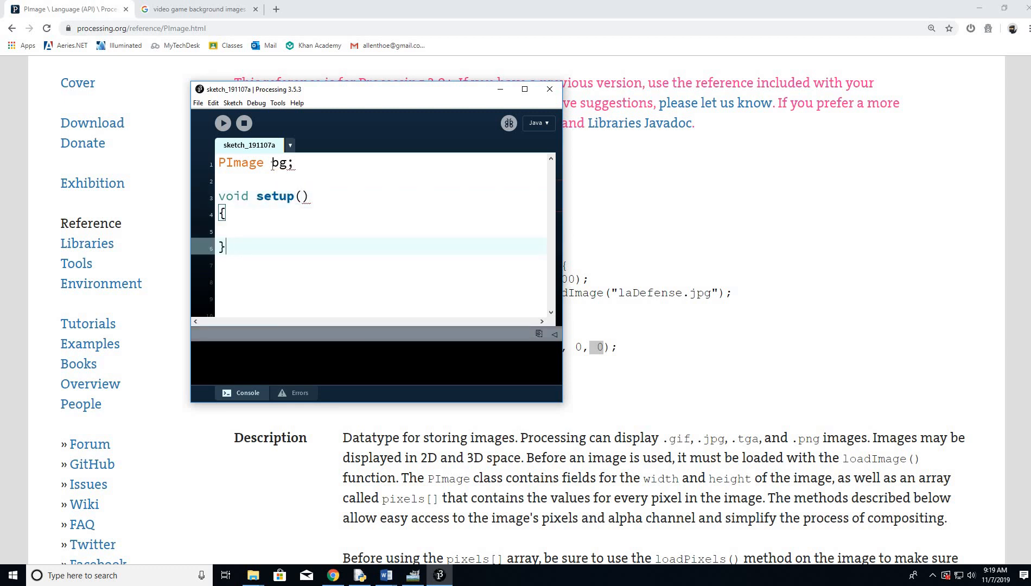
pyautogui.write('size(')
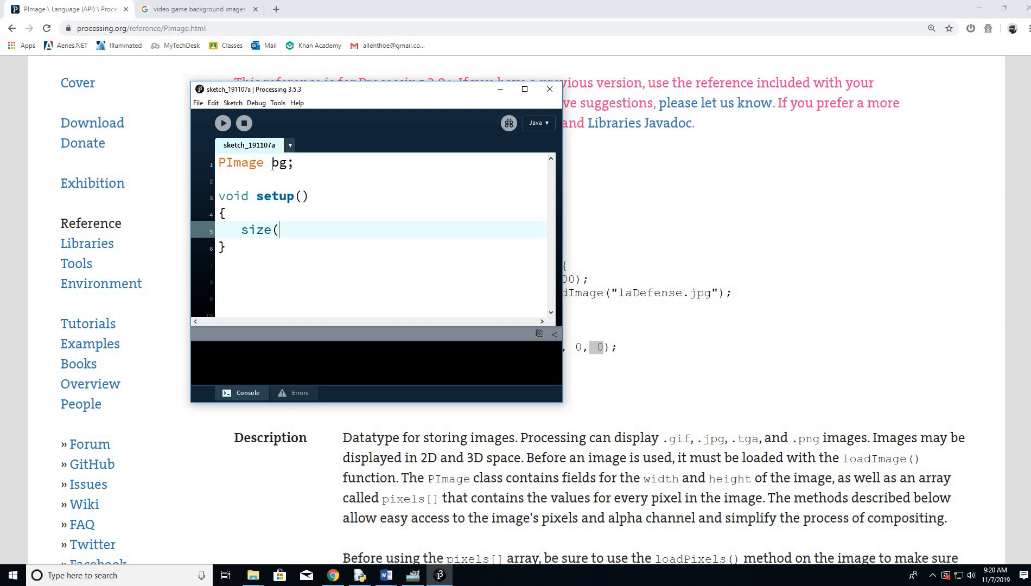
pyautogui.write('600,600);')
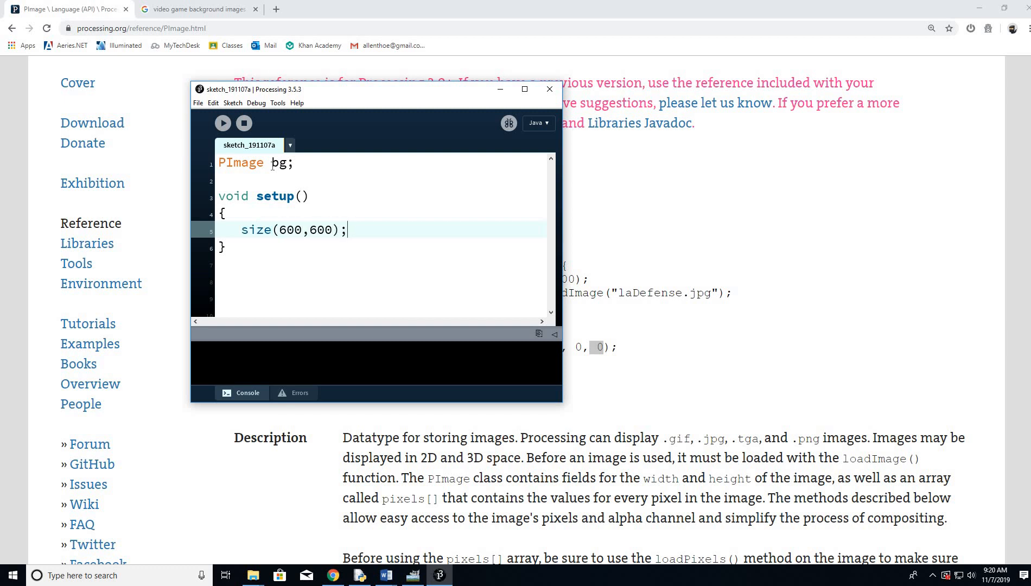
pyautogui.press('enter')
pyautogui.write('bg = l')
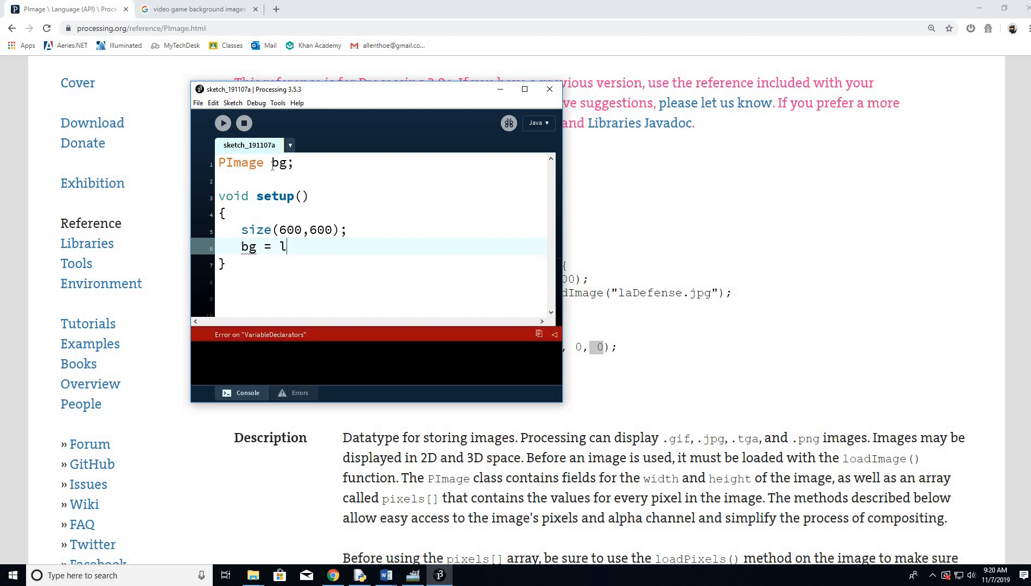
# Load "./img/bg.png" into bg and add an empty draw() function
pyautogui.write('oadImage(')
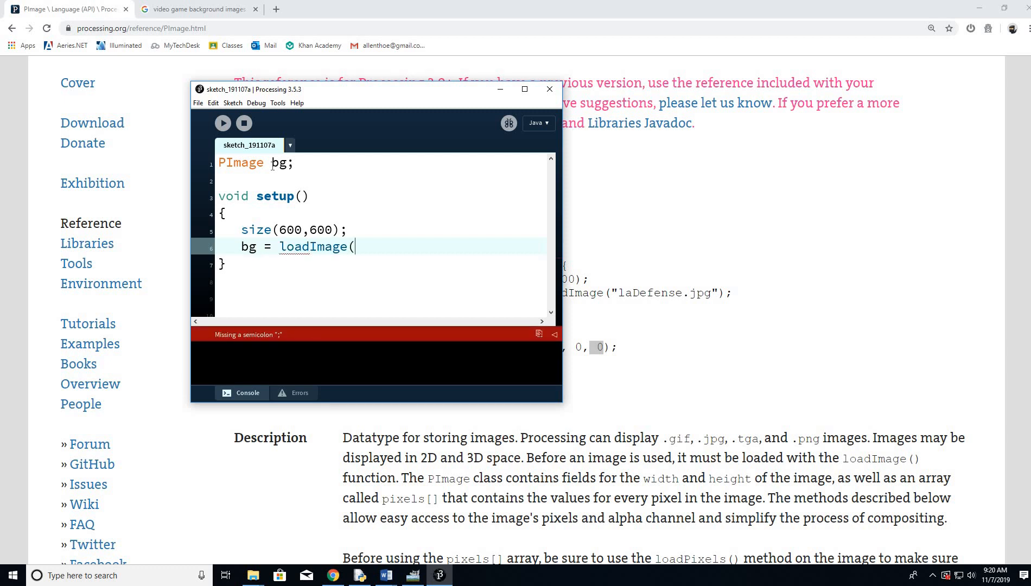
pyautogui.write('"')
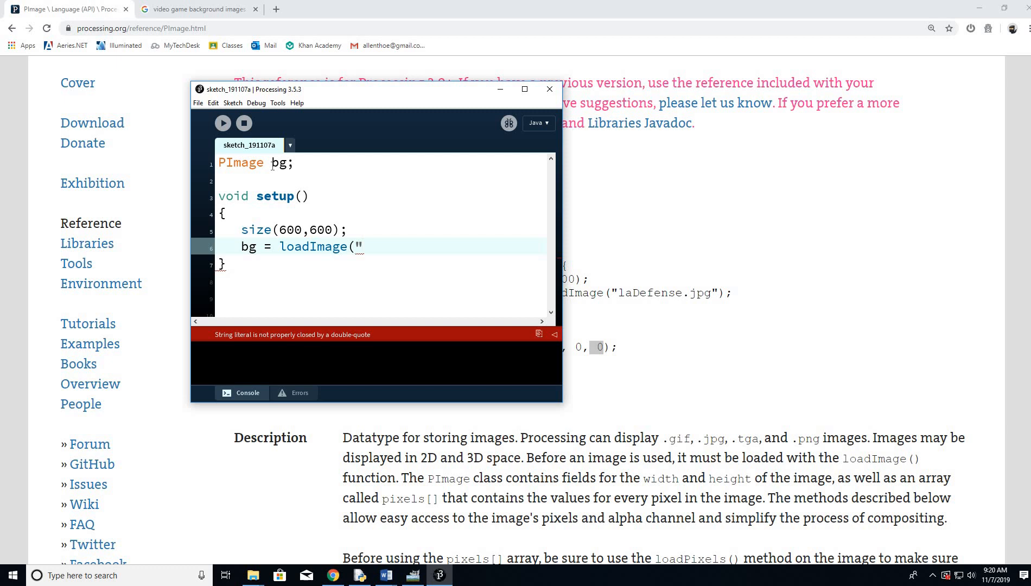
pyautogui.write('./im')
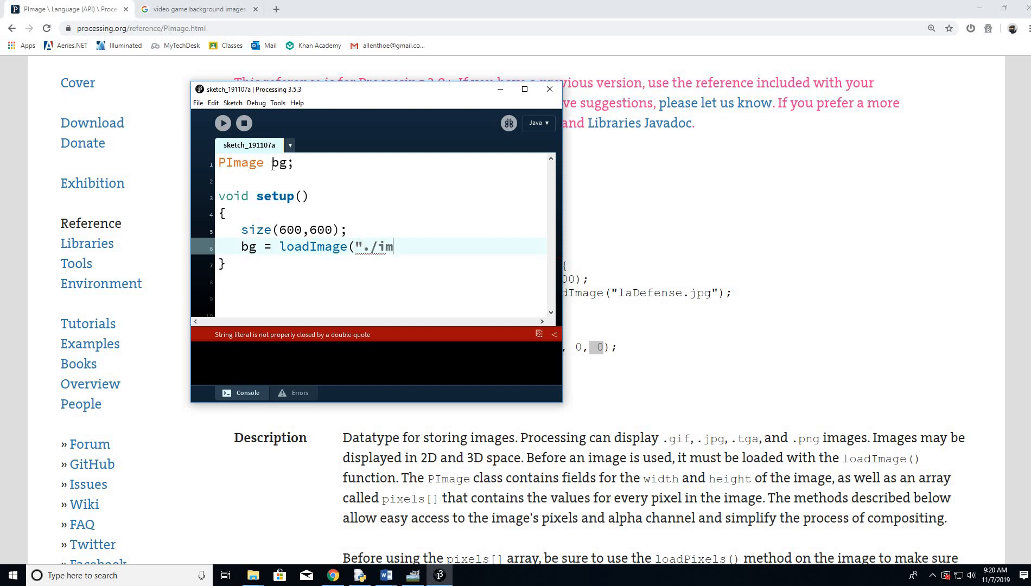
pyautogui.write('g')
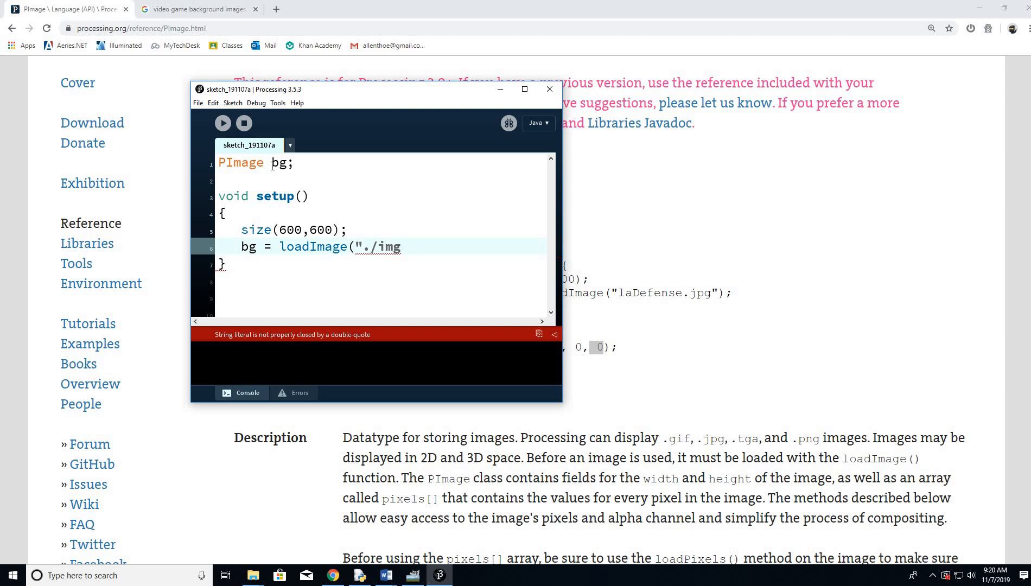
pyautogui.write('/')
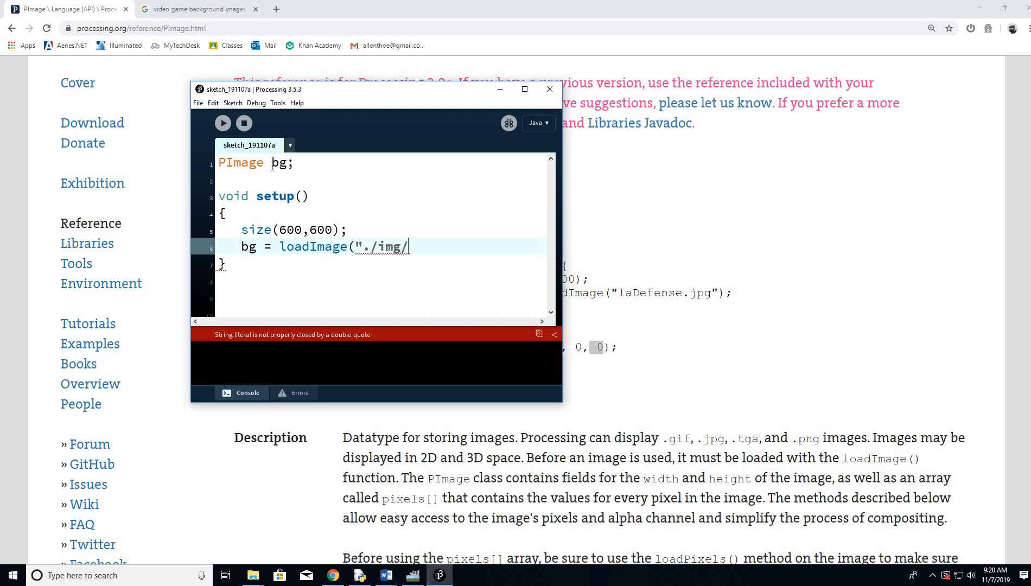
pyautogui.write('bg')
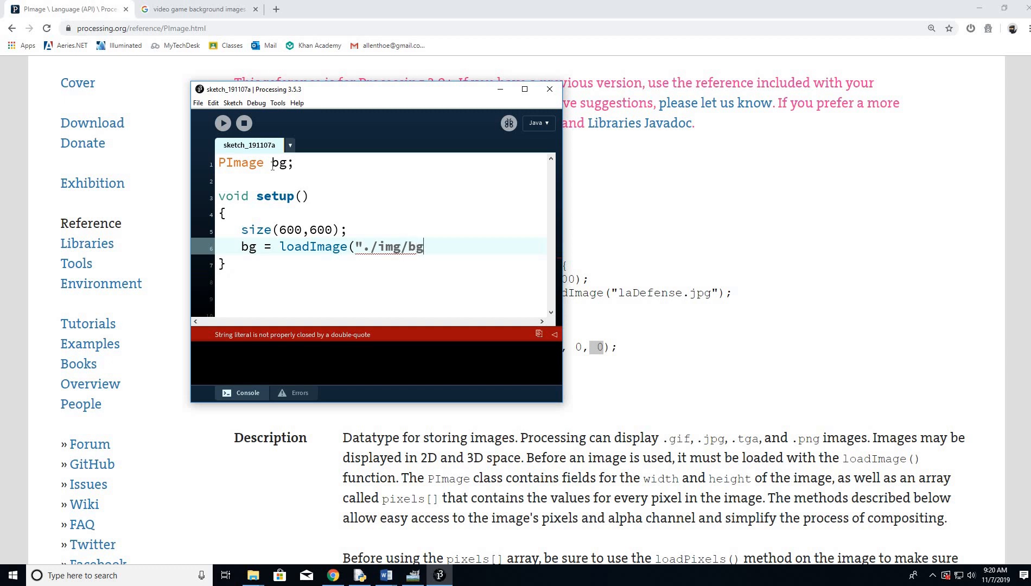
pyautogui.write('.png"')
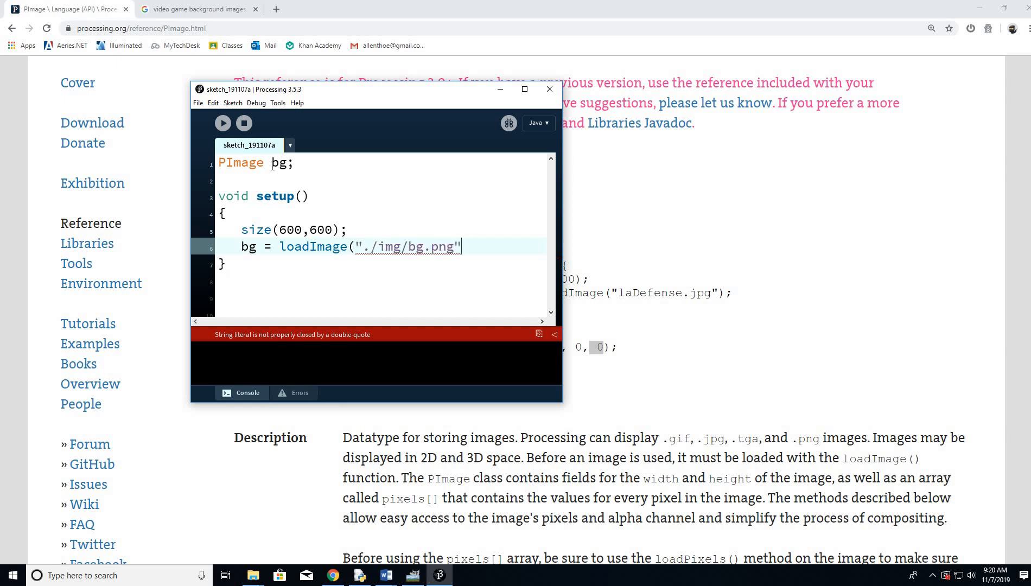
pyautogui.write('");')
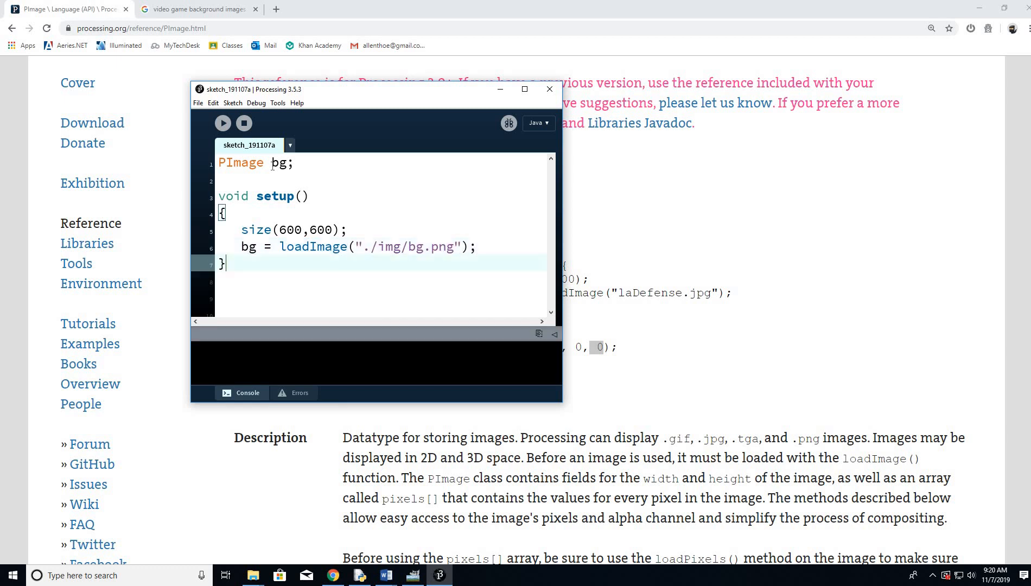
pyautogui.write('vo')
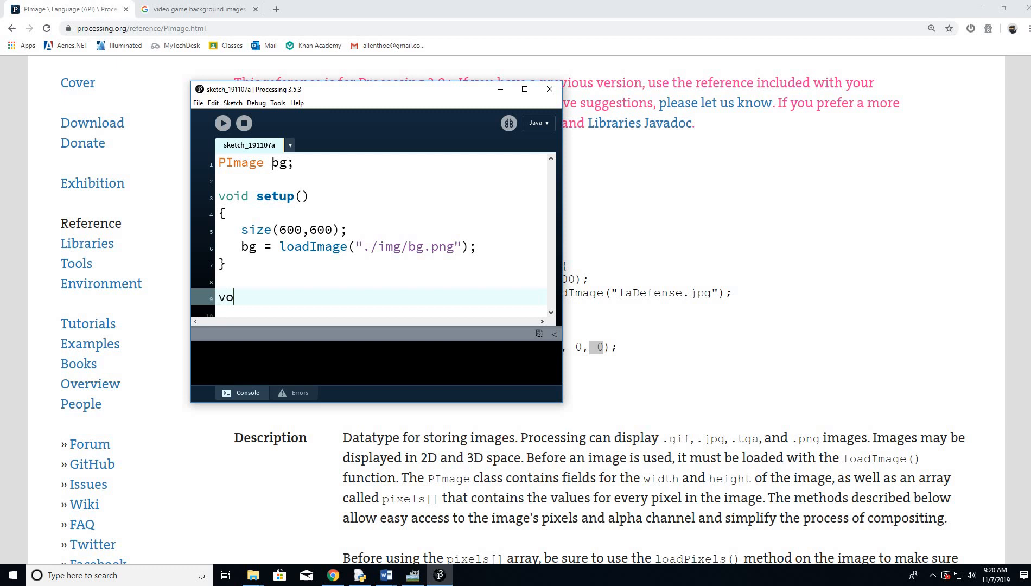
pyautogui.write('id draw(')
pyautogui.write('{')
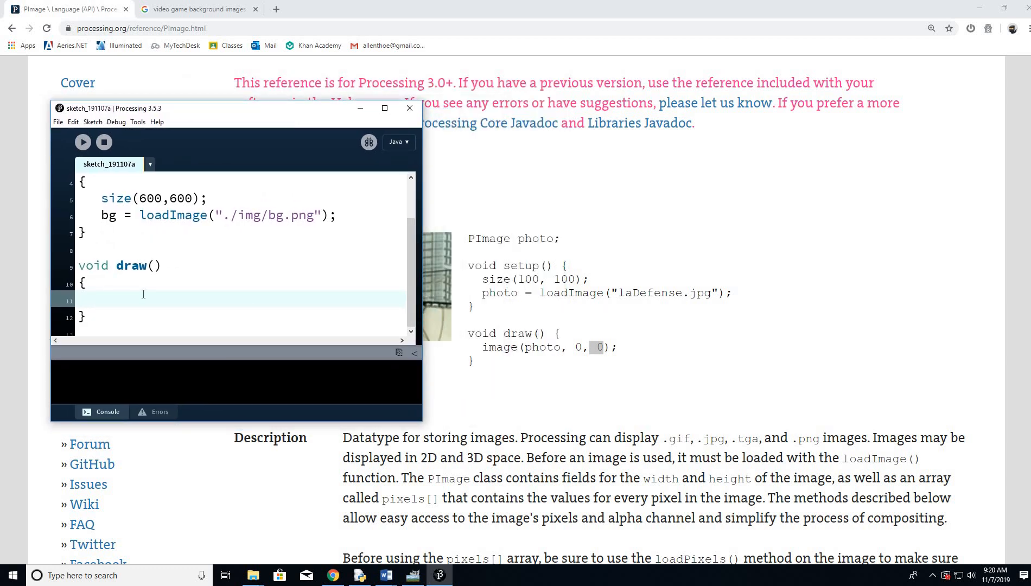
# Draw bg at the origin with image(bg, 0, 0) and run the sketch
pyautogui.write('image')
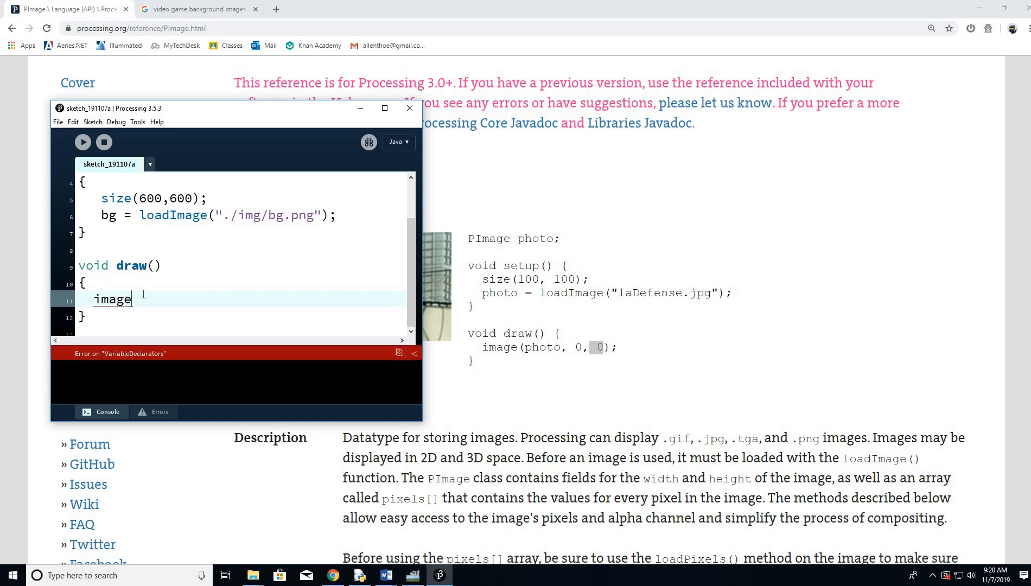
pyautogui.write('(bg, 0, 0);')
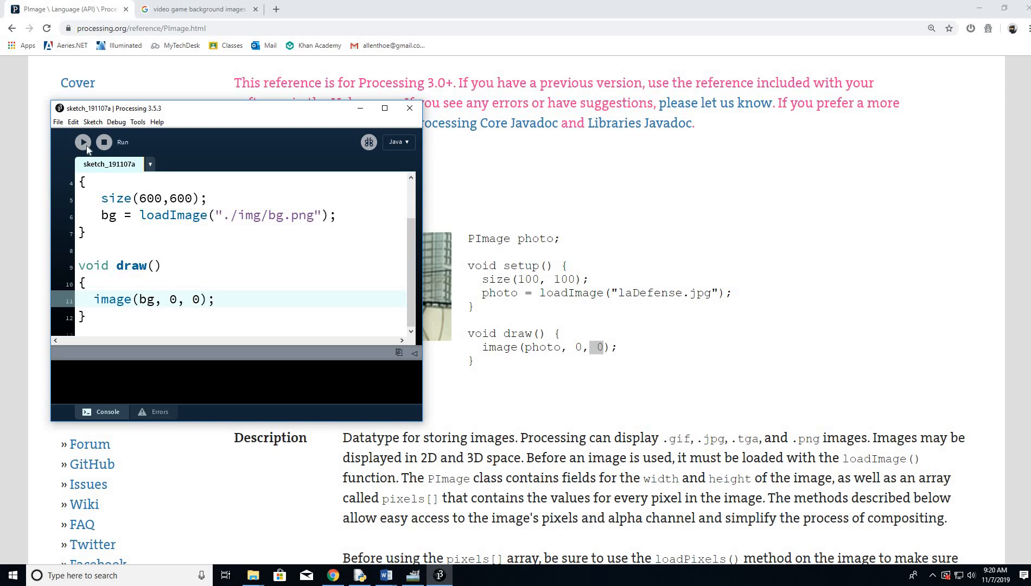
pyautogui.click(84, 142)
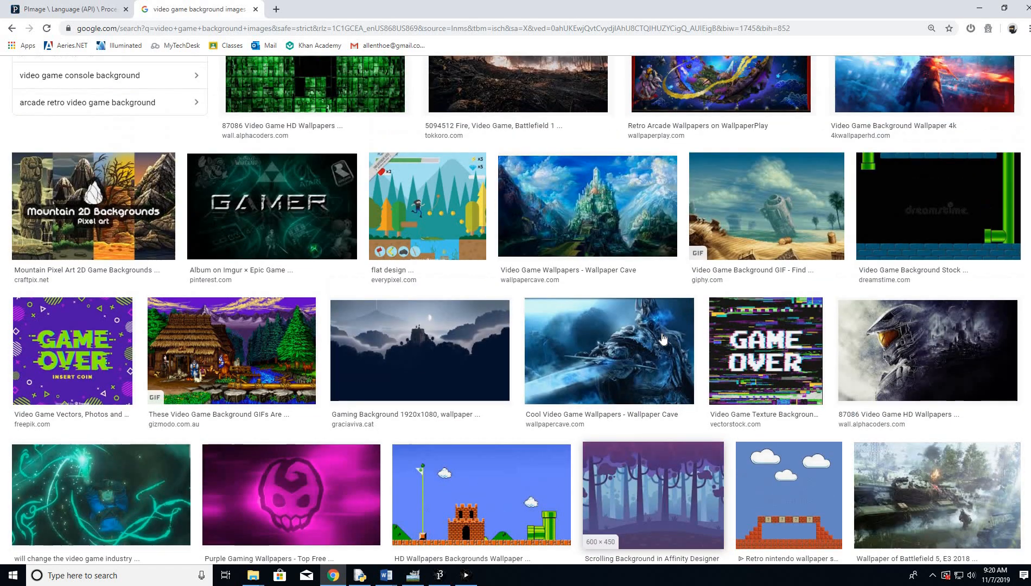
# Scroll further down the Google Images video game background results
pyautogui.scroll(-3)
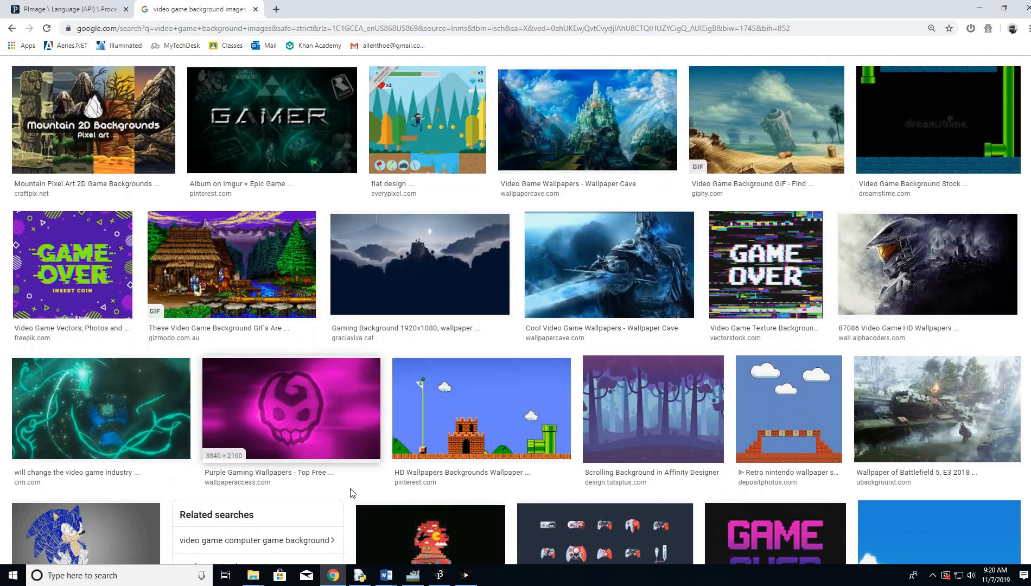
pyautogui.scroll(-3)
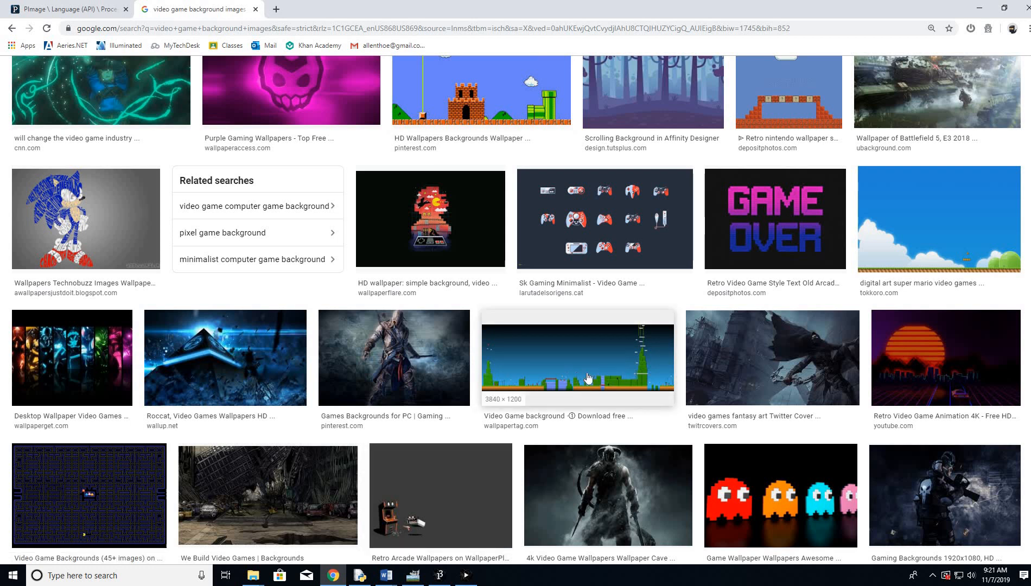
pyautogui.scroll(-3)
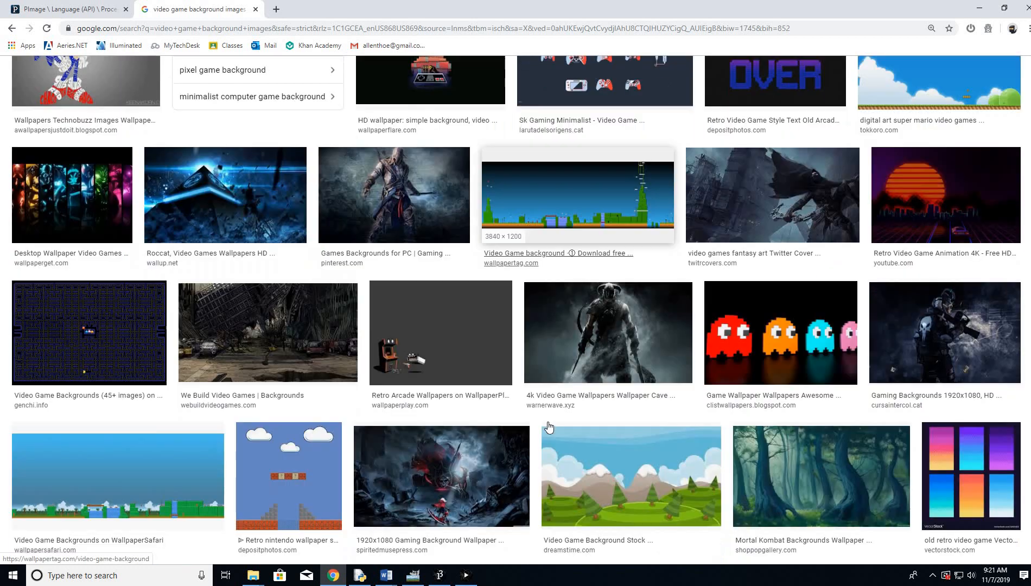
pyautogui.scroll(-3)
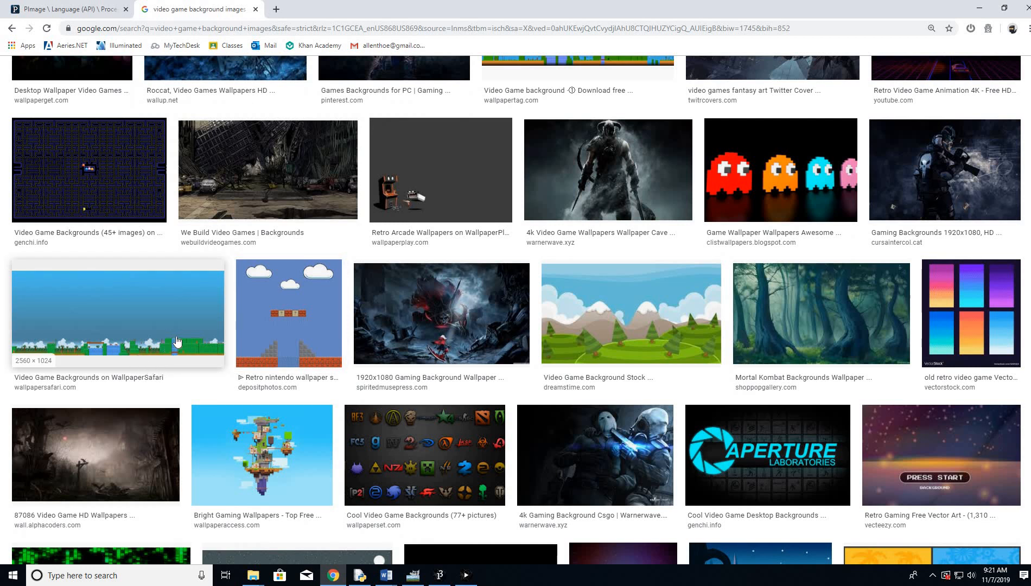
pyautogui.scroll(-3)
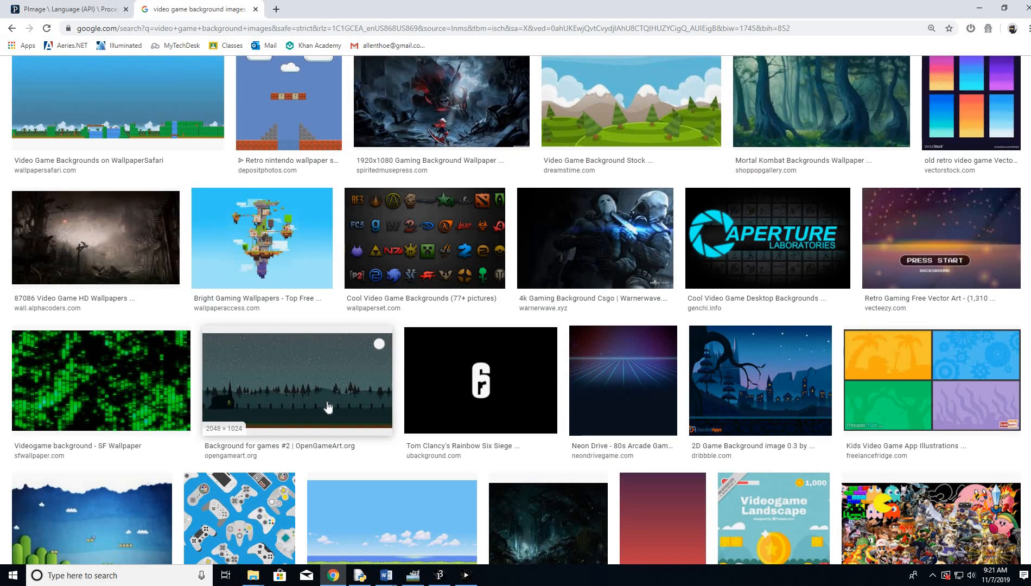
pyautogui.scroll(-3)
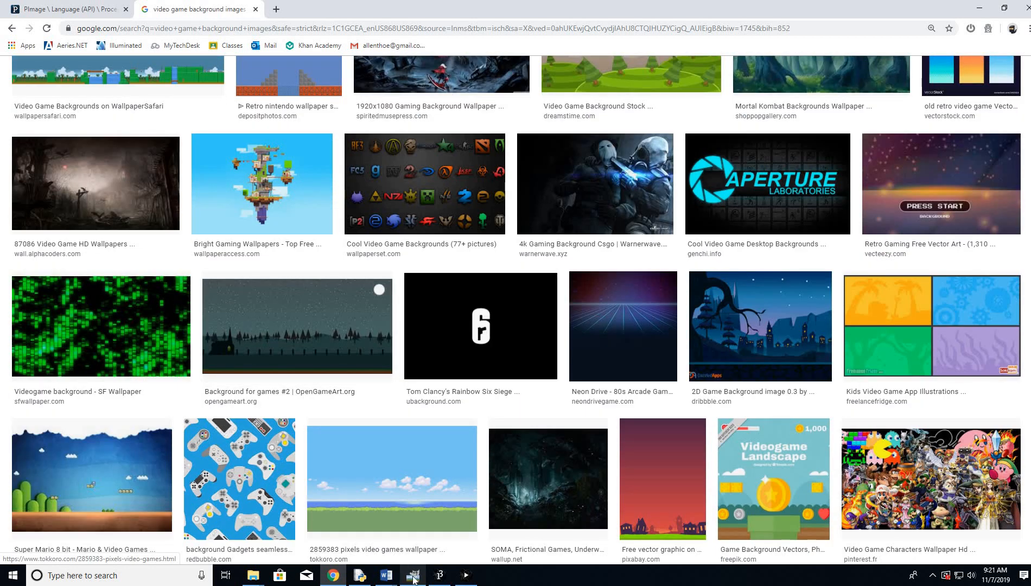
# Switch to GIMP showing the 1200×600 cartoon landscape background
pyautogui.click(413, 575)
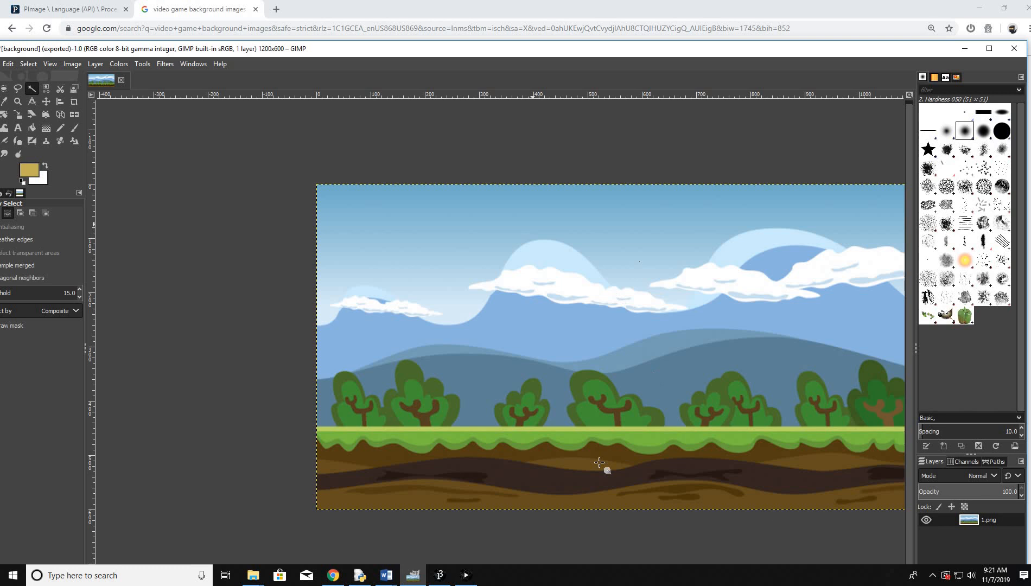
pyautogui.moveTo(712, 253)
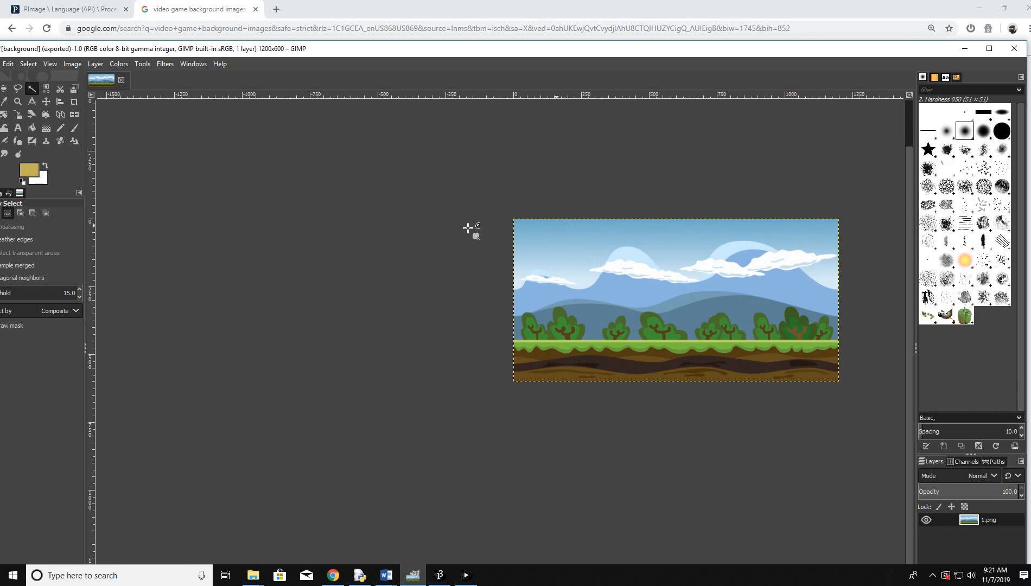
pyautogui.moveTo(534, 219)
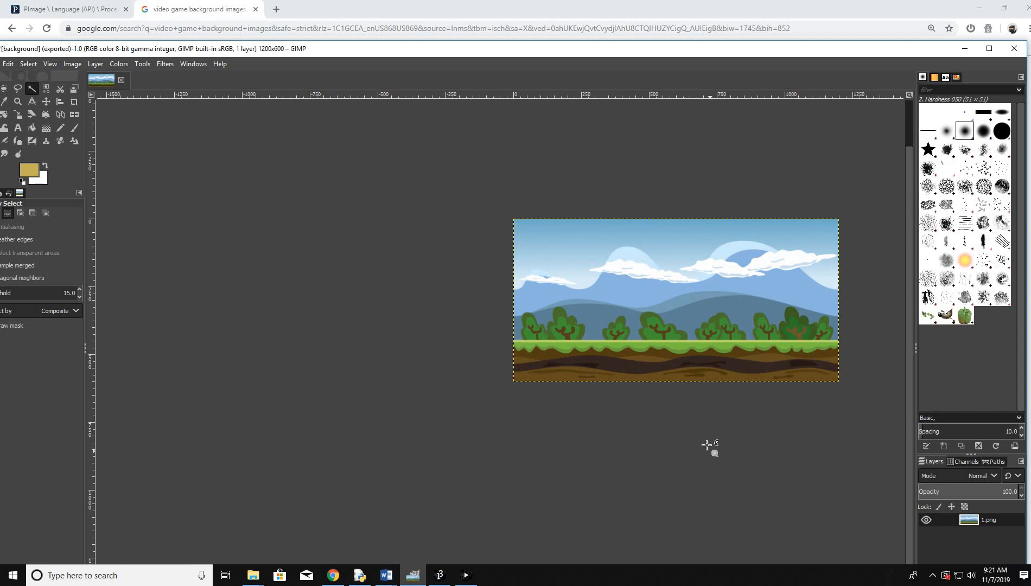
pyautogui.moveTo(519, 289)
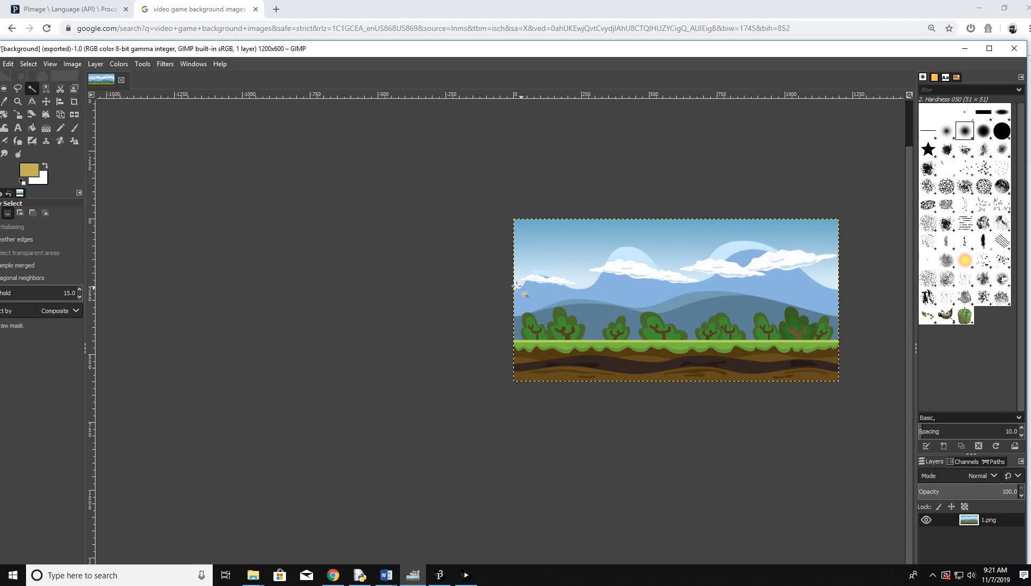
pyautogui.moveTo(840, 292)
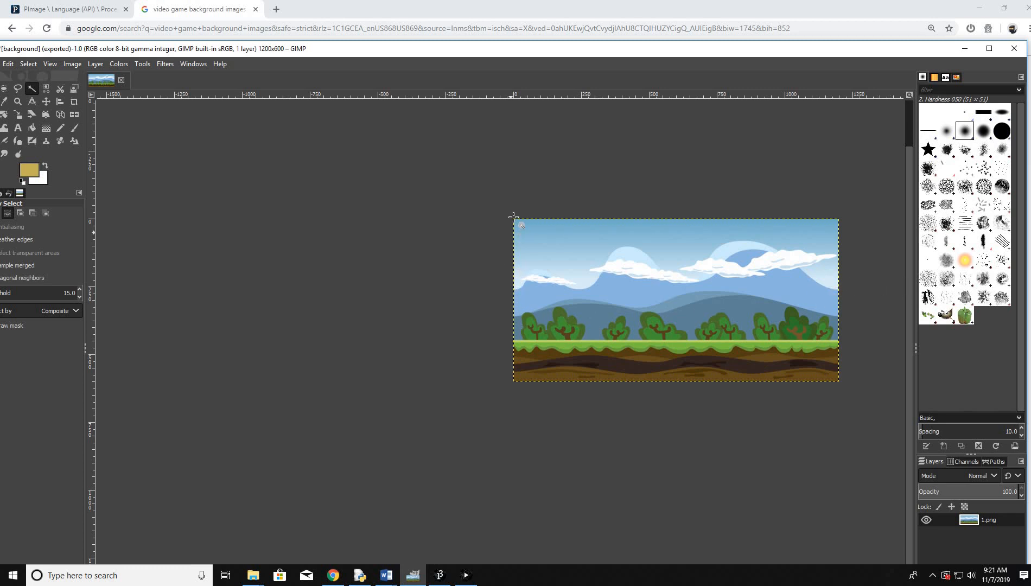
pyautogui.moveTo(856, 229)
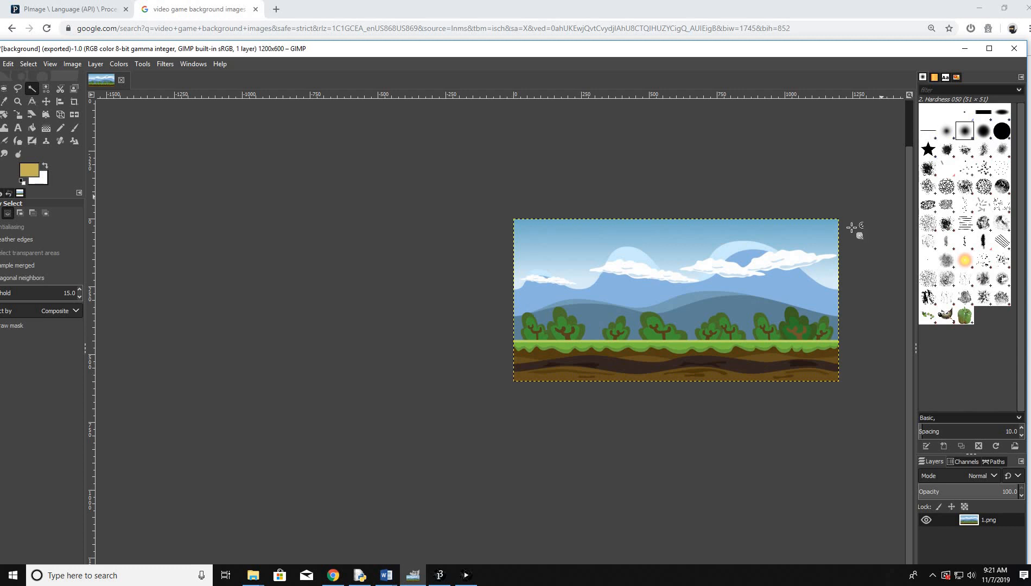
pyautogui.moveTo(838, 382)
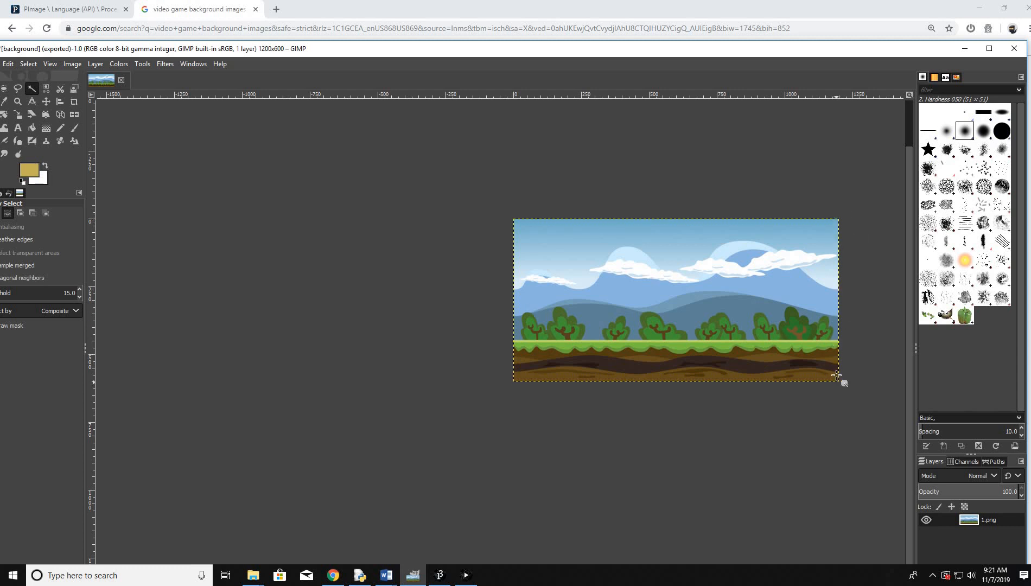
pyautogui.moveTo(516, 217)
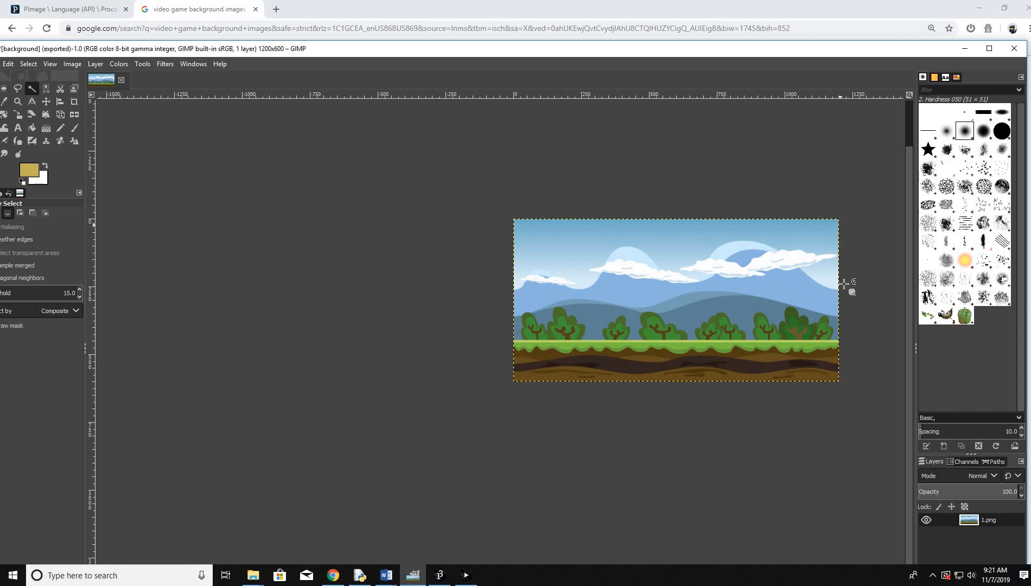
pyautogui.moveTo(845, 296)
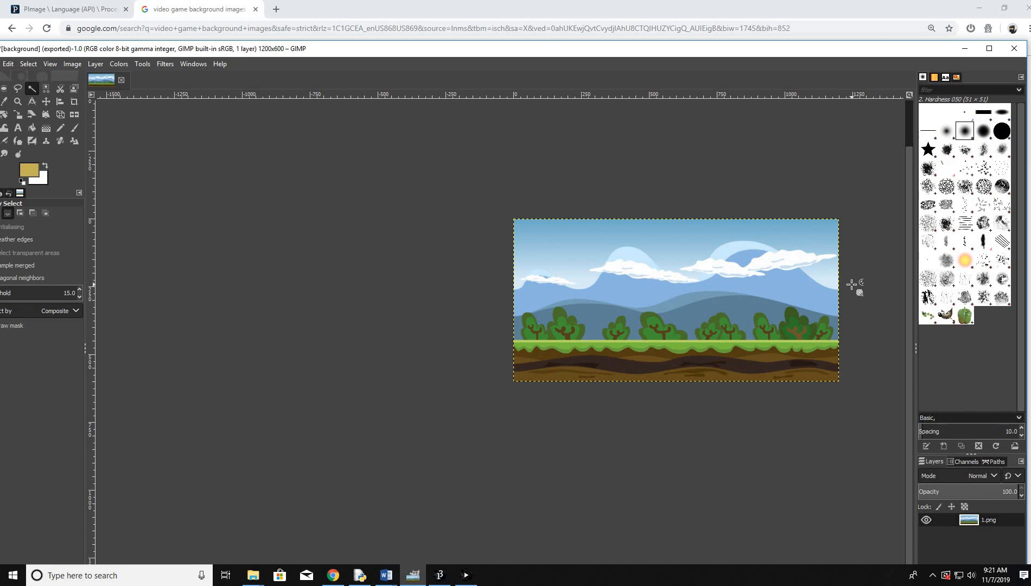
pyautogui.moveTo(848, 283)
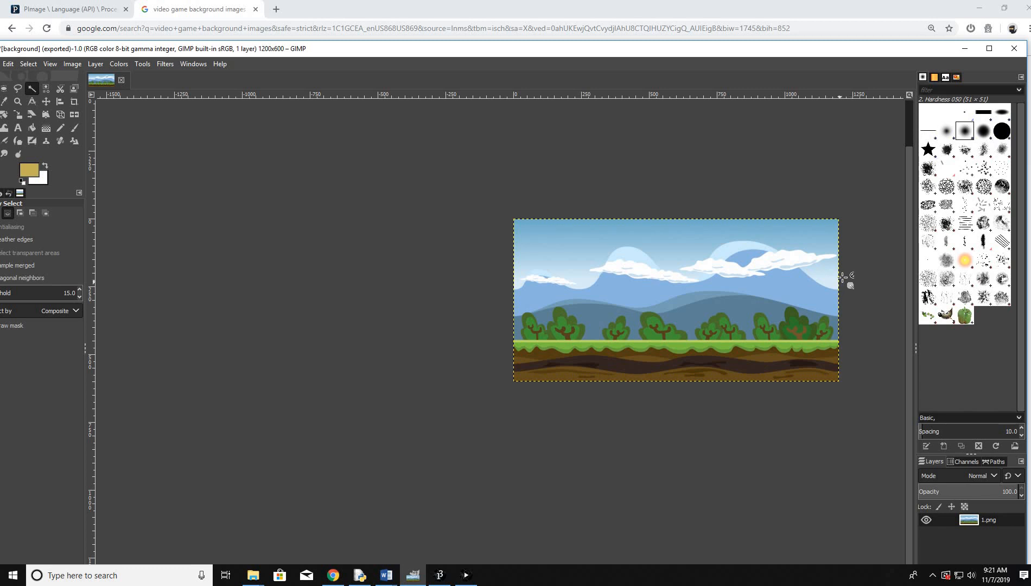
pyautogui.moveTo(281, 357)
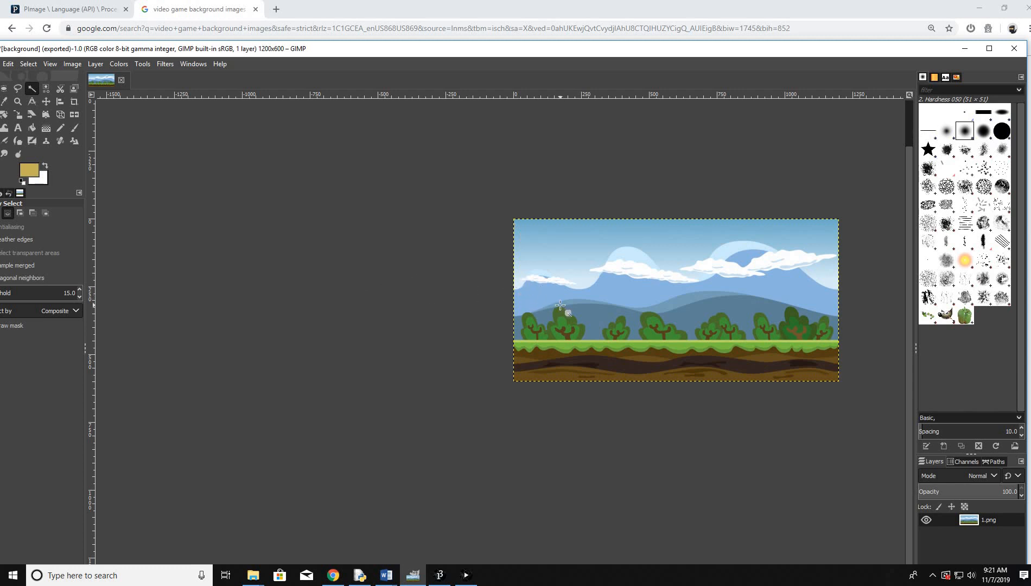
pyautogui.moveTo(629, 292)
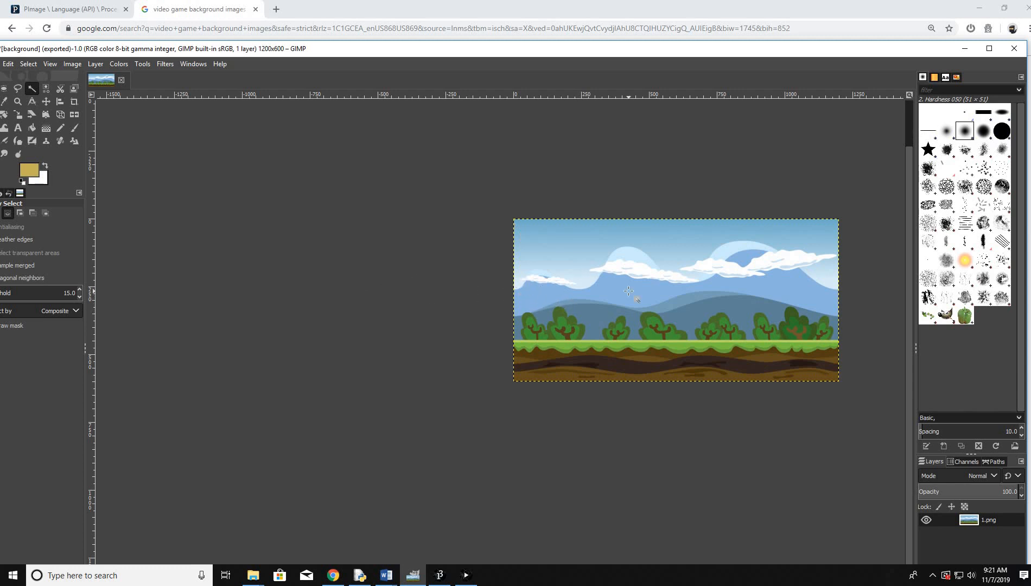
pyautogui.moveTo(589, 277)
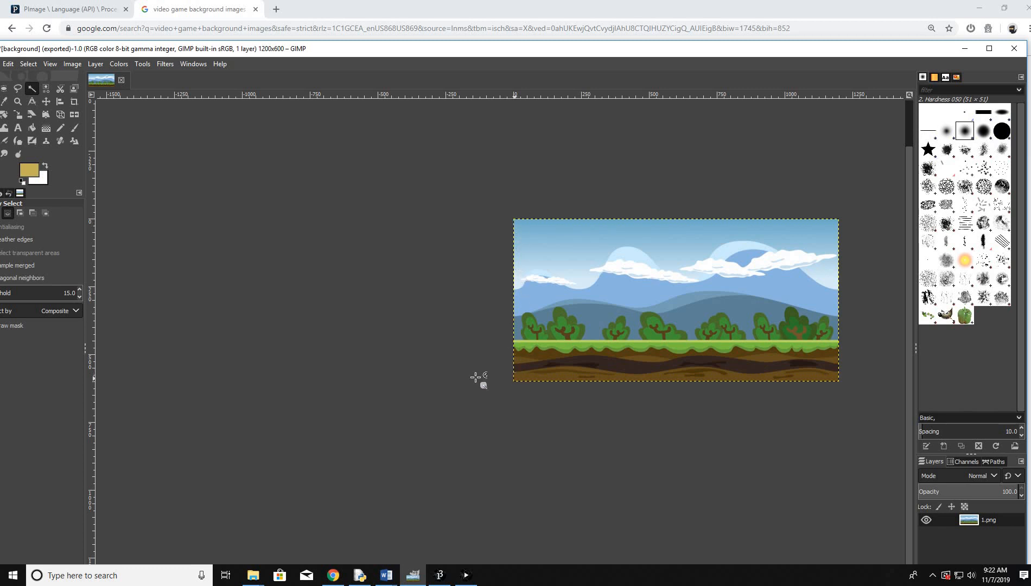
pyautogui.moveTo(187, 374)
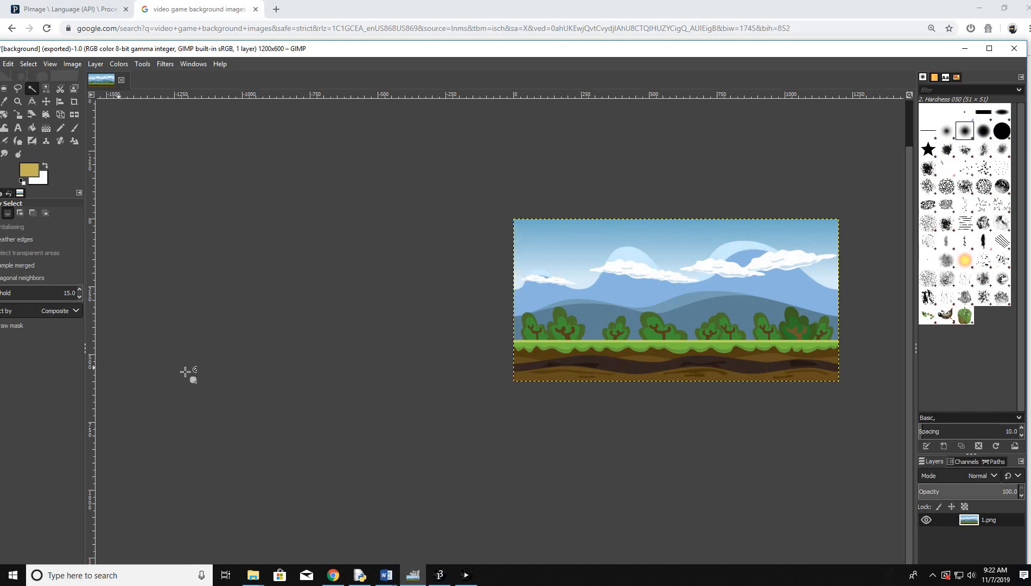
pyautogui.moveTo(83, 388)
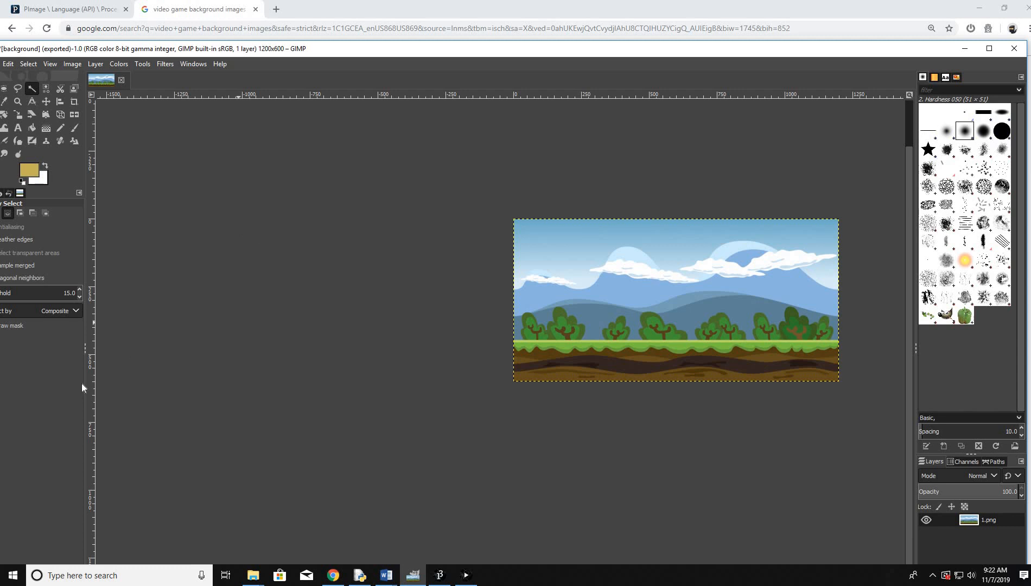
# Scale the image to 1600×800 and export it to the Desktop as bg.png
pyautogui.click(72, 64)
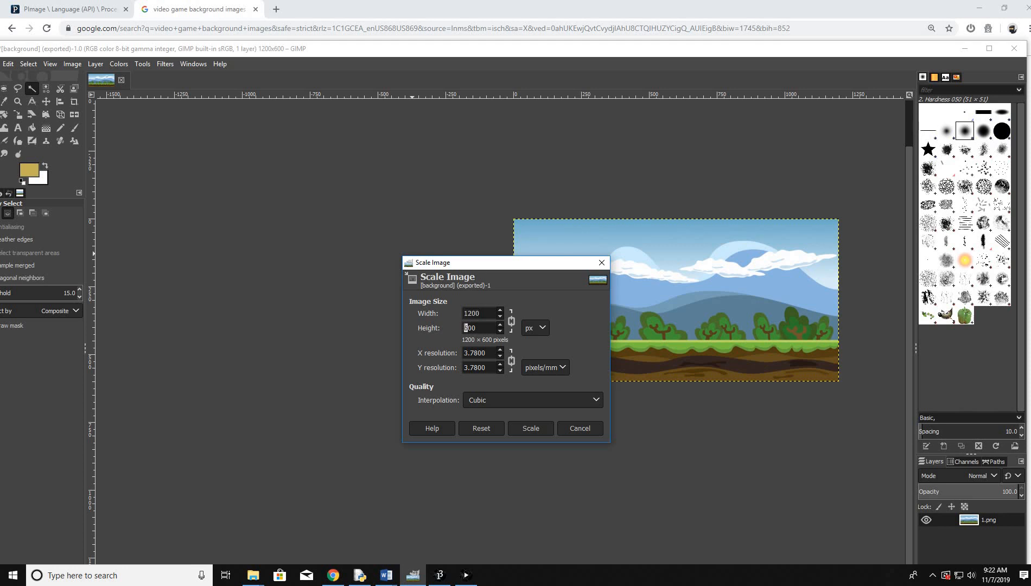
pyautogui.click(530, 428)
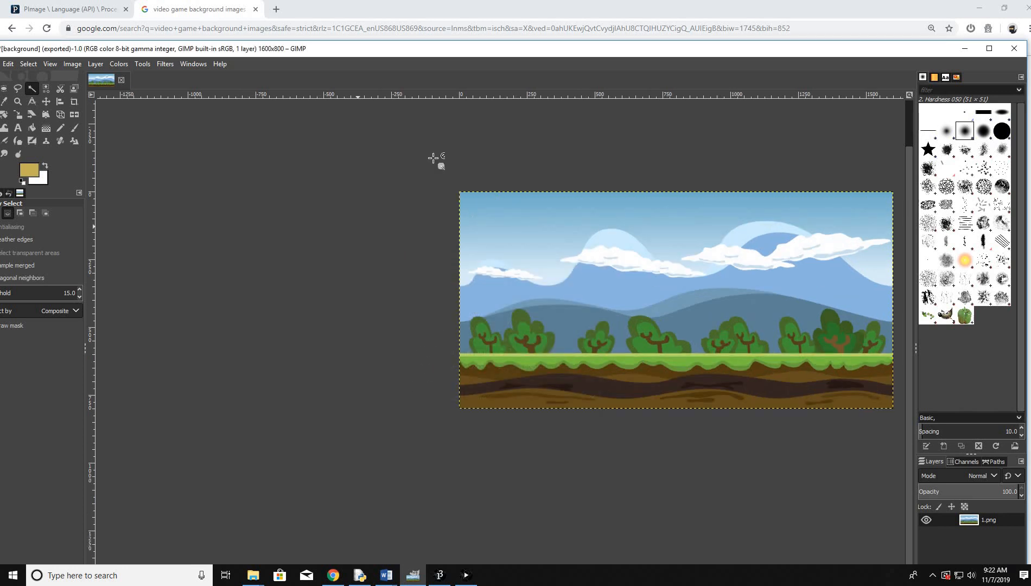
pyautogui.moveTo(498, 273)
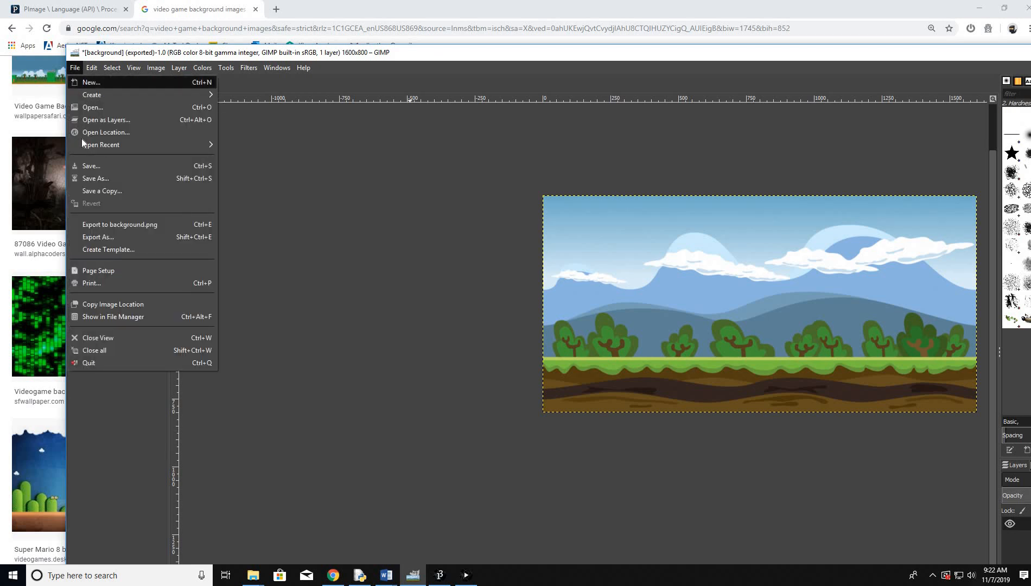
pyautogui.click(98, 236)
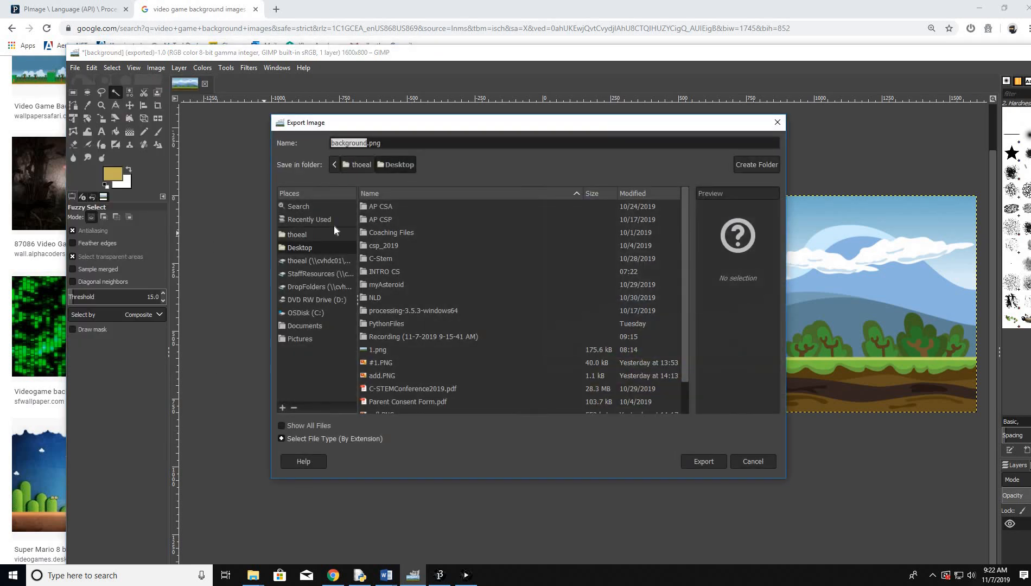
pyautogui.moveTo(445, 272)
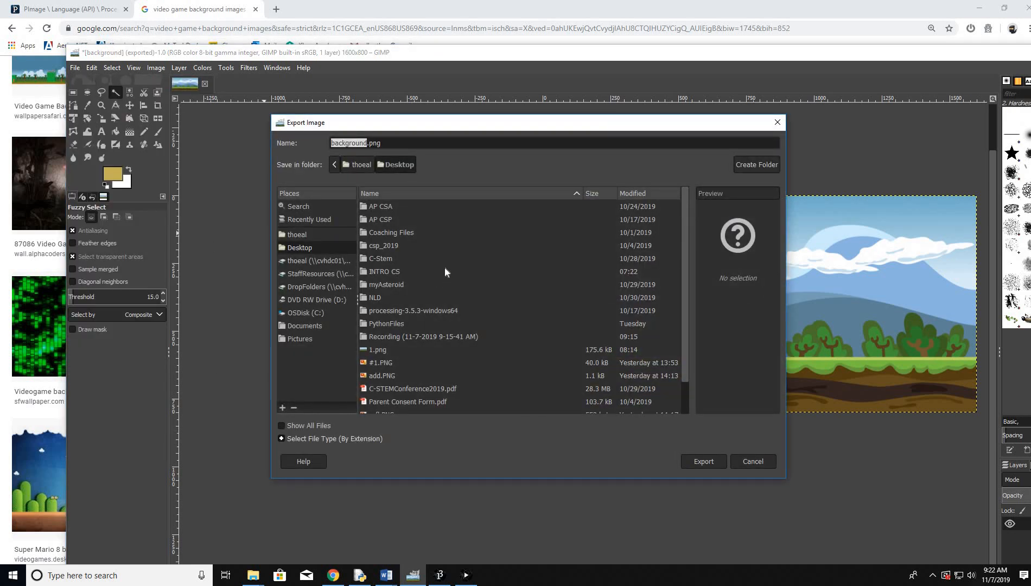
pyautogui.click(703, 461)
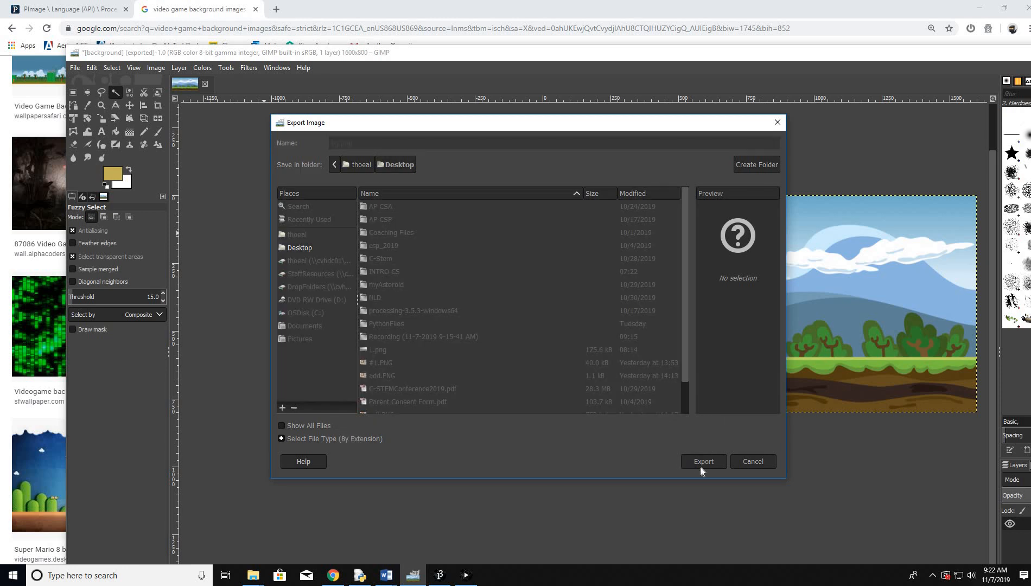
pyautogui.click(703, 461)
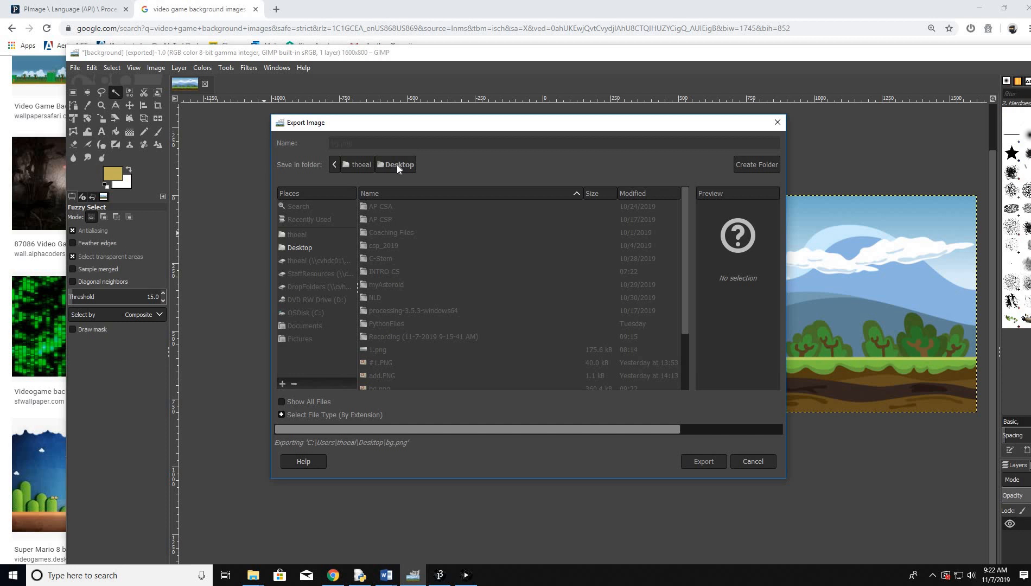
# Close the frozen sketch window and check that bg.png is in Processing's img folder
pyautogui.click(702, 461)
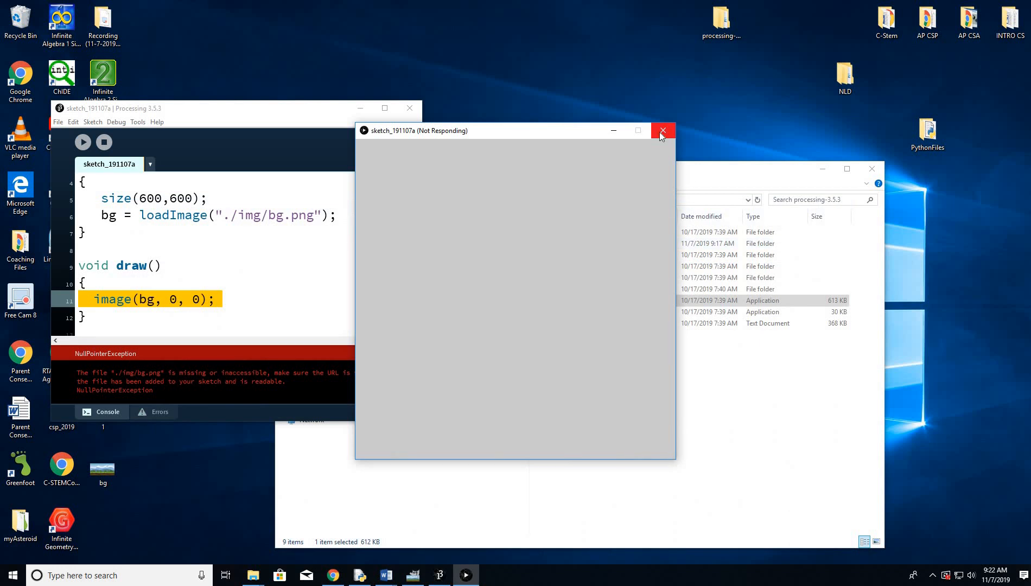
pyautogui.click(662, 131)
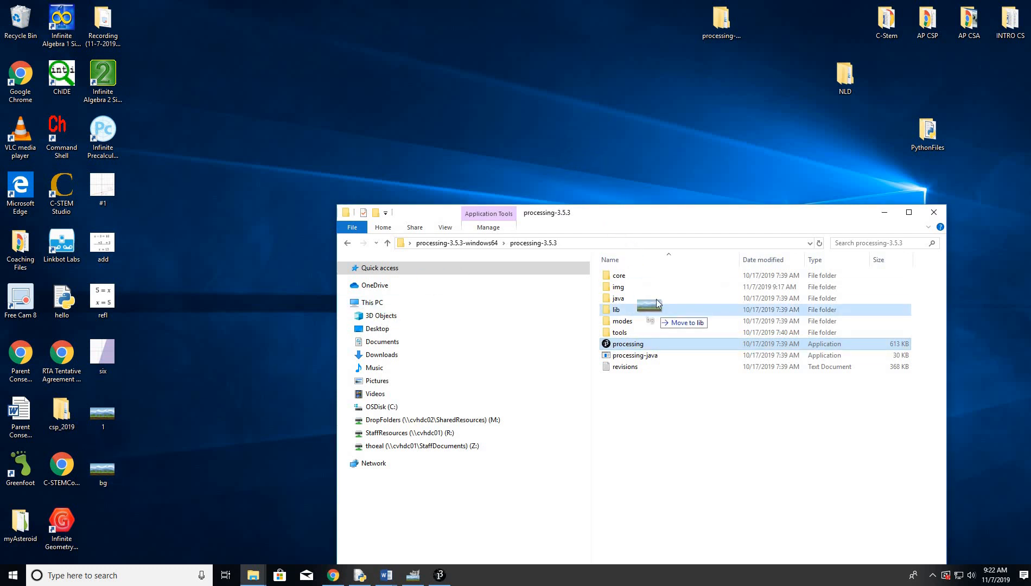
pyautogui.doubleClick(617, 286)
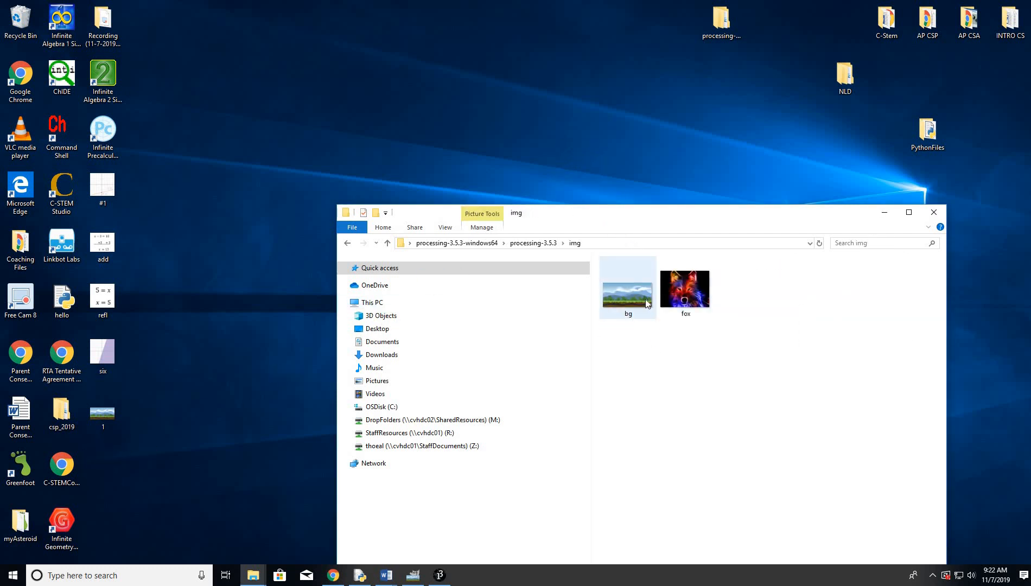
pyautogui.moveTo(627, 294)
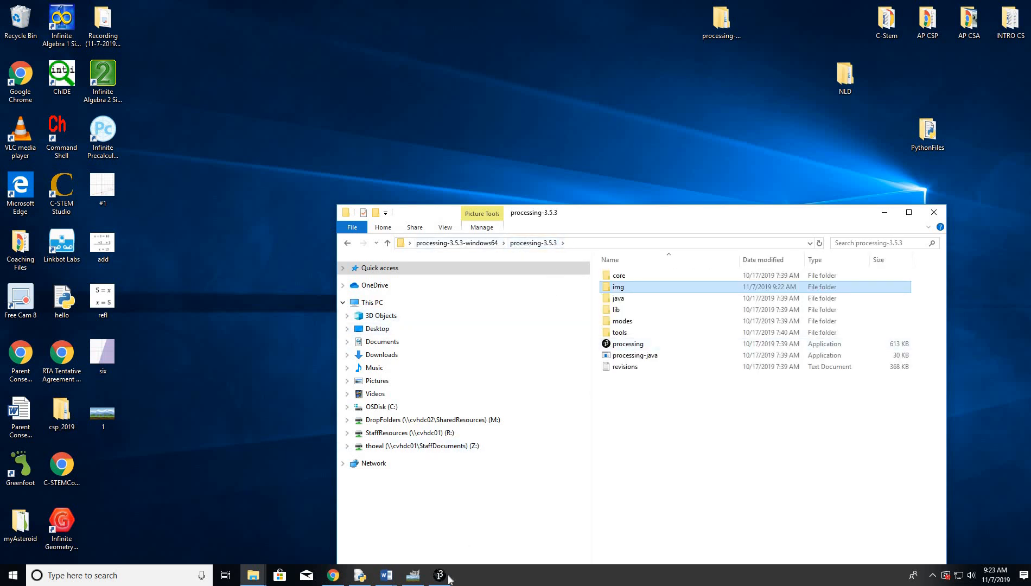
# Change the canvas to size(800,800) and rerun the sketch to show the landscape
pyautogui.click(438, 575)
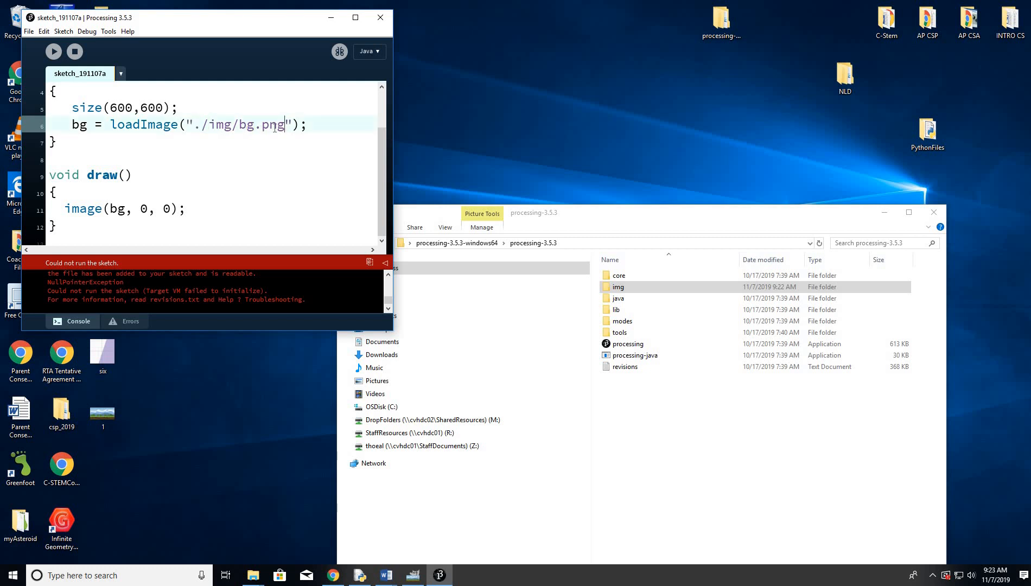
pyautogui.doubleClick(261, 125)
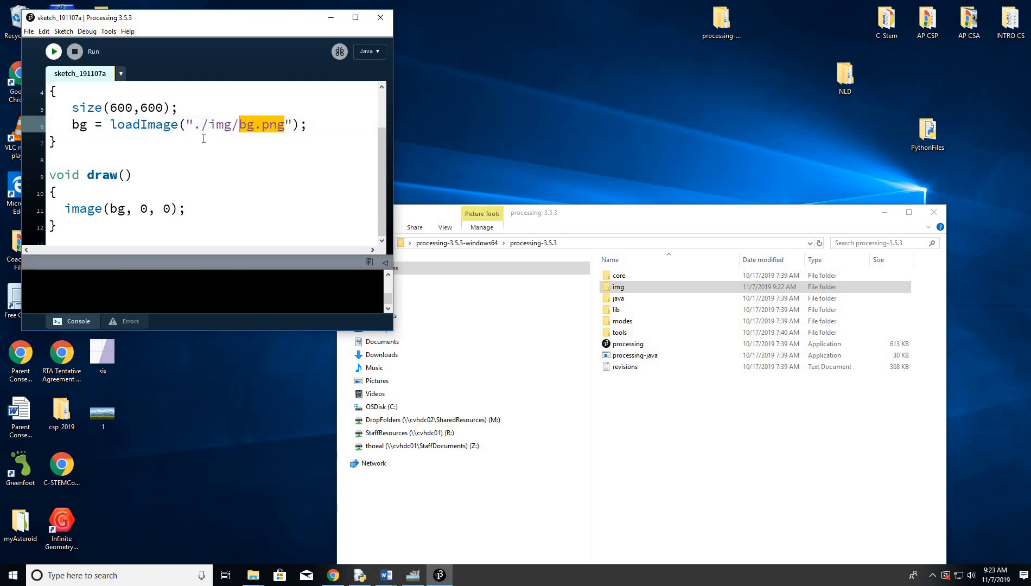
pyautogui.click(53, 51)
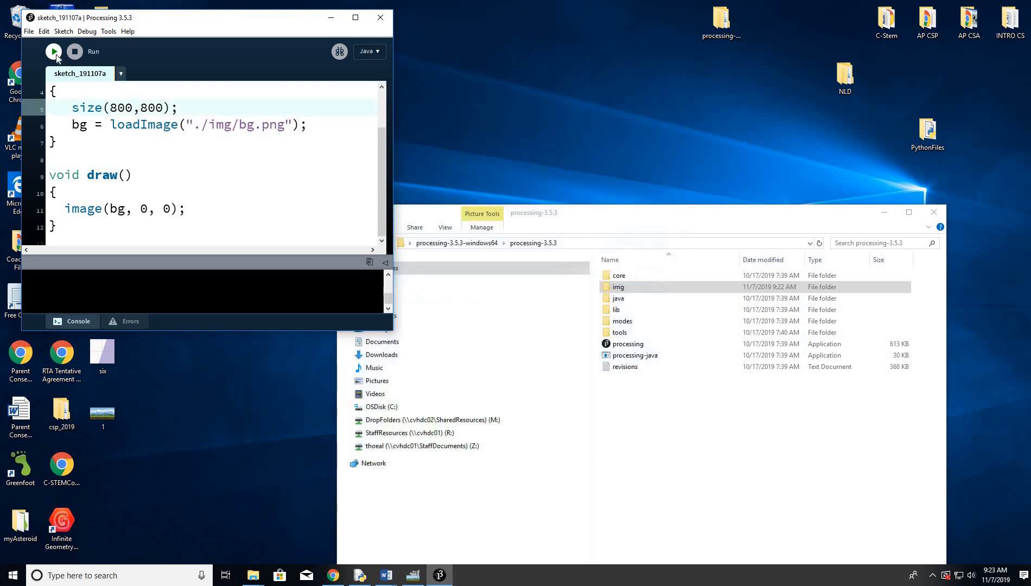
pyautogui.click(54, 52)
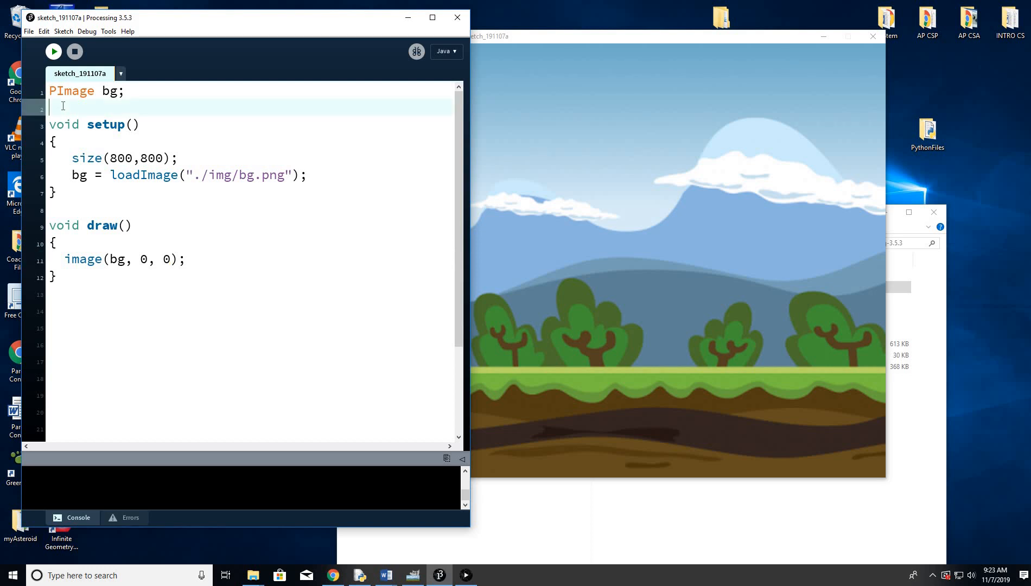
# Declare integer variables with int bgx, bgy;
pyautogui.write('int')
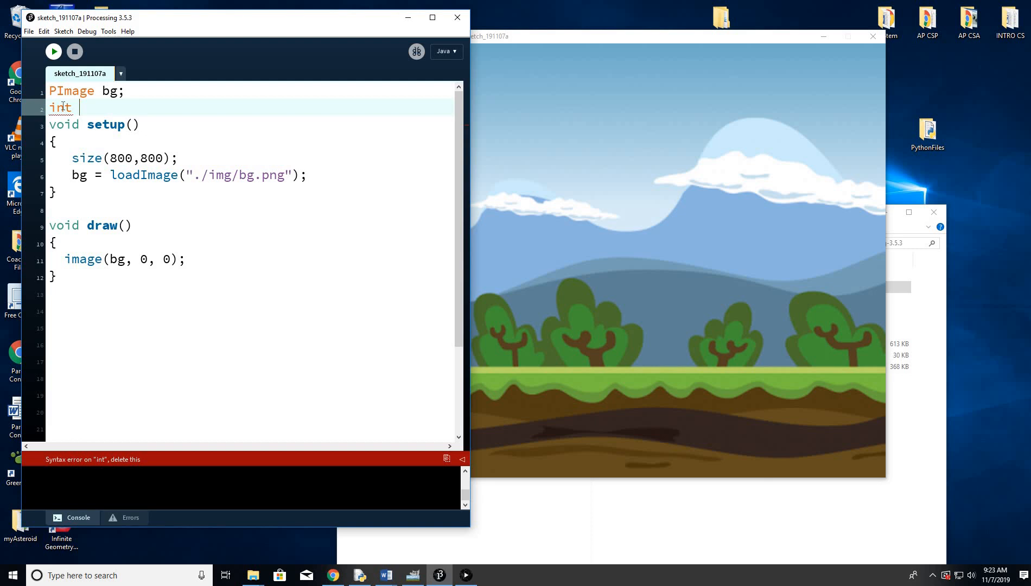
pyautogui.write('bgx')
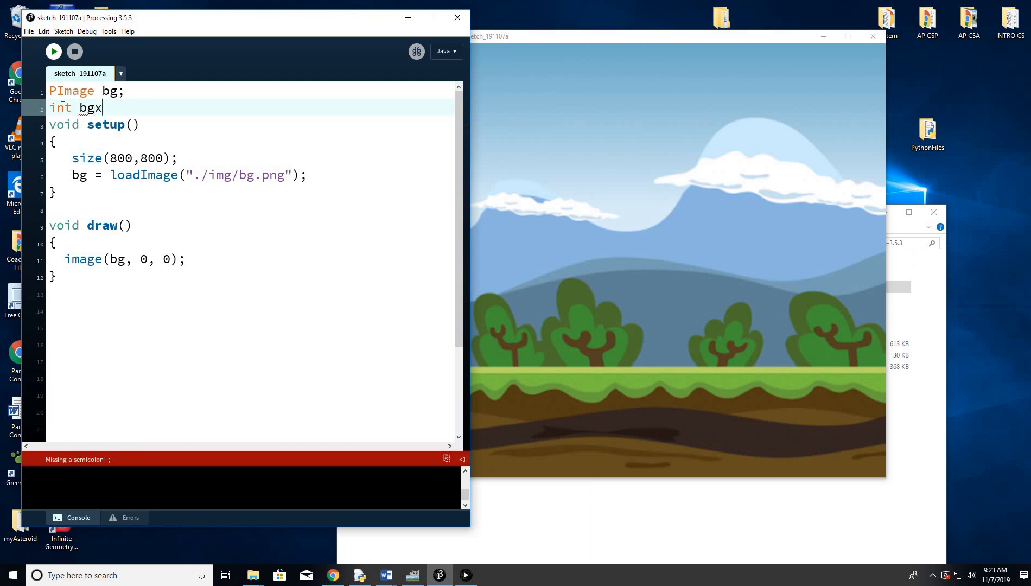
pyautogui.write(', bg')
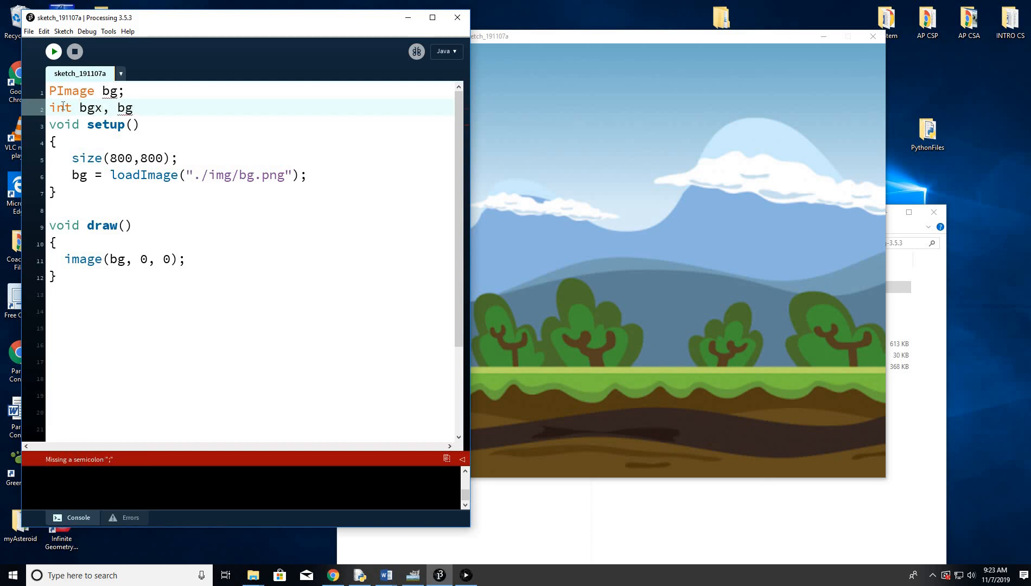
pyautogui.write('y;')
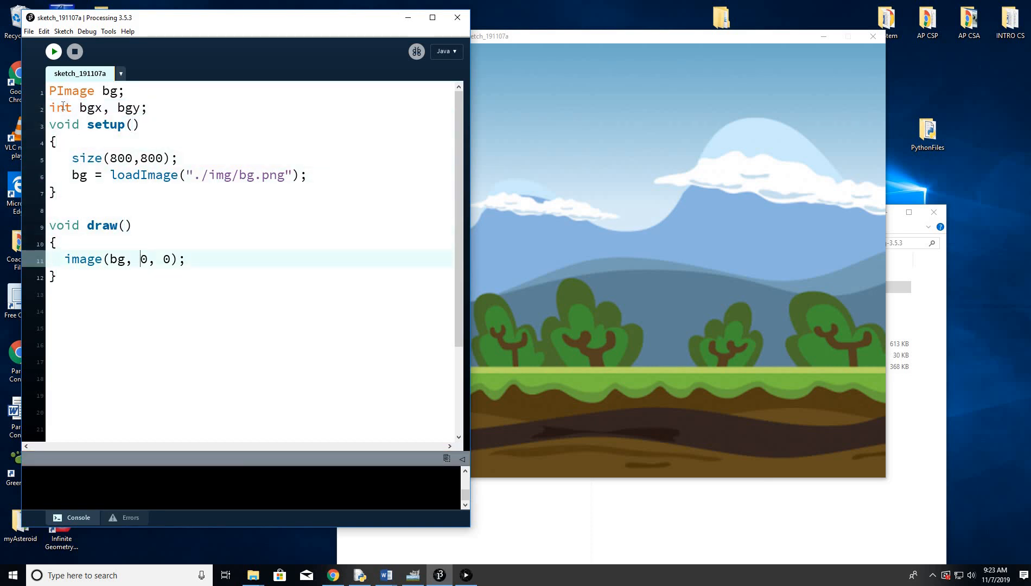
# Draw the background with image(bg, bgx, bgy) instead of at the origin
pyautogui.write('bgx')
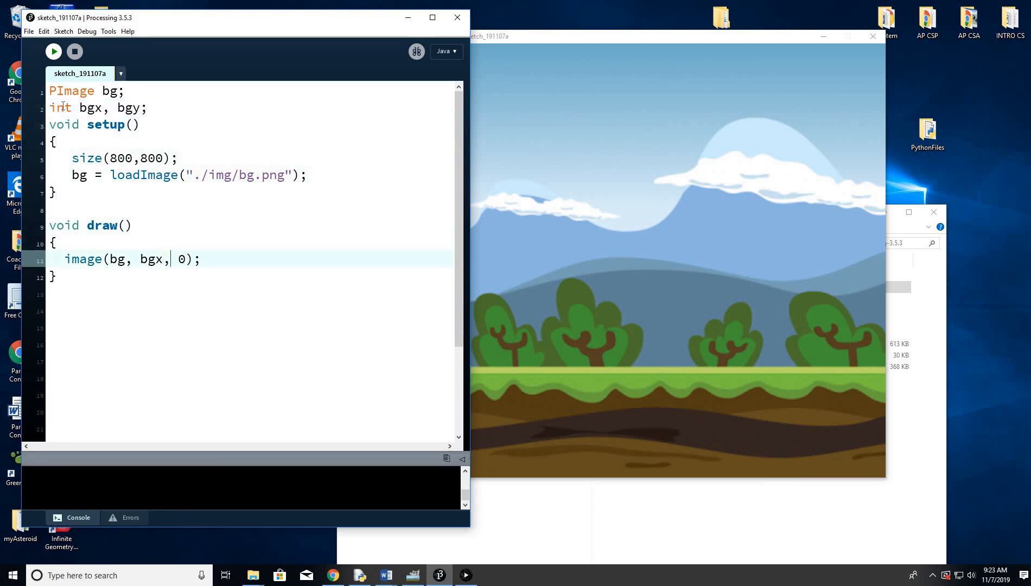
pyautogui.press('Backspace')
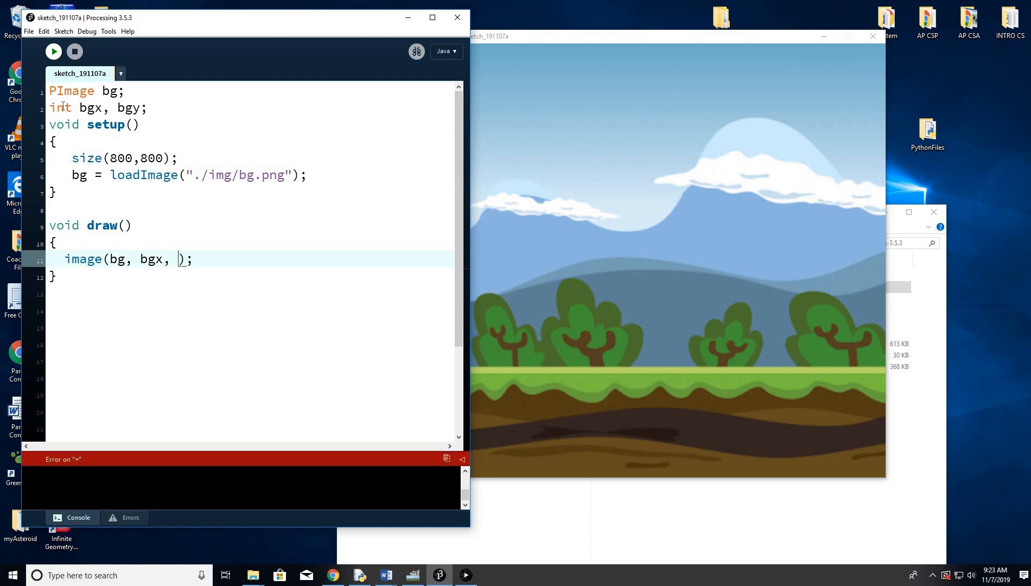
pyautogui.write('bgy')
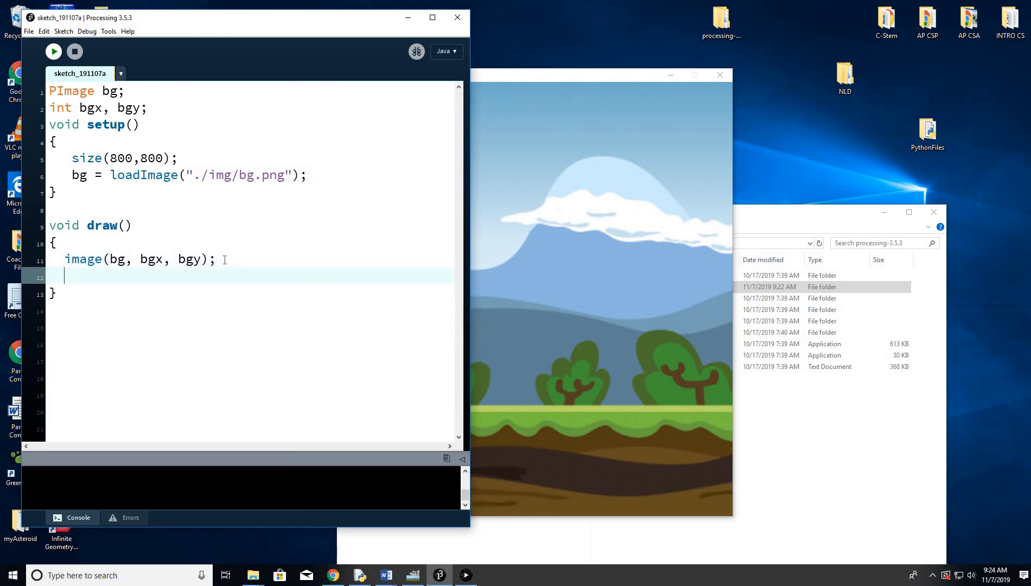
pyautogui.write('bgx = bgx -')
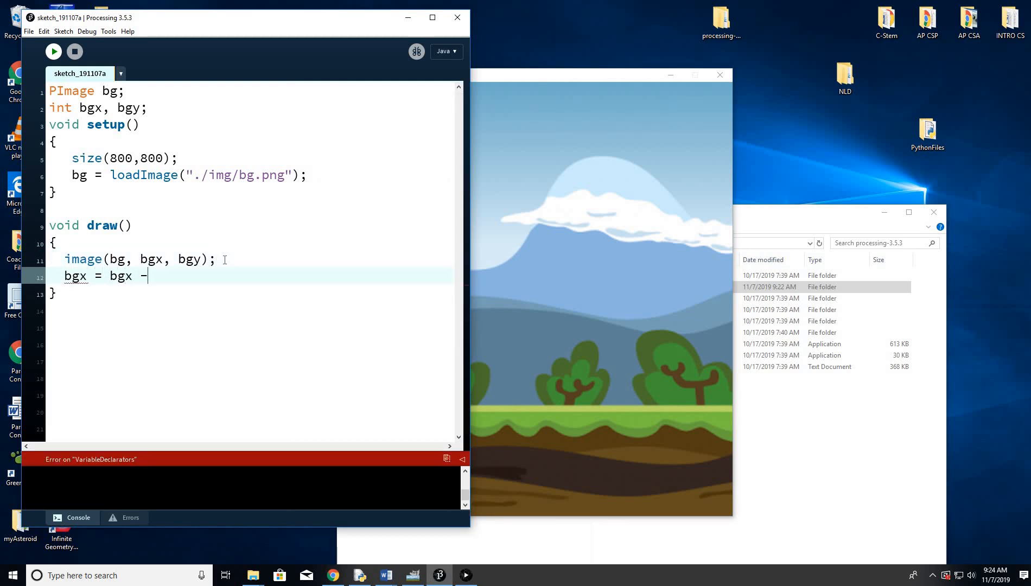
# Finish bgx = bgx - 1; in draw() and run the sketch to watch it scroll
pyautogui.write('1;')
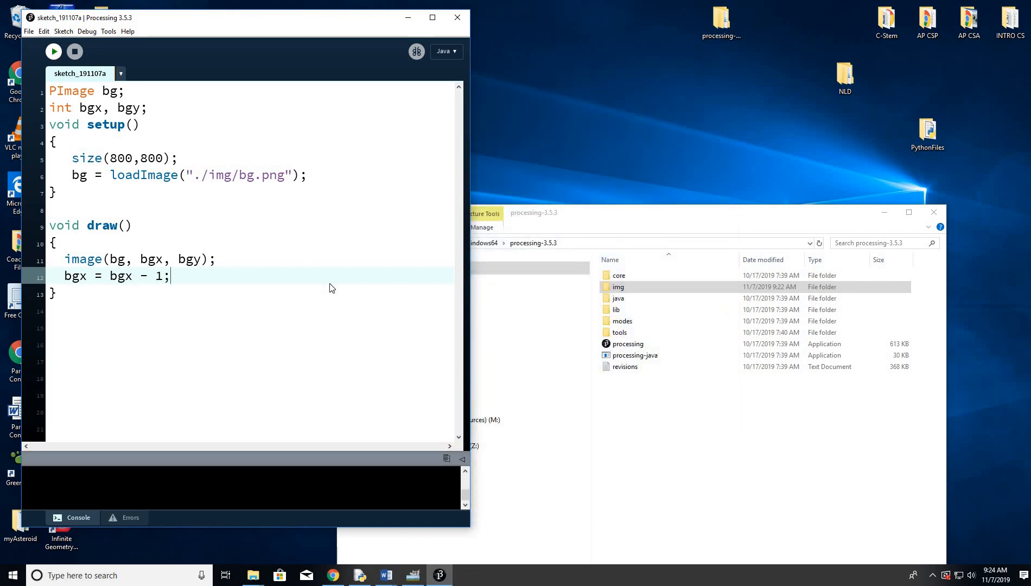
pyautogui.click(53, 51)
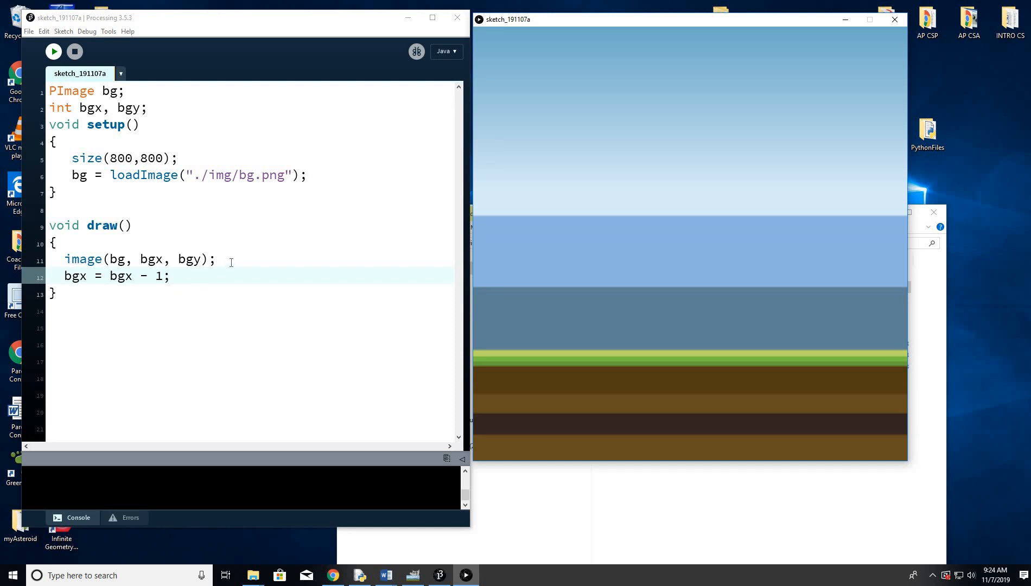
# Draw a second background copy with image(bg, bgx + bg.width, bgy) and rerun the sketch
pyautogui.write('imag')
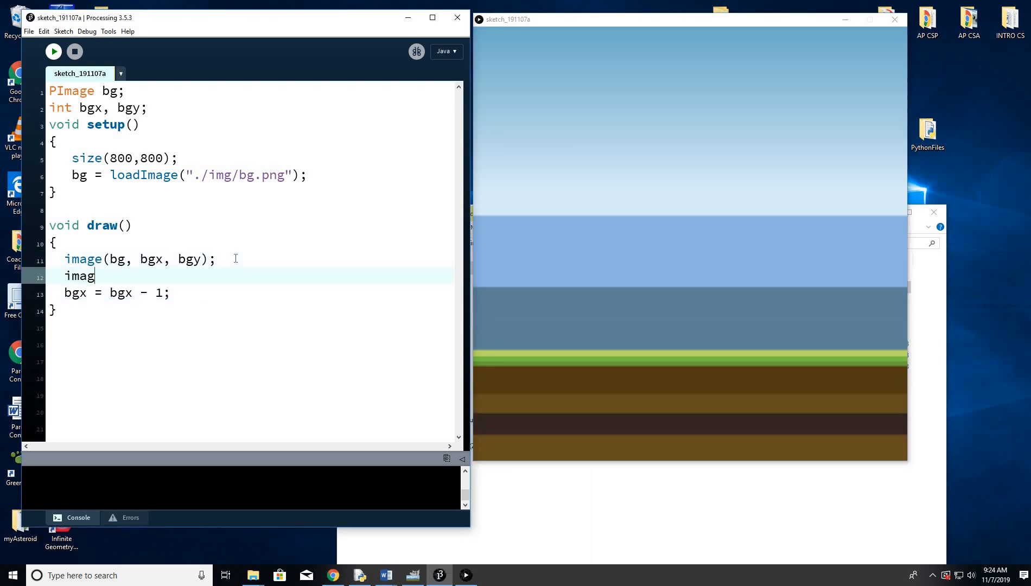
pyautogui.write('e(bg')
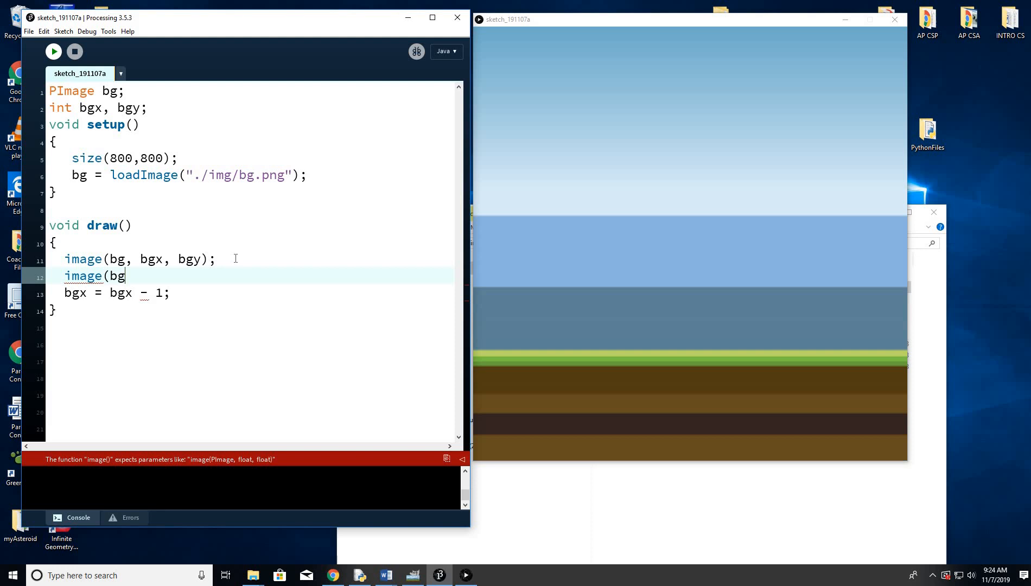
pyautogui.write(',')
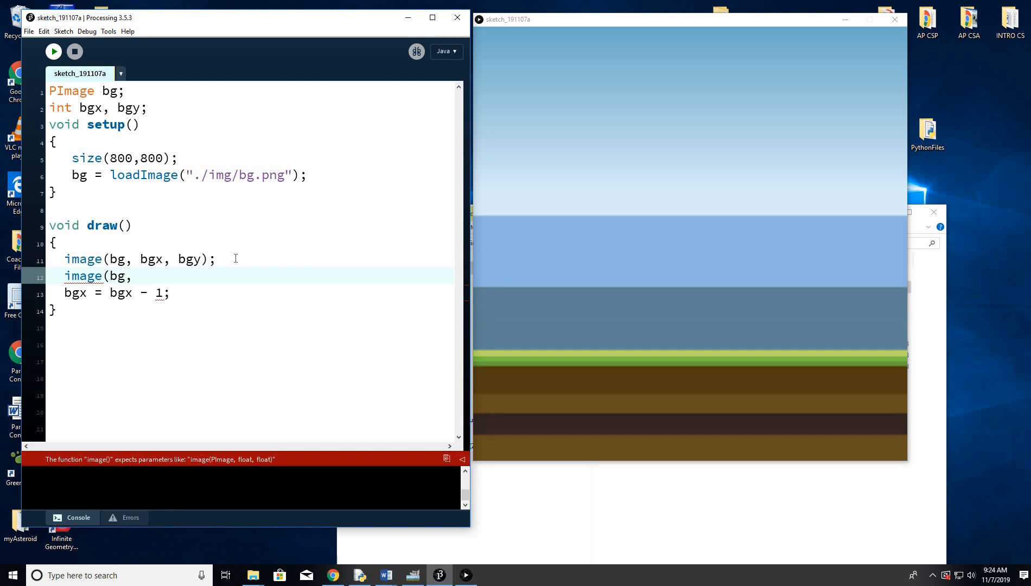
pyautogui.write('bgx +')
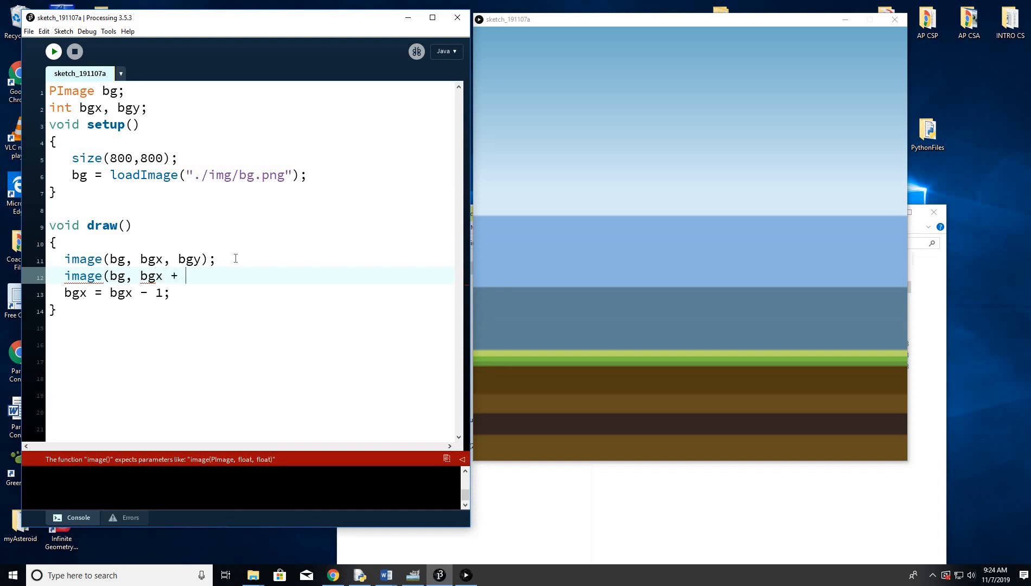
pyautogui.write('bg.w')
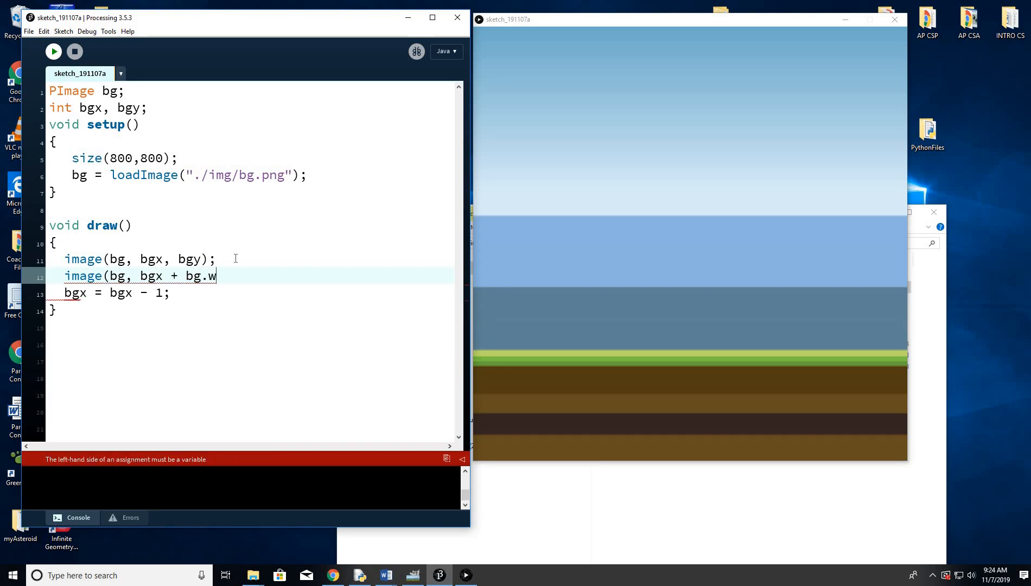
pyautogui.write('idth')
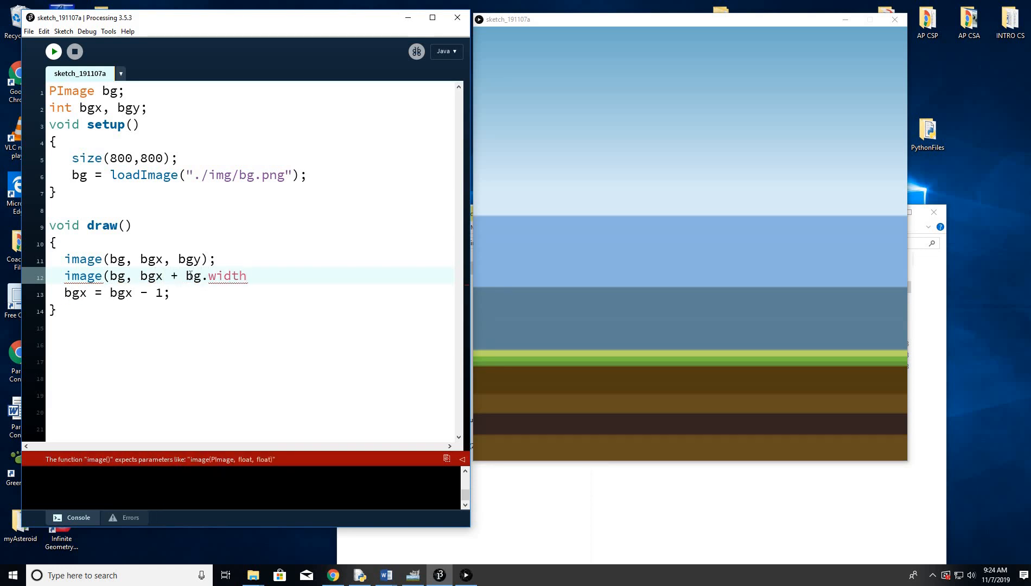
pyautogui.doubleClick(193, 276)
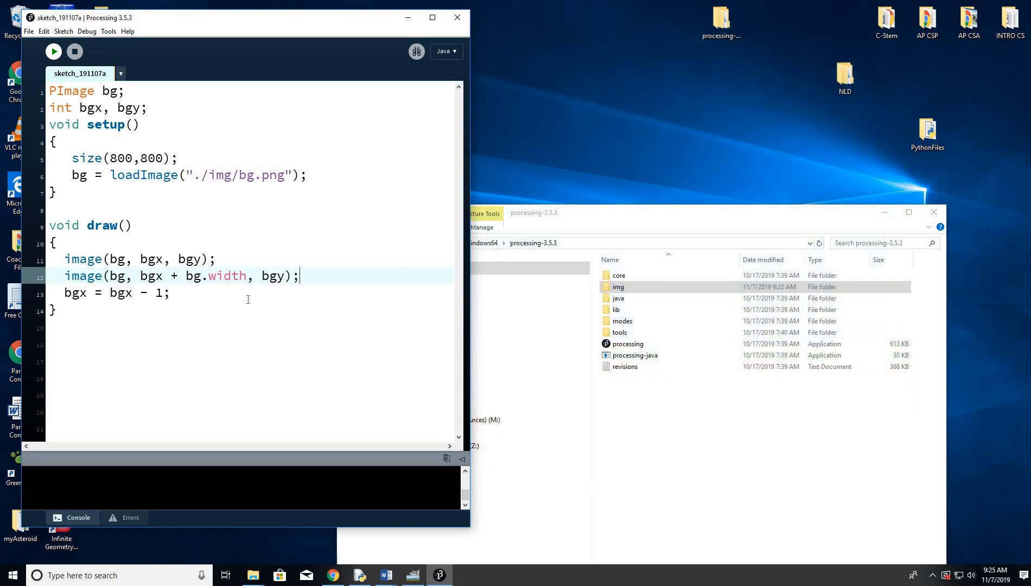
pyautogui.click(54, 52)
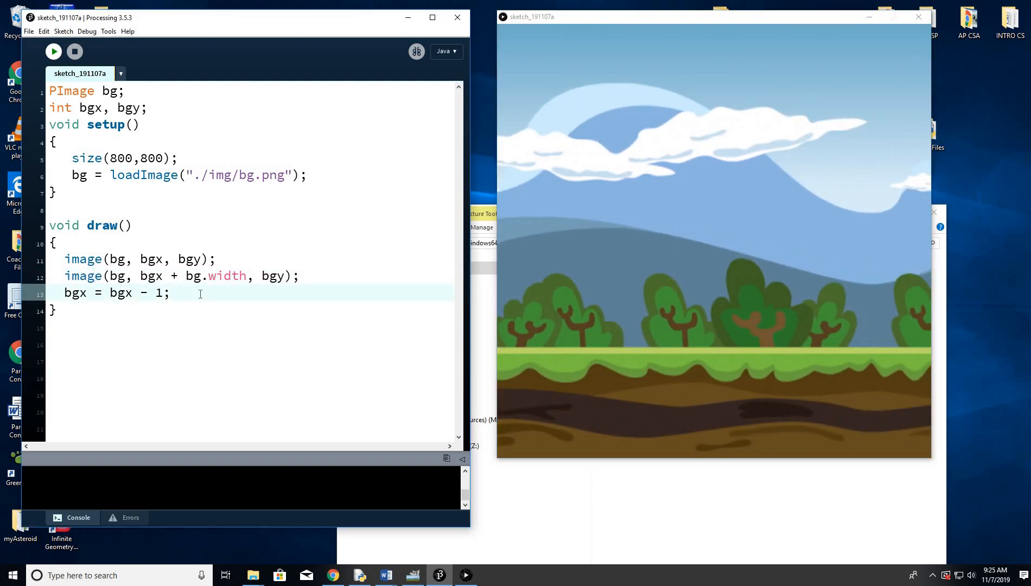
# Add an if statement setting bgx = 0 when bgx < -bg.width
pyautogui.write('if(')
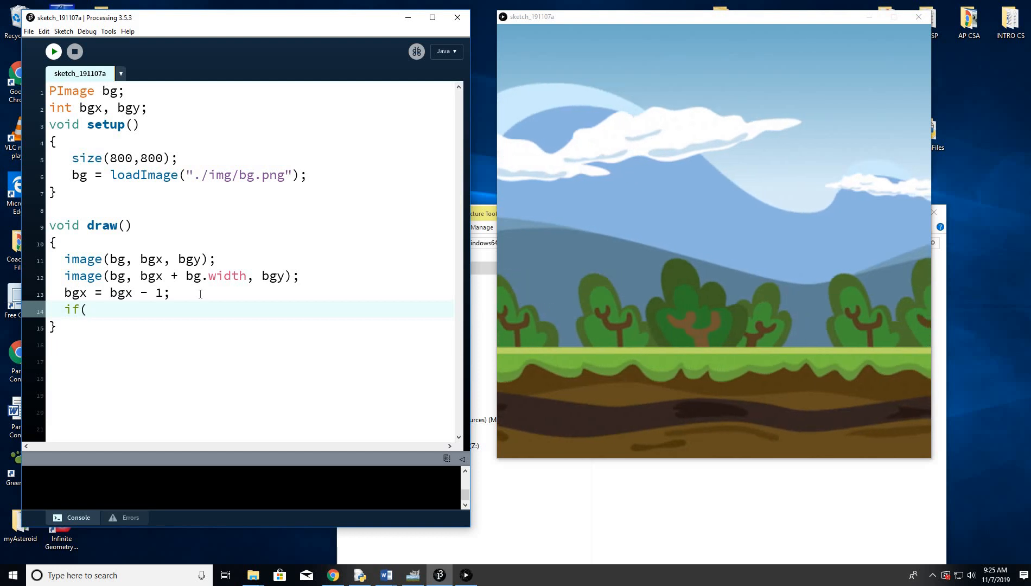
pyautogui.write('bgx <')
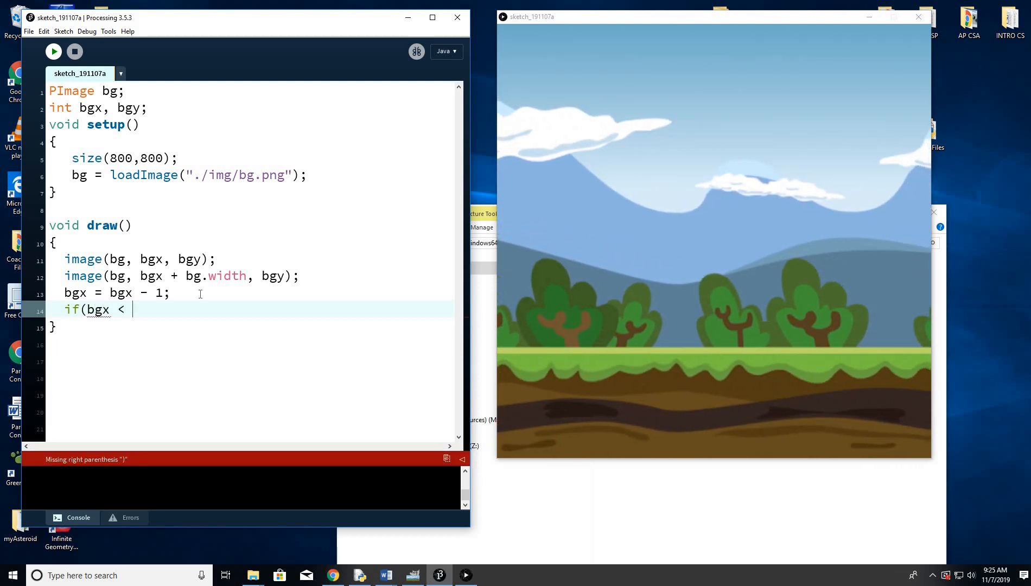
pyautogui.write('bg')
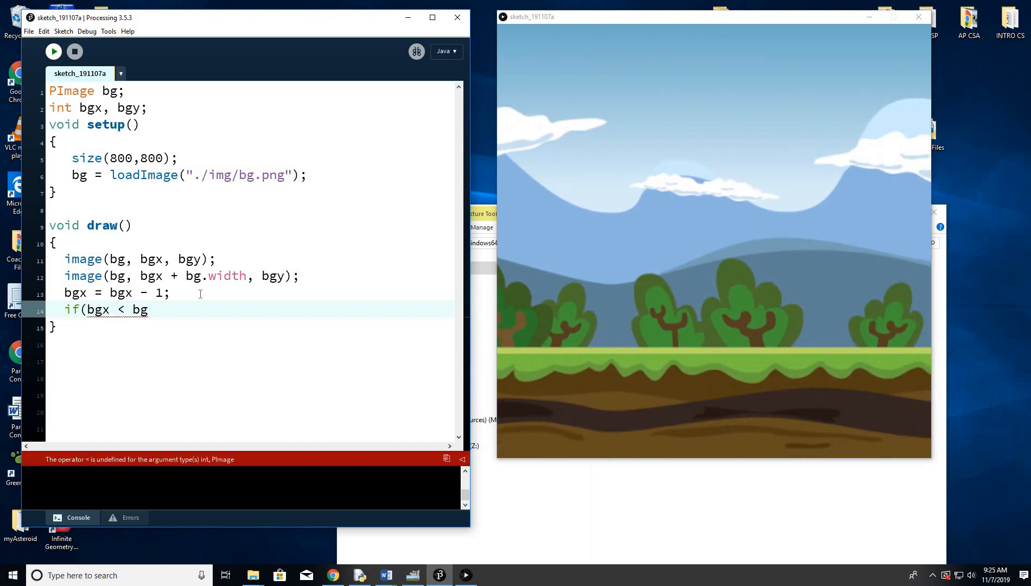
pyautogui.write('.width')
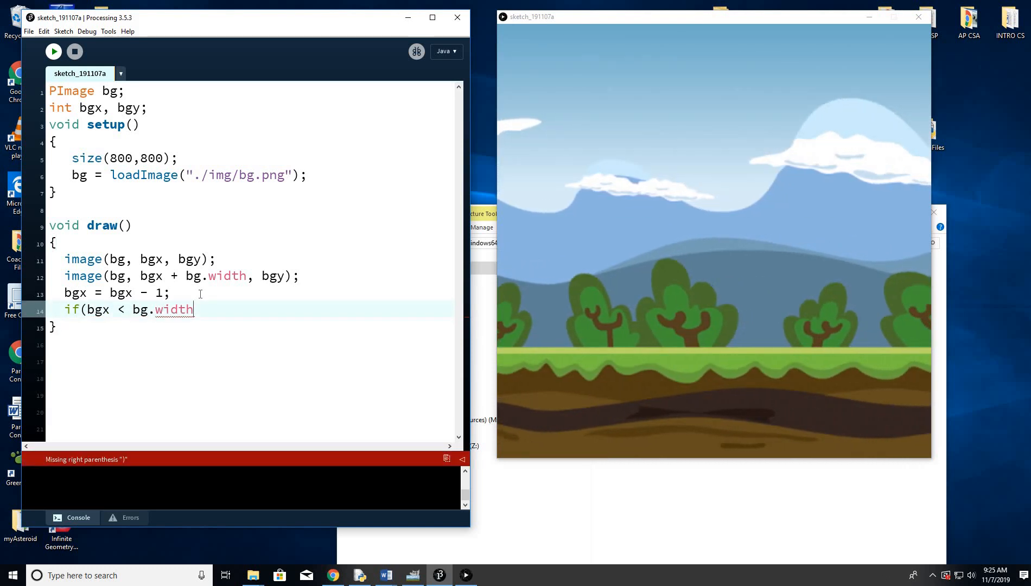
pyautogui.write('-')
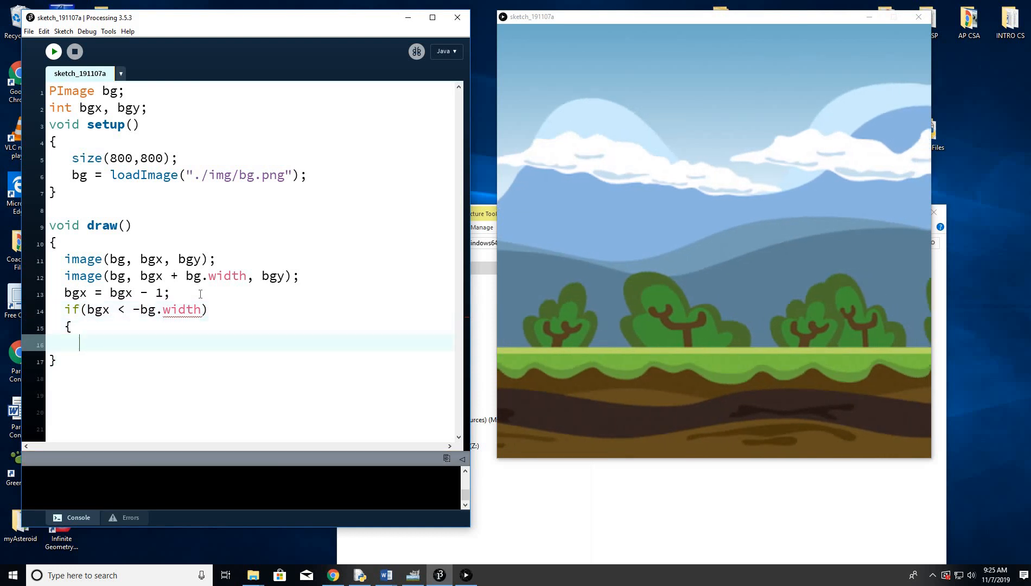
pyautogui.write('bgx')
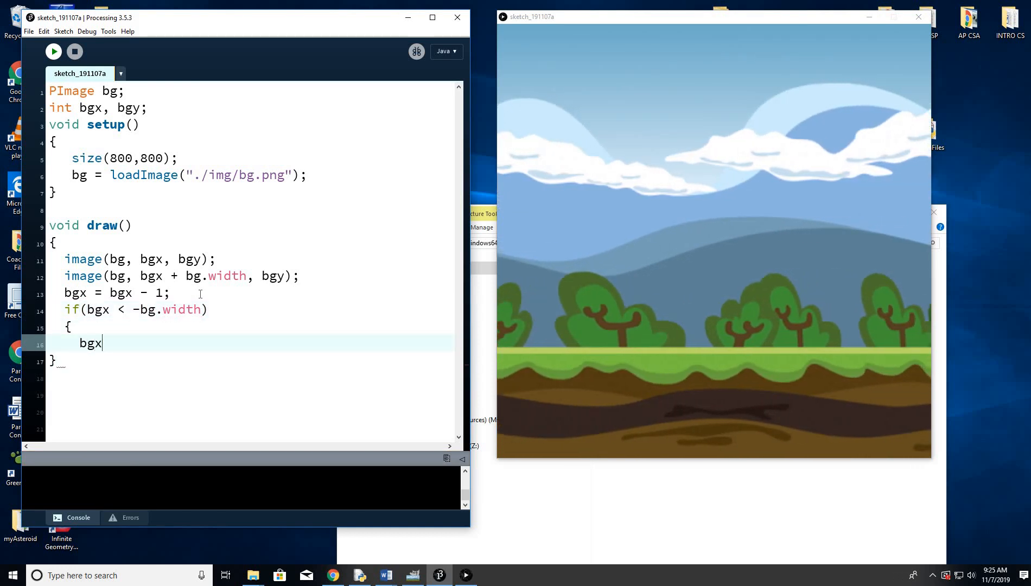
pyautogui.write('= 0;')
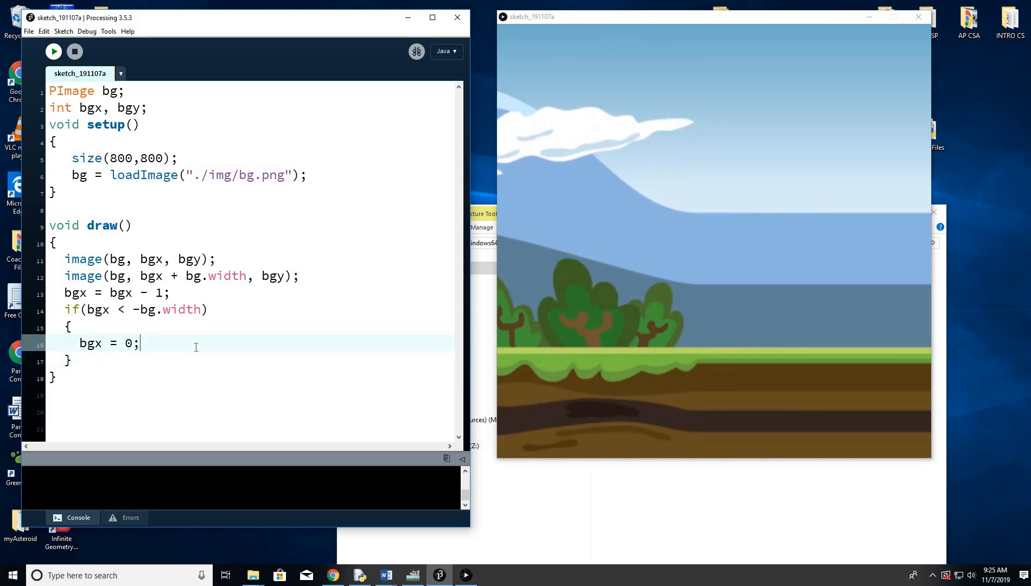
# Add the comment '//Resets it once first image is done' to the reset
pyautogui.write('//Re')
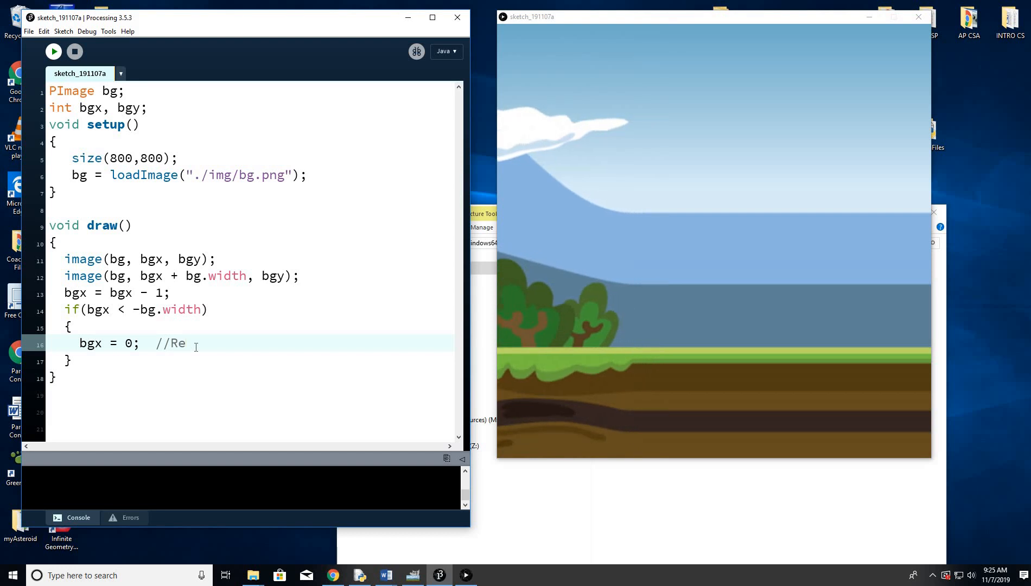
pyautogui.write('sets')
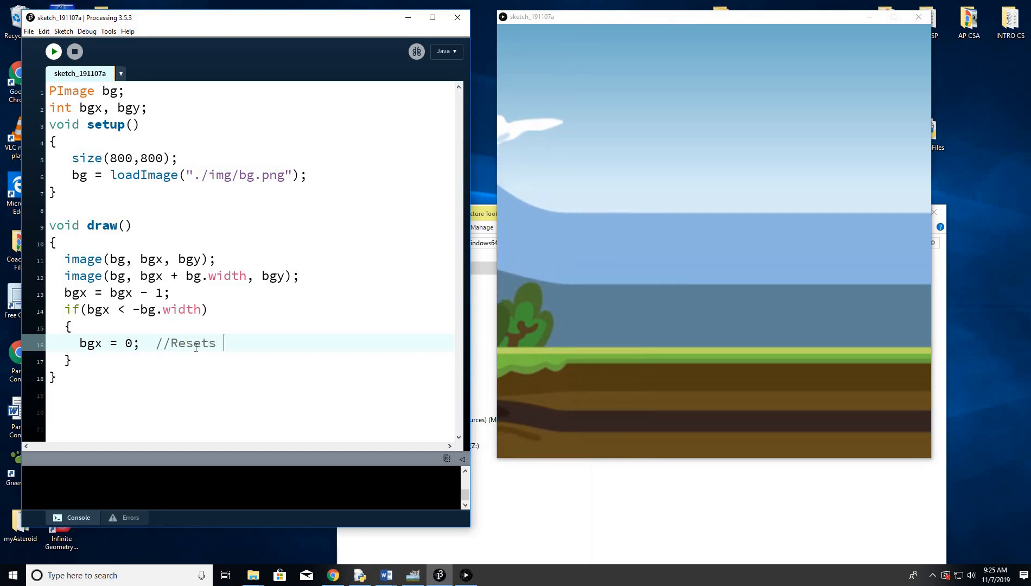
pyautogui.write('it once first im')
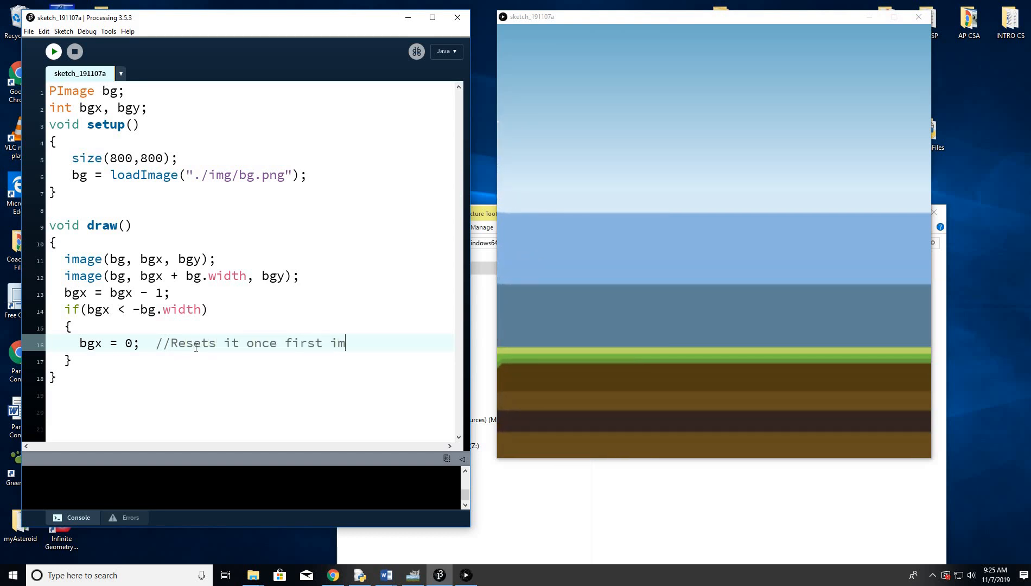
pyautogui.write('age is done')
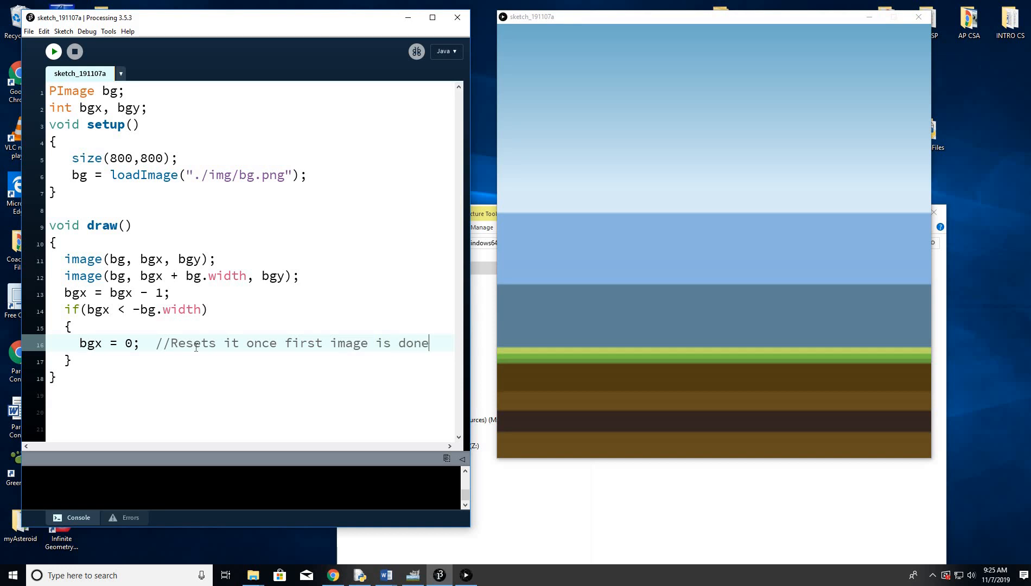
pyautogui.moveTo(208, 362)
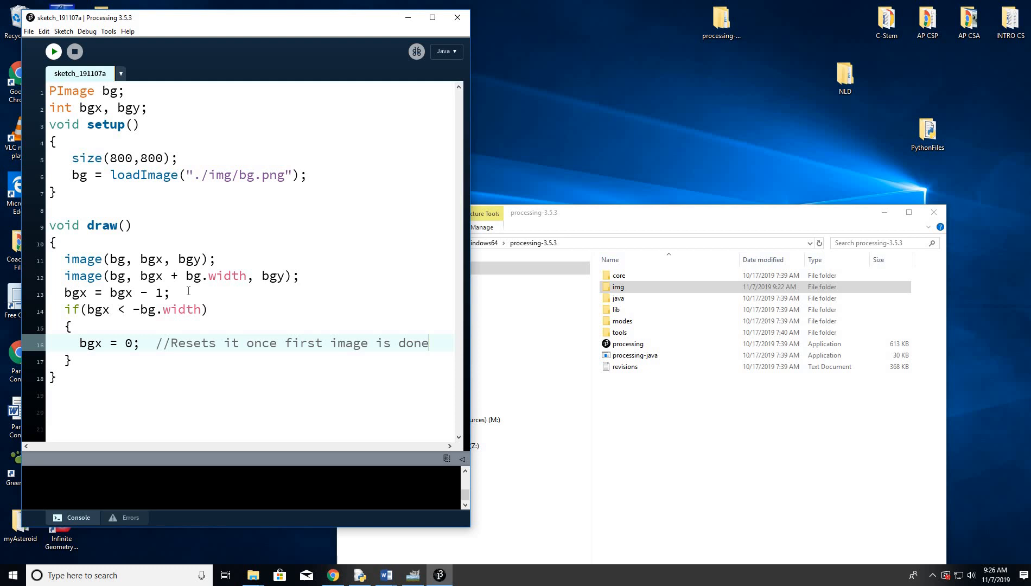
# Change the scroll to bgx - 4, rerun the sketch, and type void below draw()
pyautogui.click(53, 51)
pyautogui.write('4')
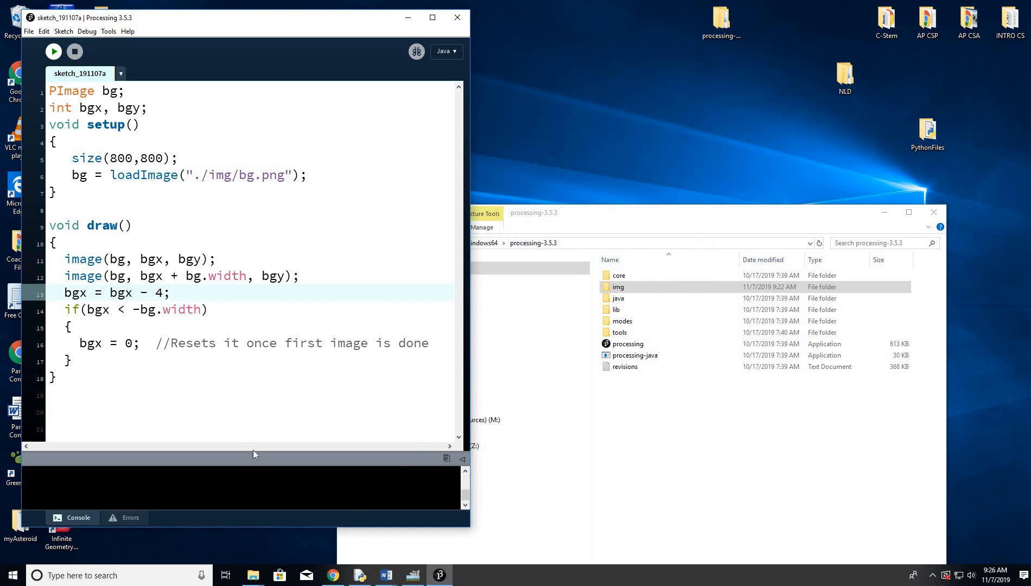
pyautogui.click(53, 51)
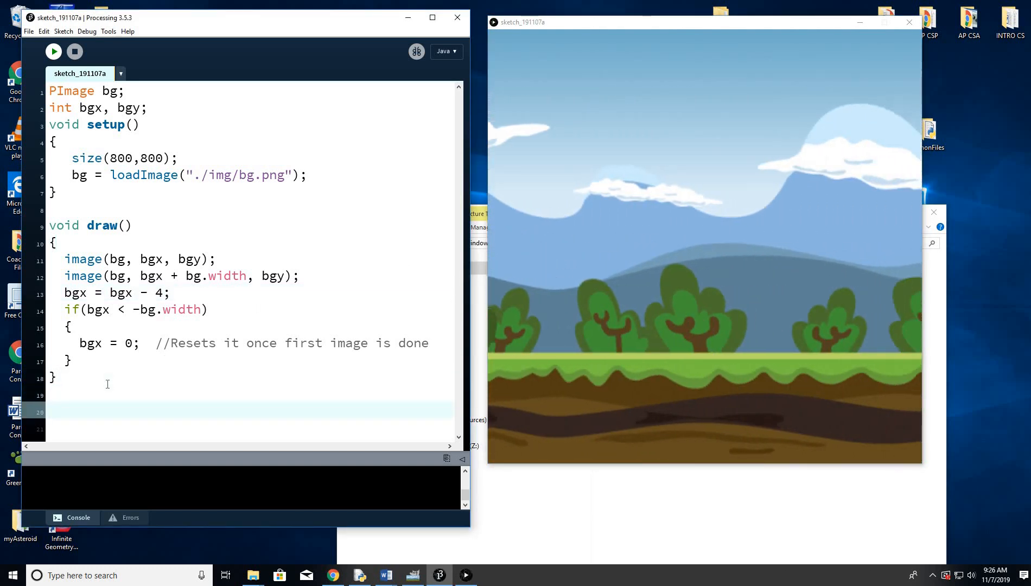
pyautogui.write('void')
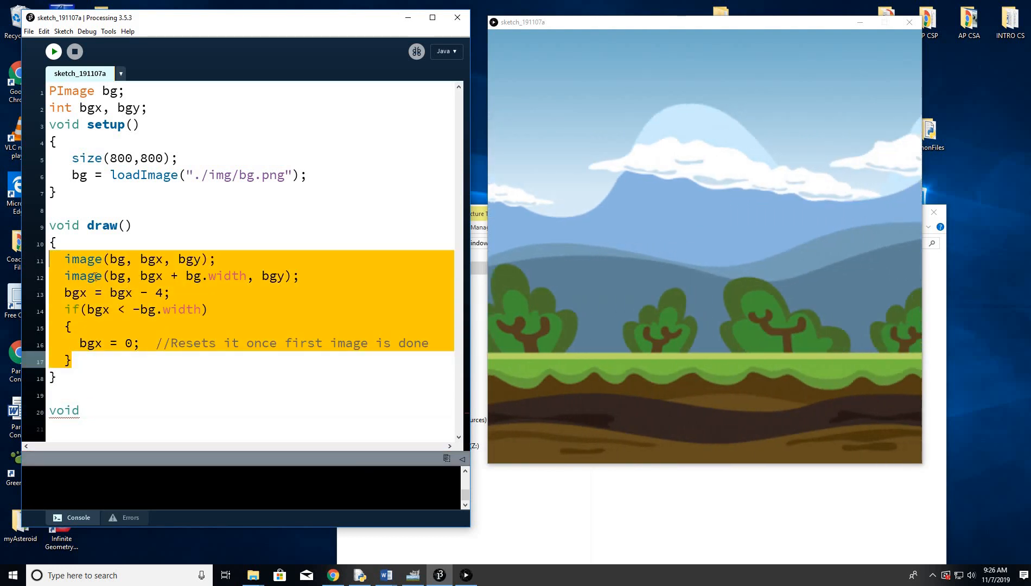
# Cut the background code from draw() into a new void setBg(){ } function
pyautogui.press('Delete')
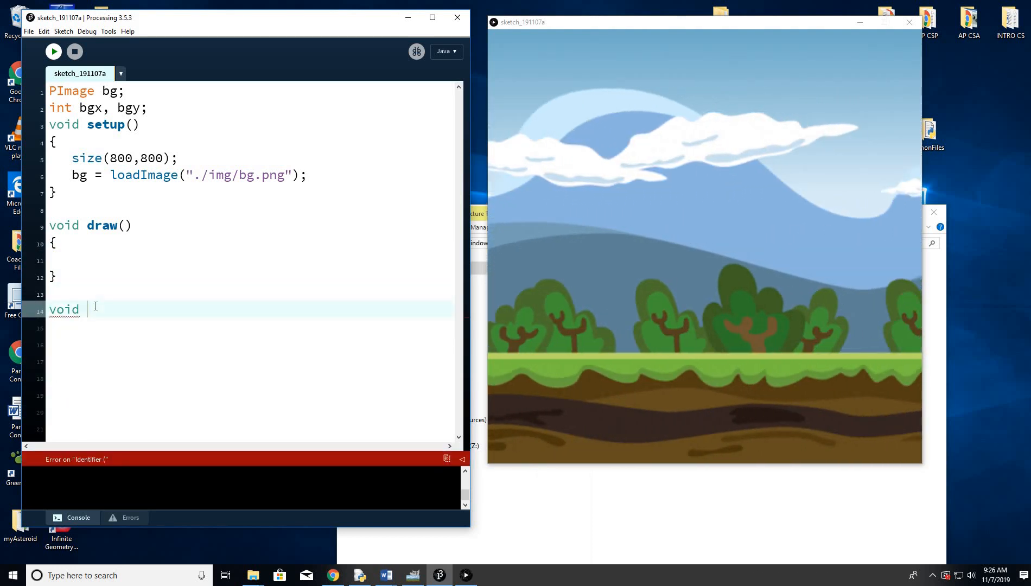
pyautogui.write('setBg')
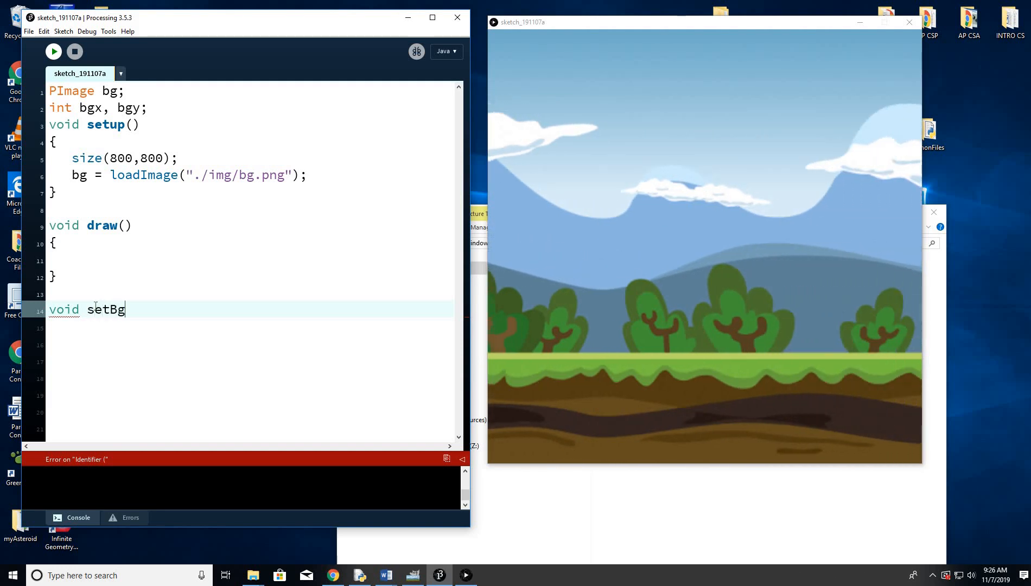
pyautogui.write('(){')
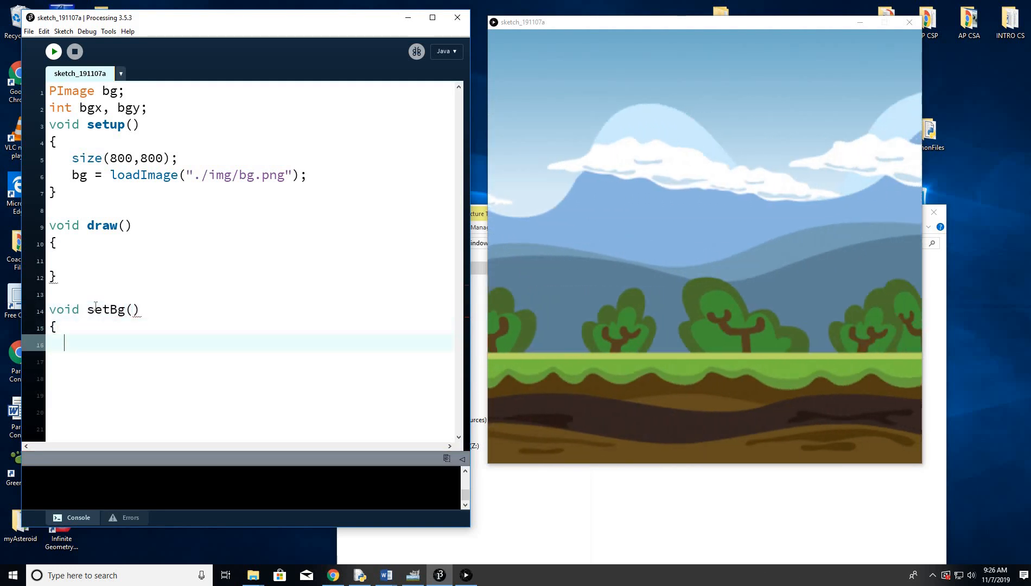
pyautogui.write('}')
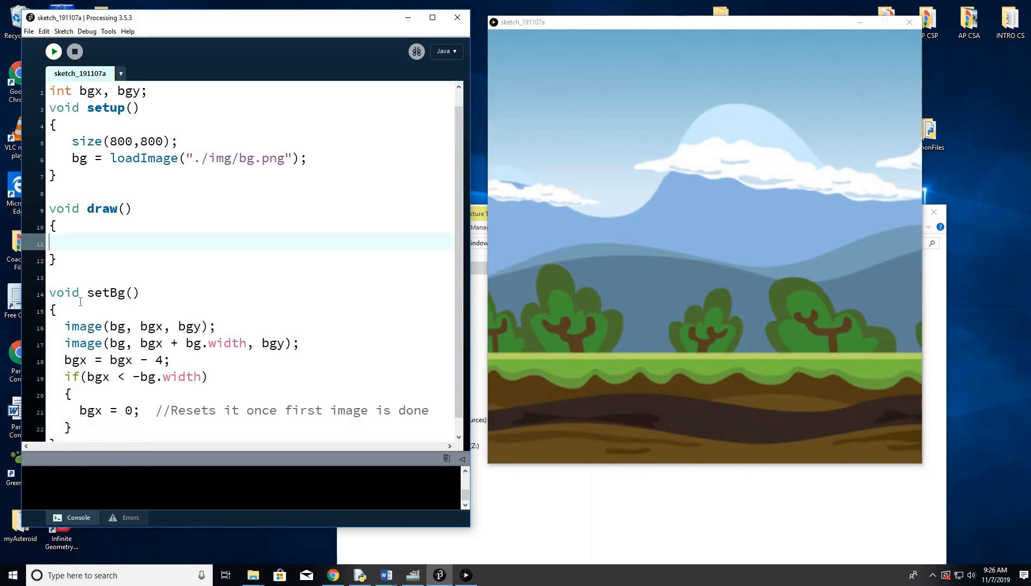
pyautogui.moveTo(64, 327); pyautogui.dragTo(72, 428)
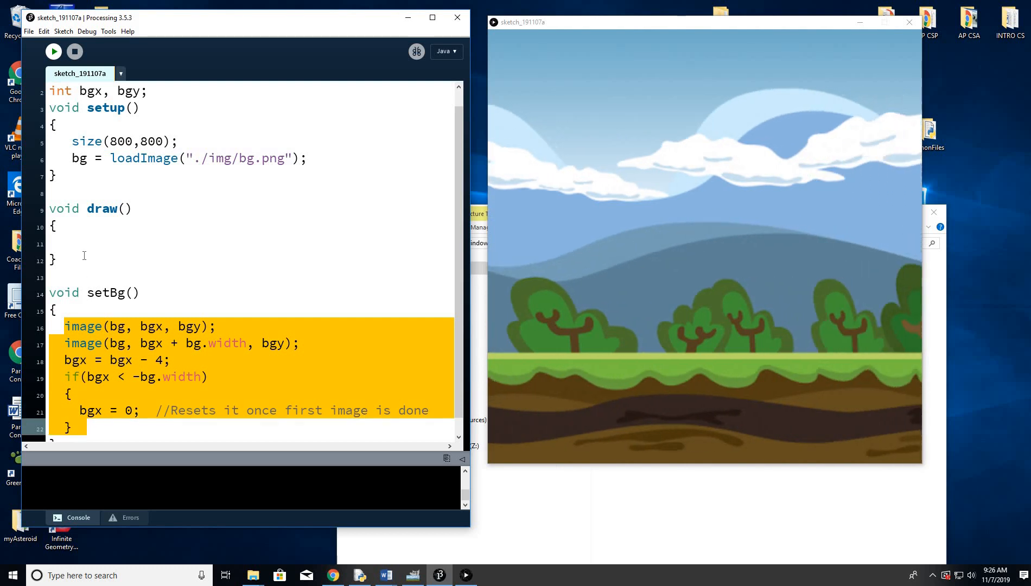
# Call setBg(); from inside draw()
pyautogui.write('s')
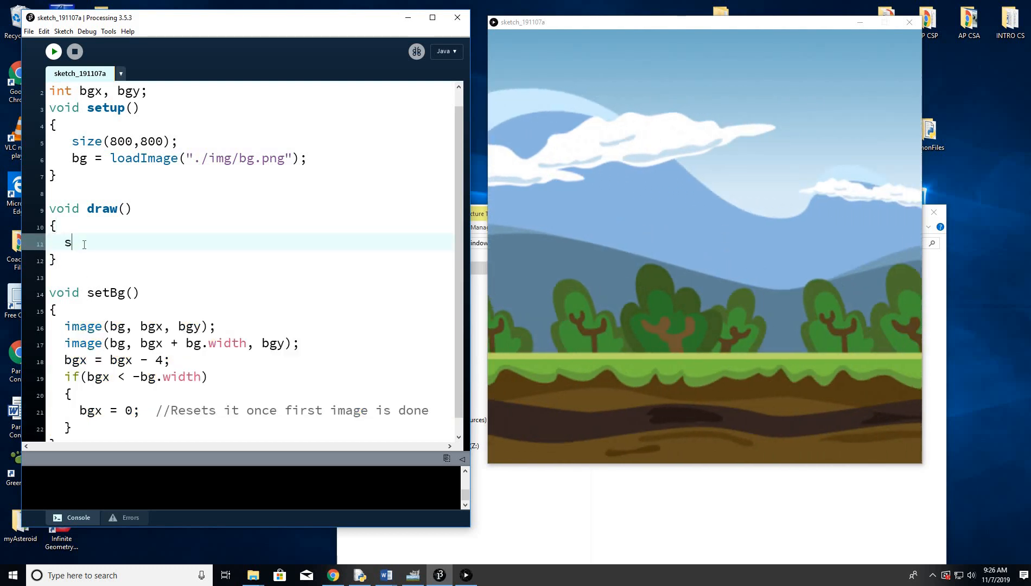
pyautogui.write('etBg()')
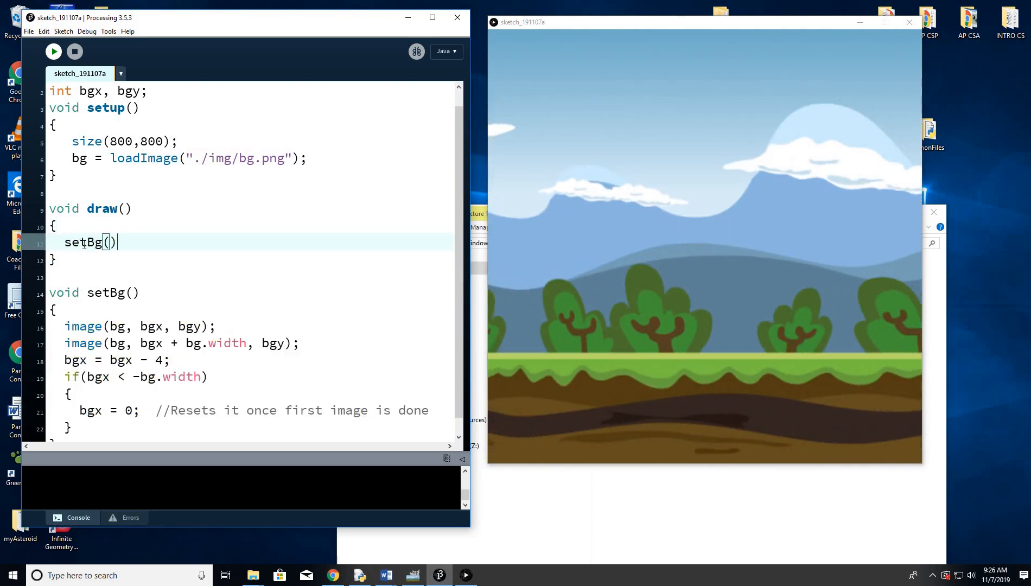
pyautogui.write(';')
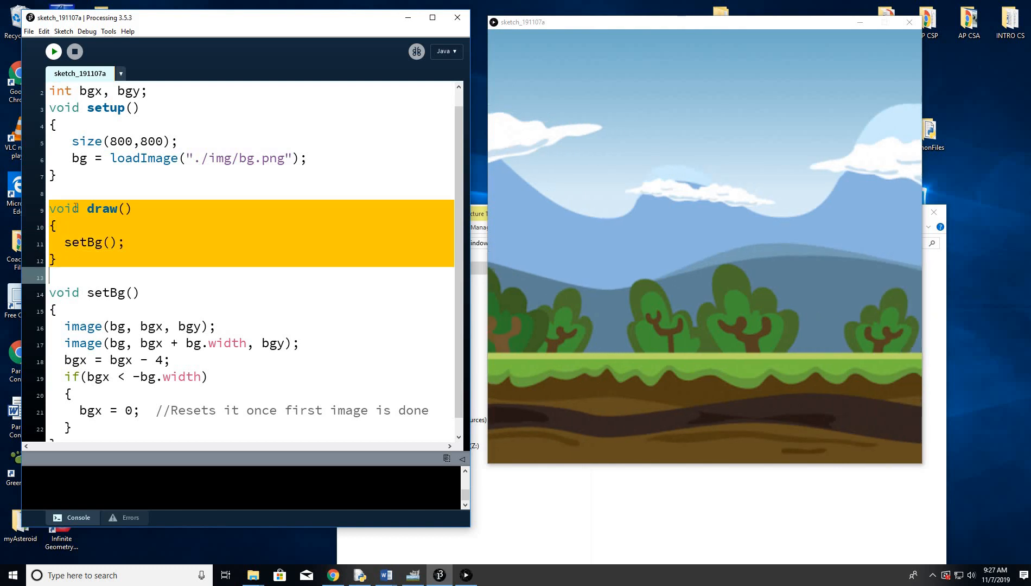
# Label draw() with a //MAIN GAME LOOP comment and select the speed value 4
pyautogui.write('//MA')
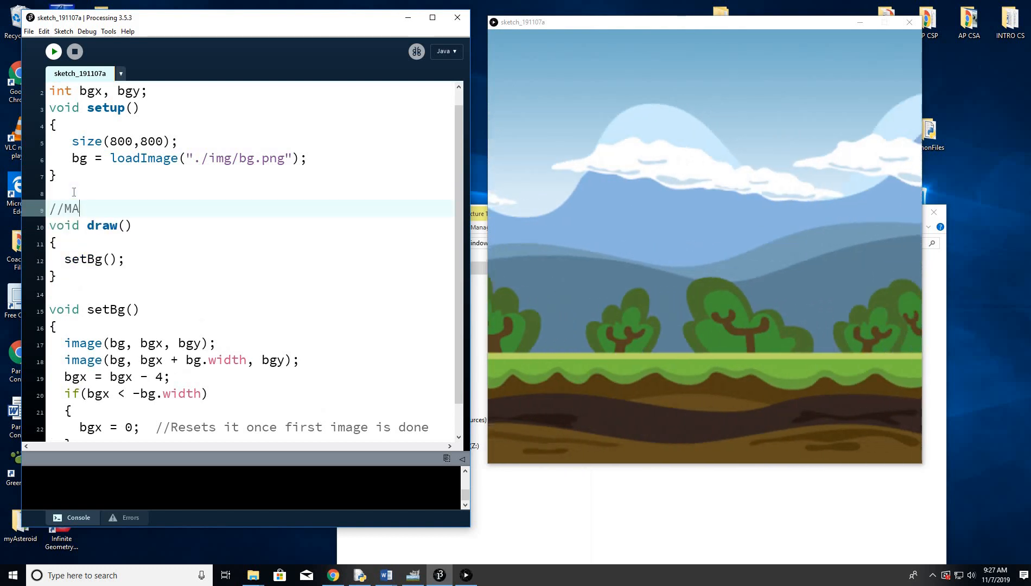
pyautogui.write('IN GAME KL')
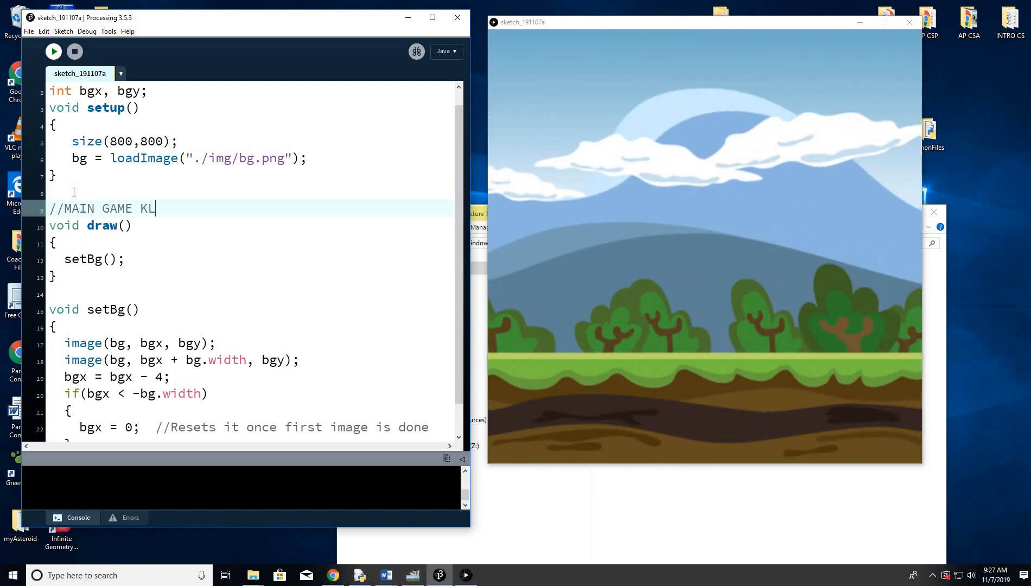
pyautogui.write('OOP')
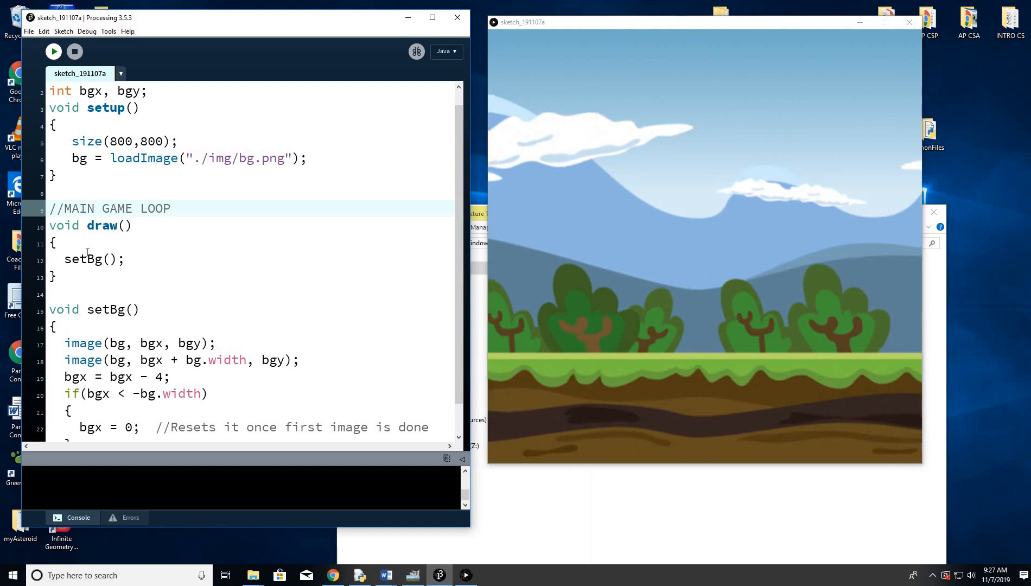
pyautogui.doubleClick(83, 259)
pyautogui.write('1')
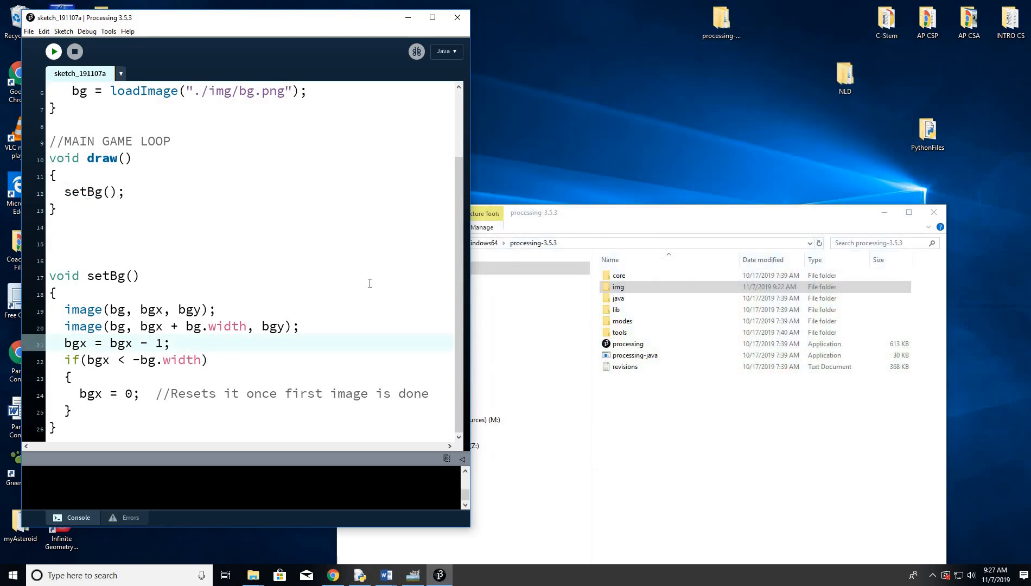
# Rerun the sketch and highlight the setBg call inside draw()
pyautogui.click(53, 52)
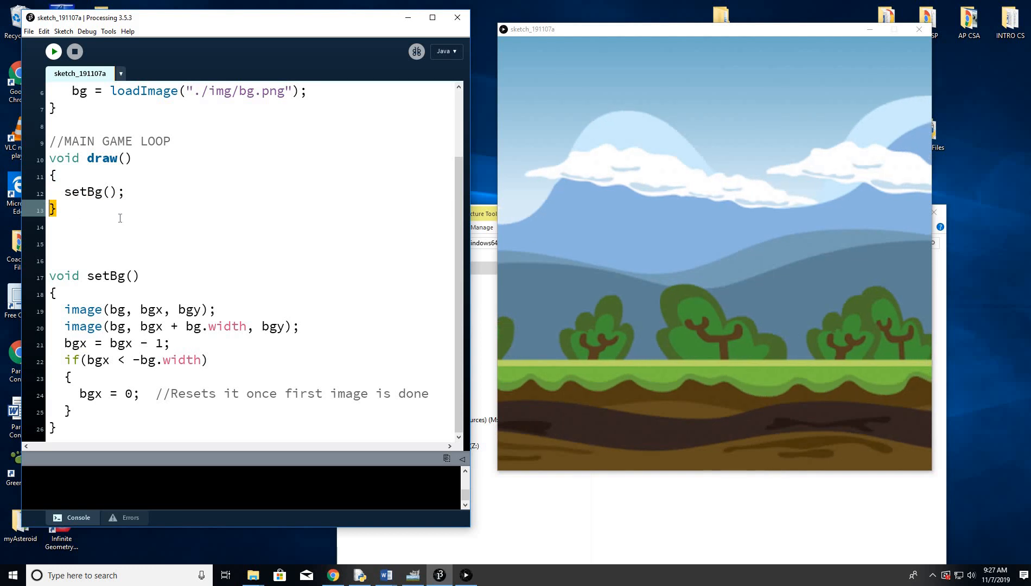
pyautogui.doubleClick(84, 192)
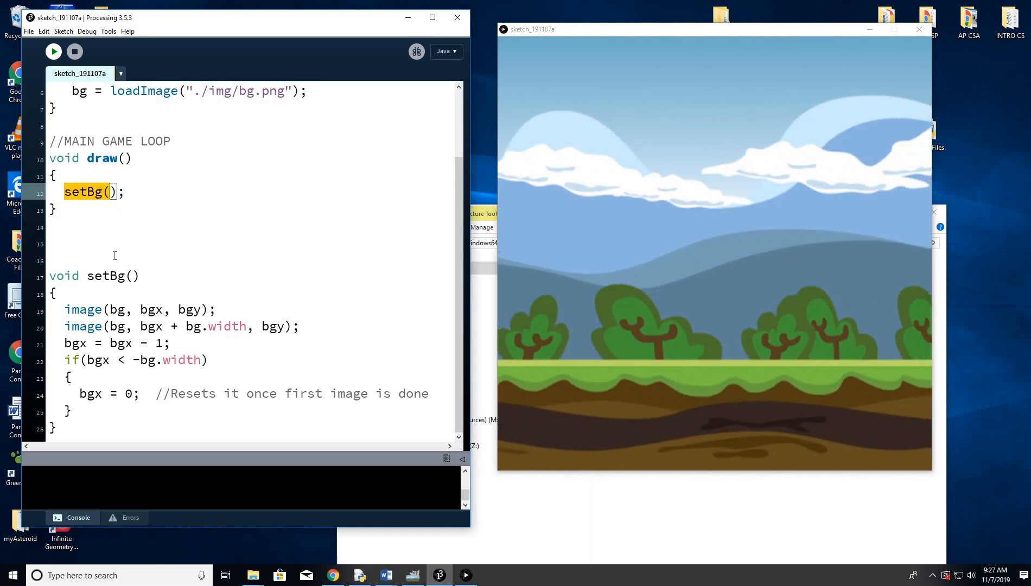